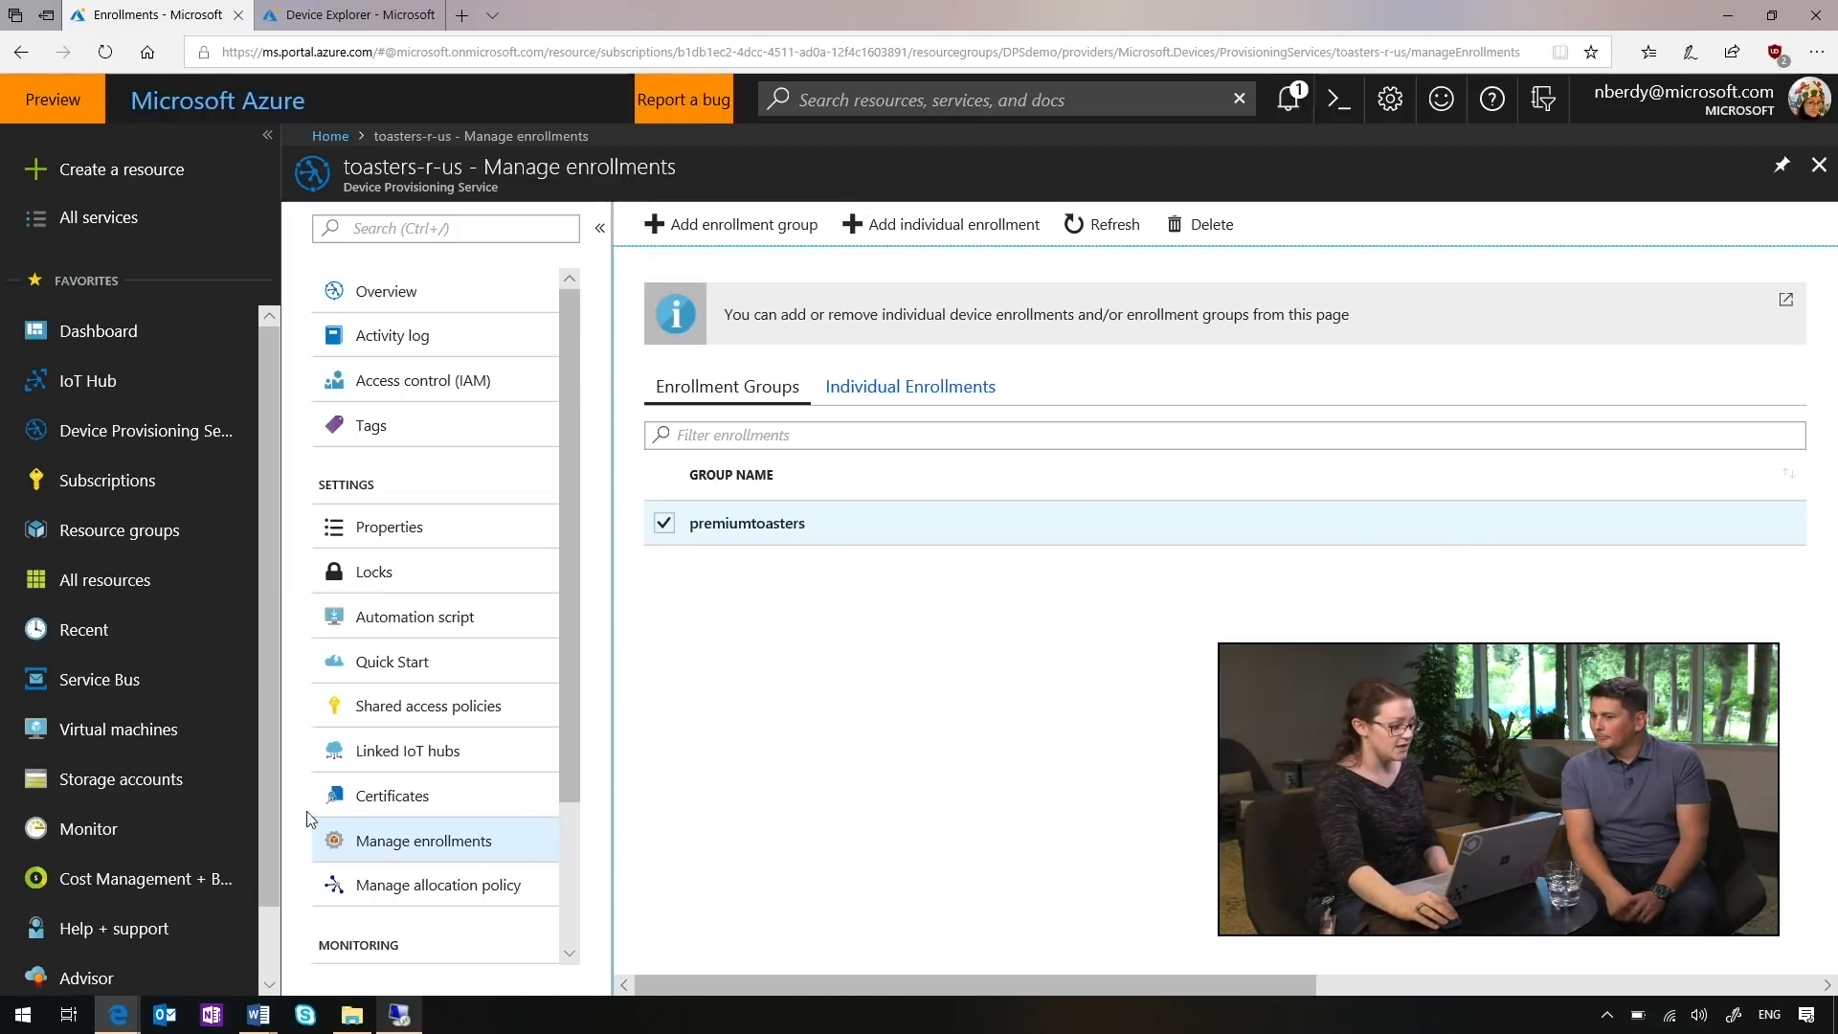
View the toasters-r-us certificates list showing mastertoaster as Verified
{"action": "left_click", "coordinate": [393, 796]}
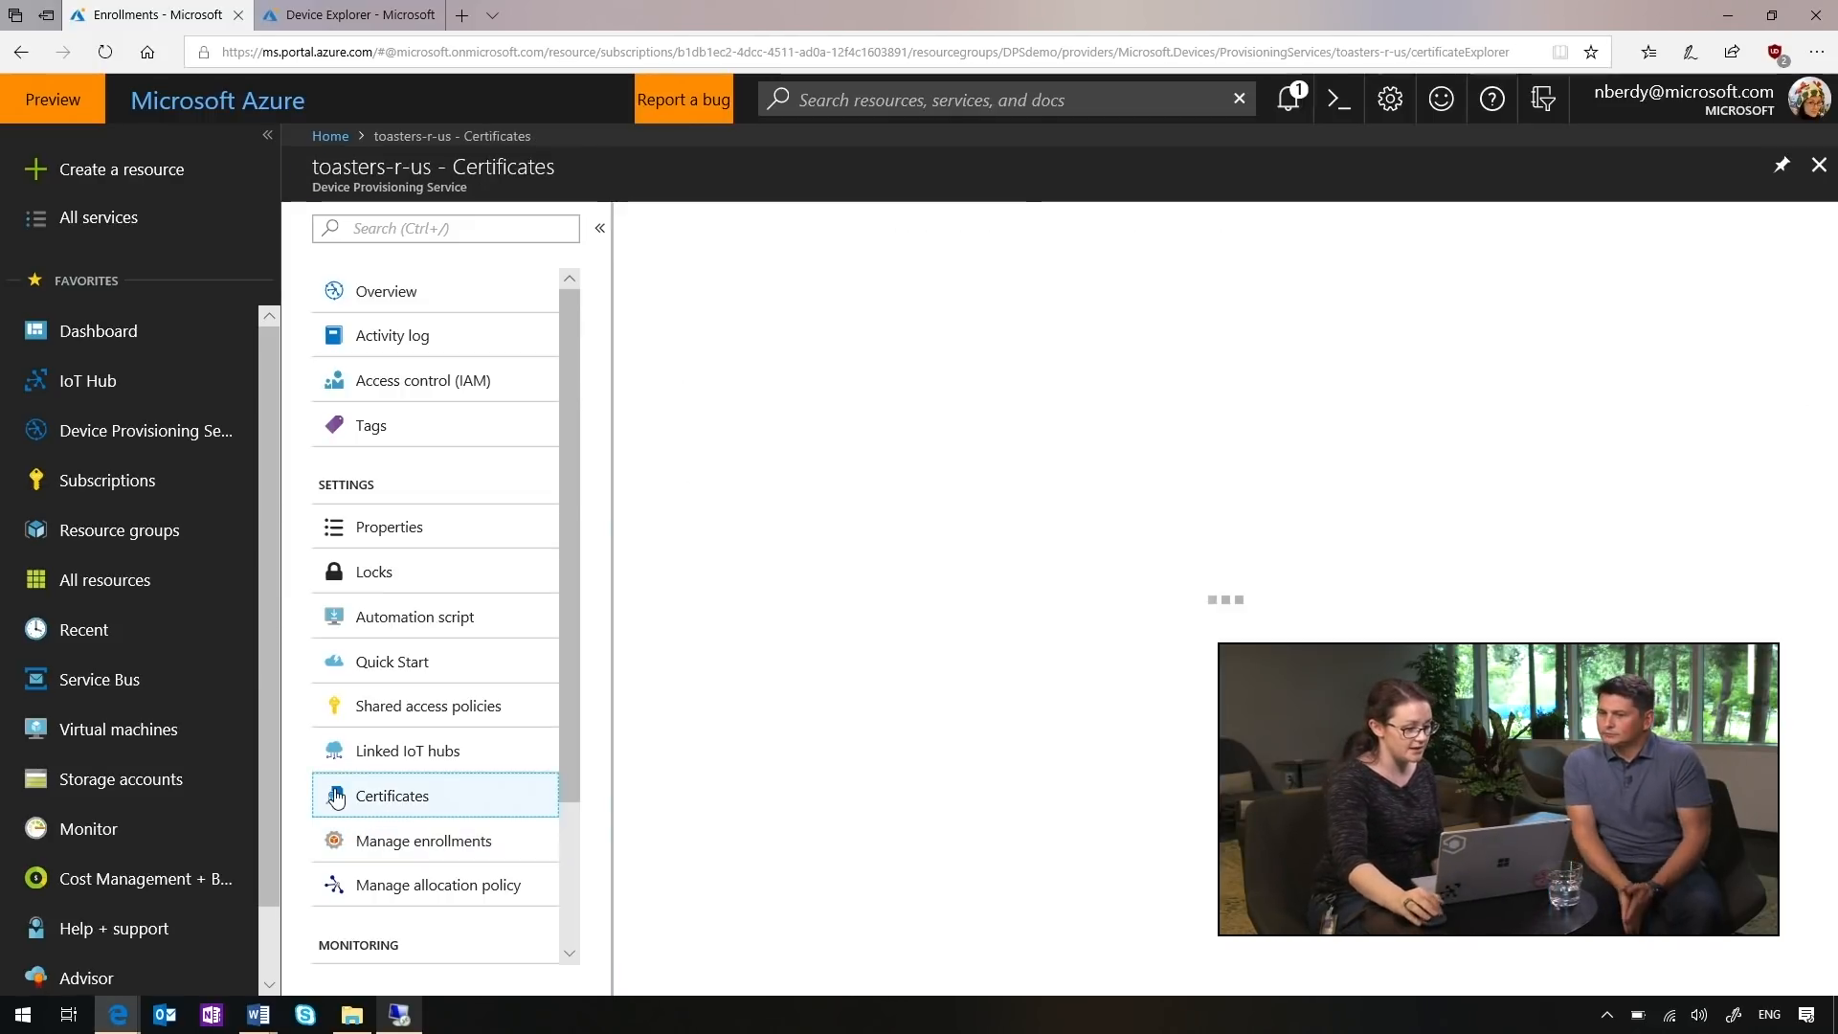
{"action": "left_click", "coordinate": [391, 796]}
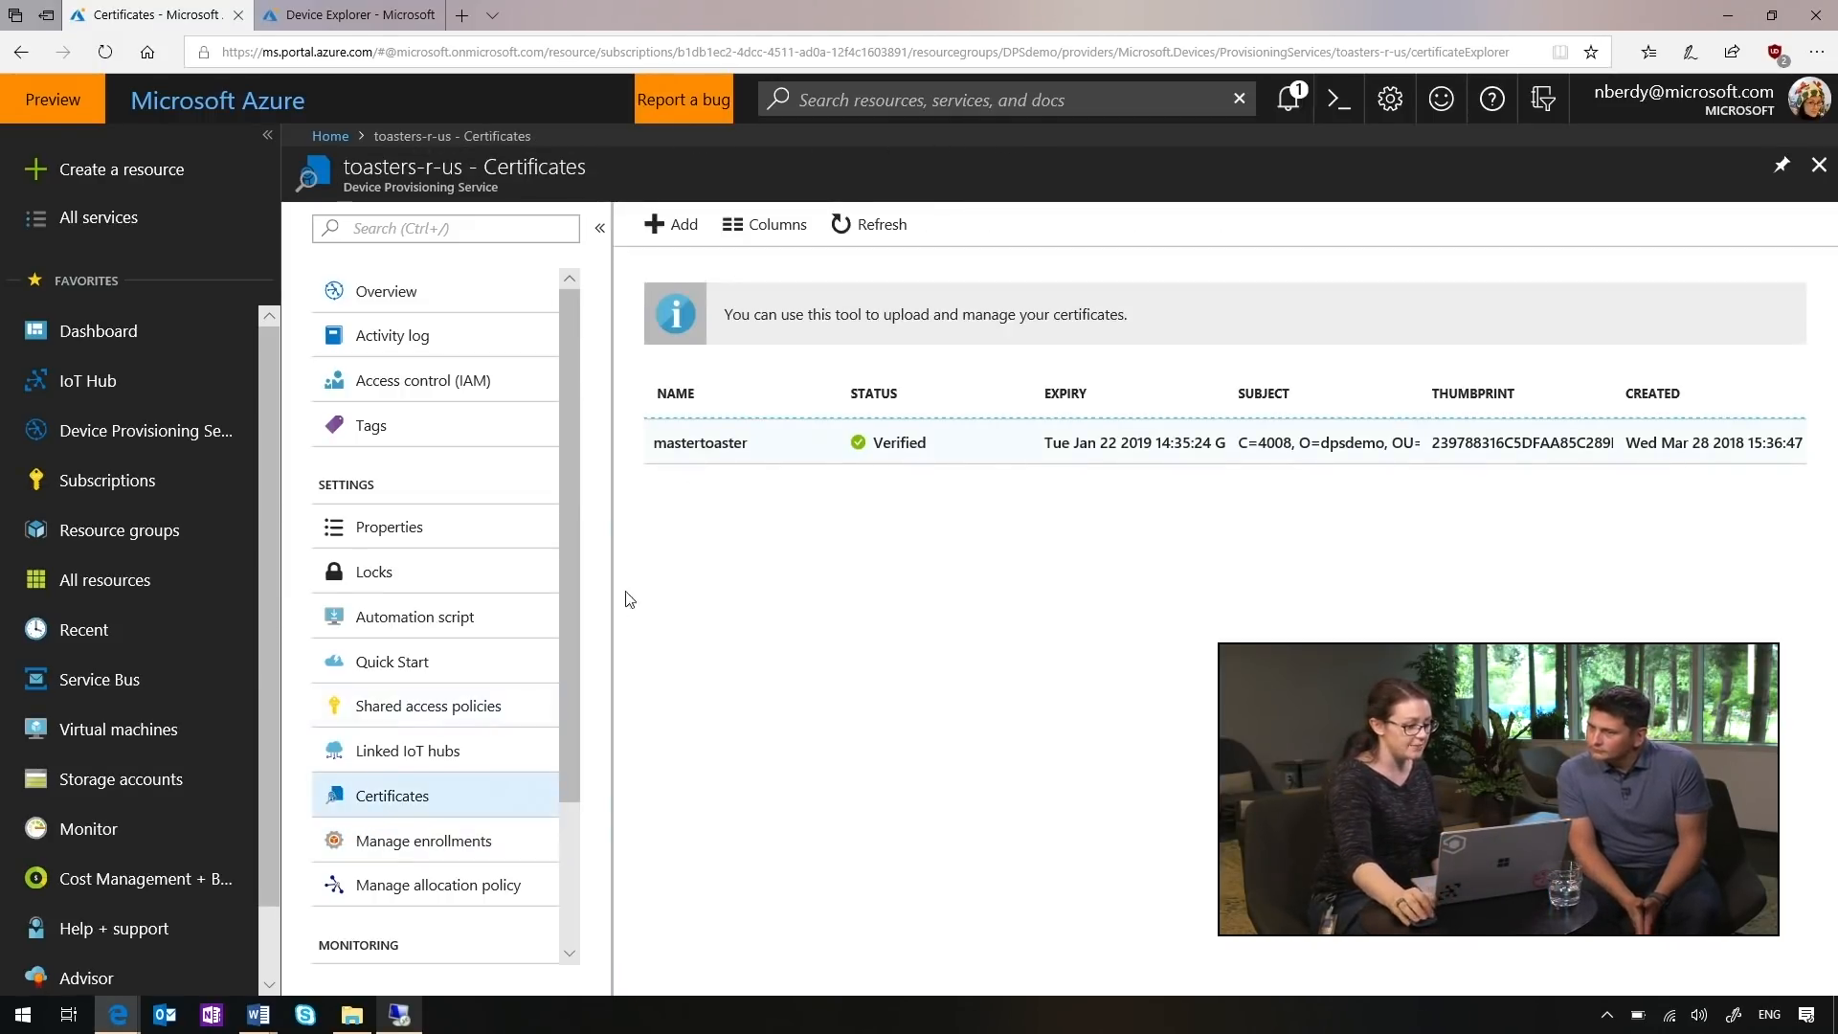
{"action": "mouse_move", "coordinate": [717, 449]}
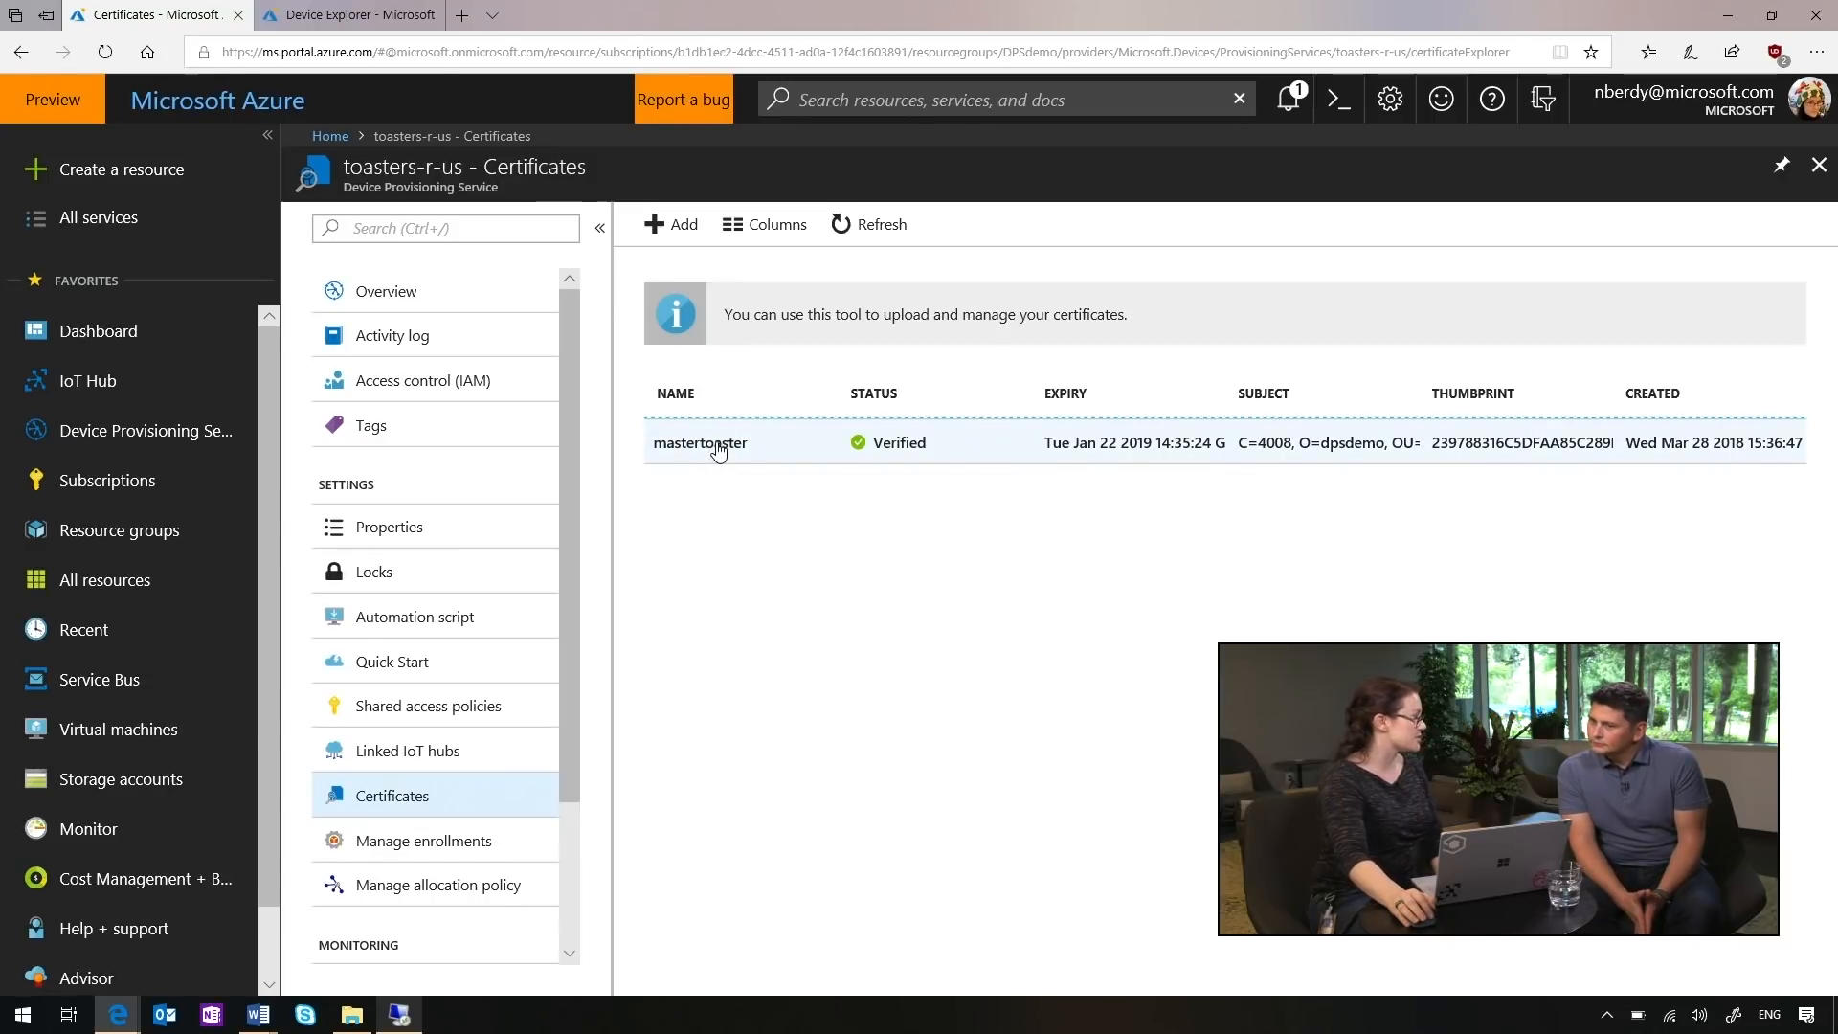
{"action": "mouse_move", "coordinate": [888, 455]}
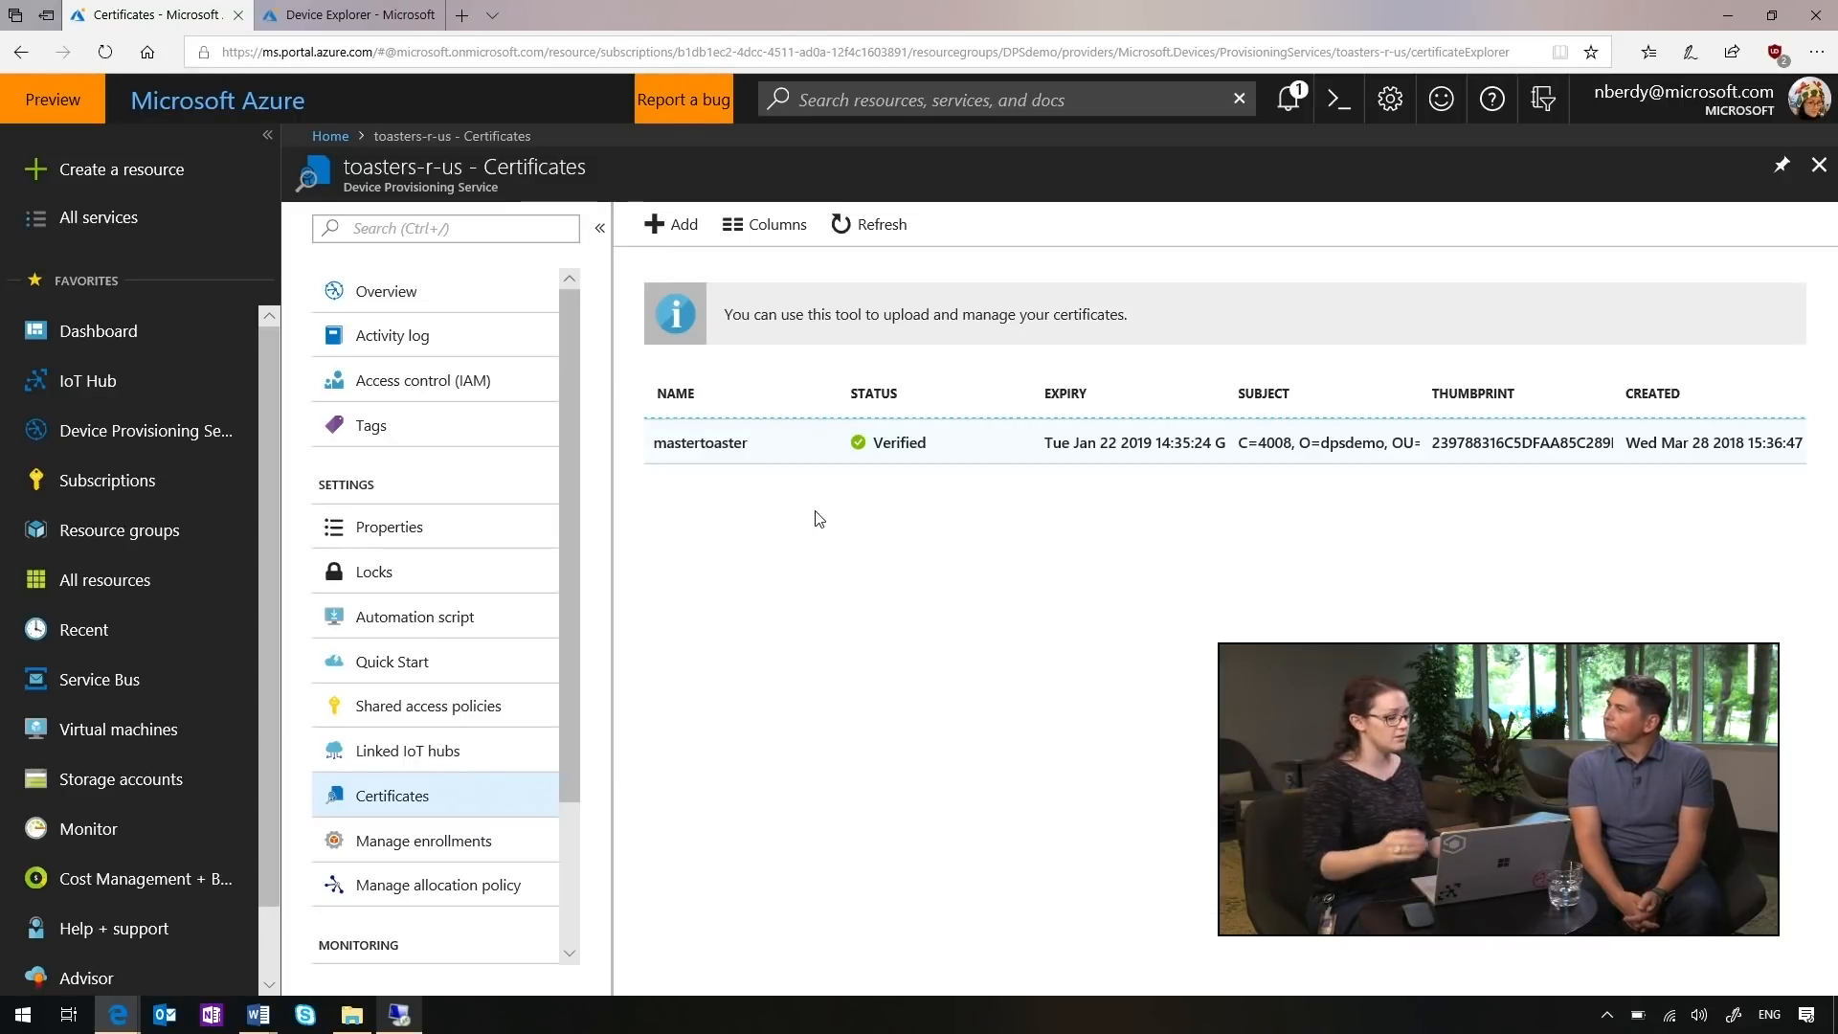
Review the linked toasters-r-us-east hub in eastus, then go to Manage enrollments
{"action": "left_click", "coordinate": [407, 750]}
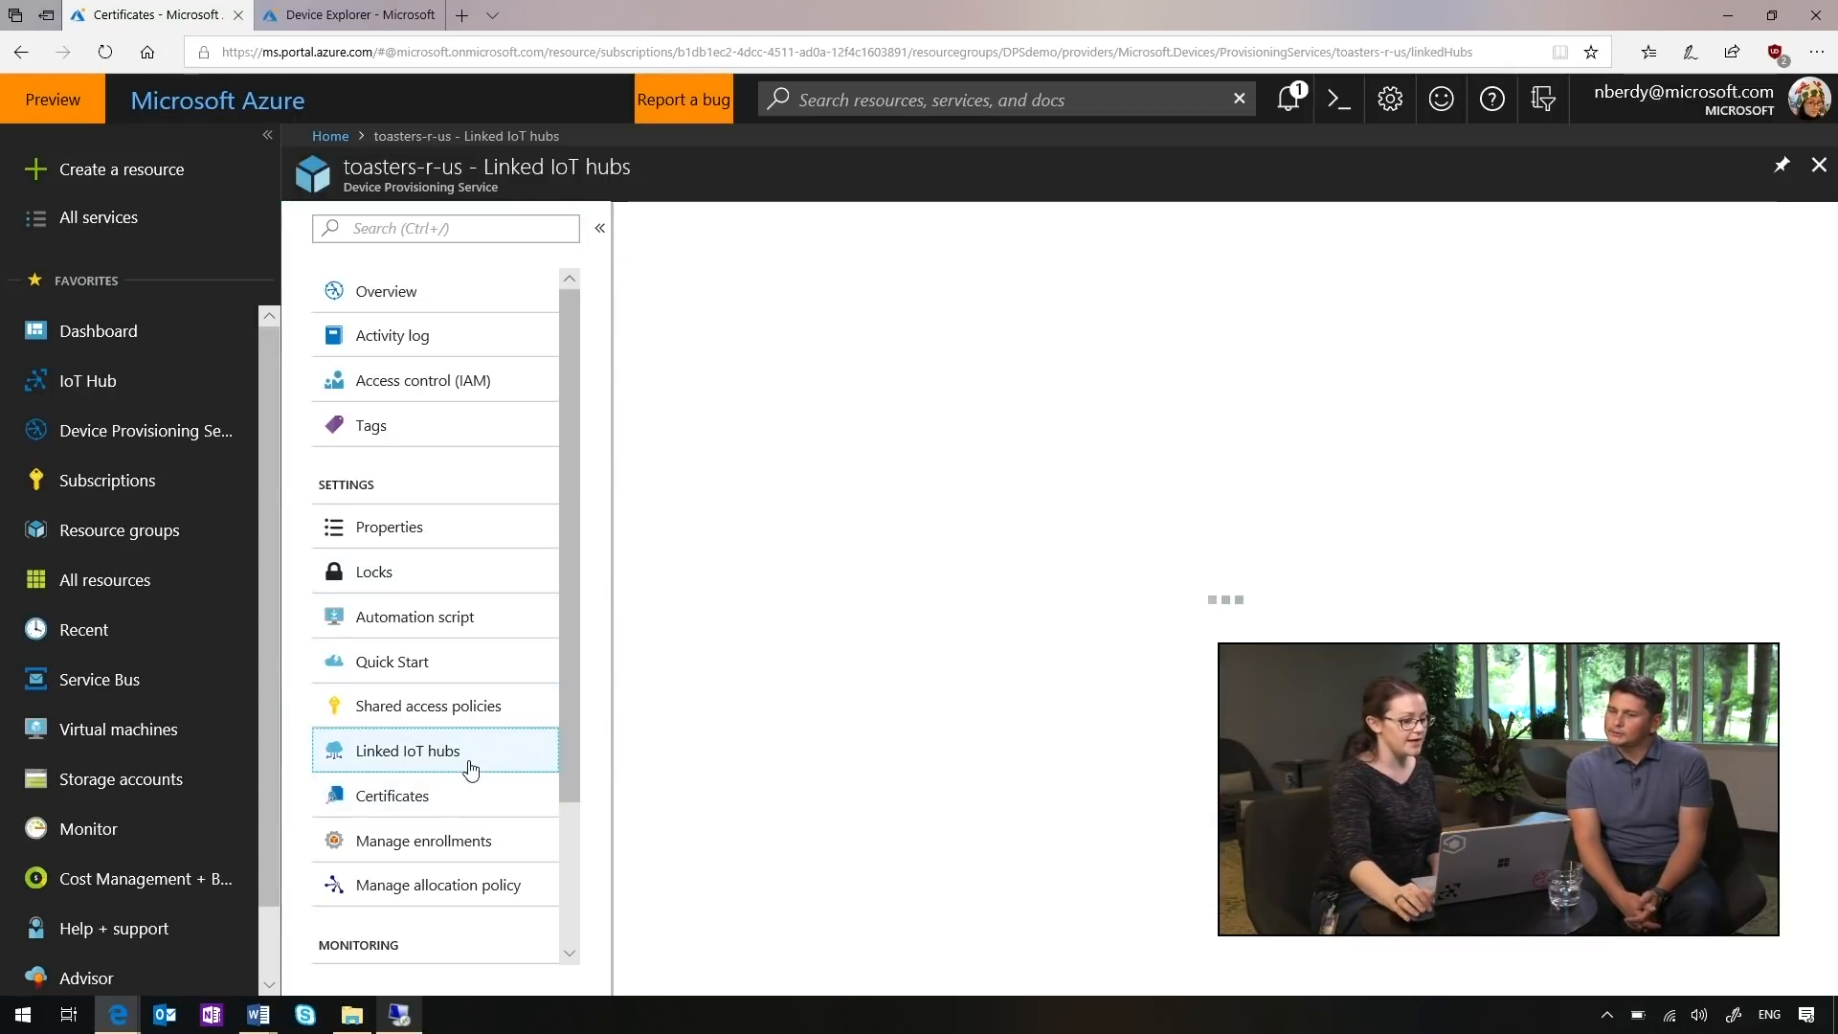
{"action": "left_click", "coordinate": [407, 751]}
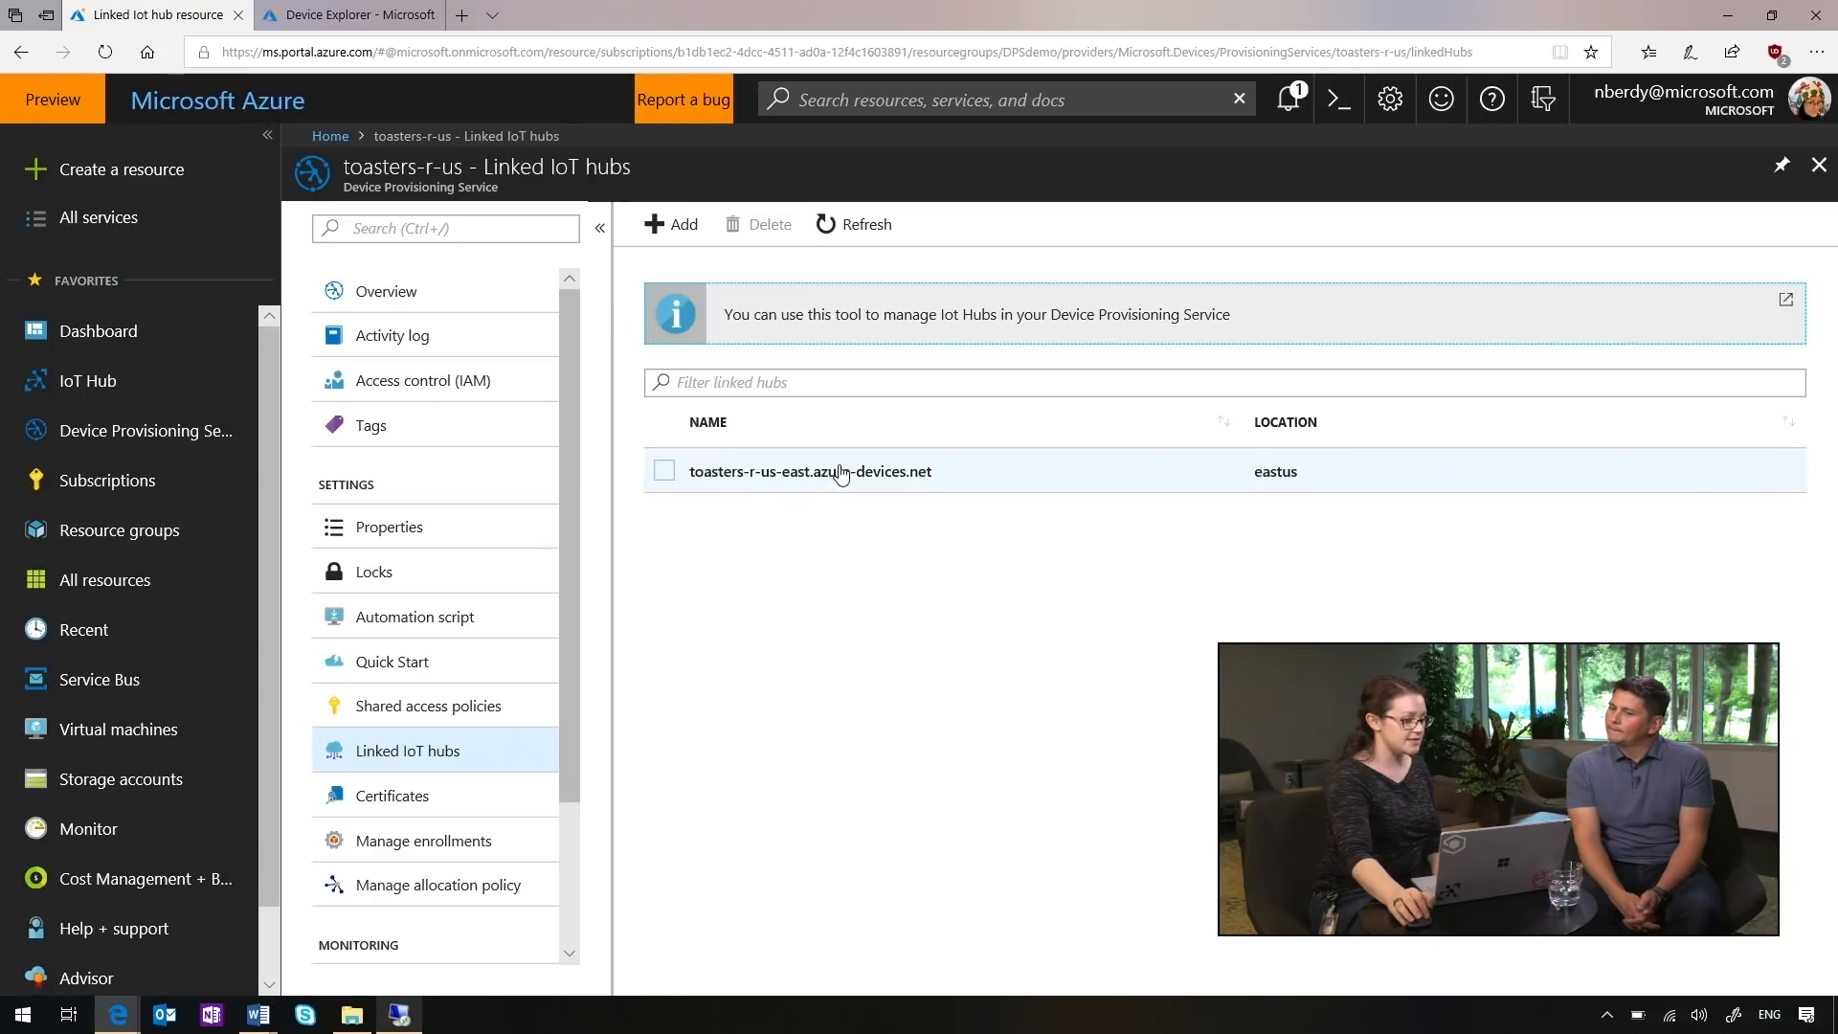
{"action": "mouse_move", "coordinate": [846, 494]}
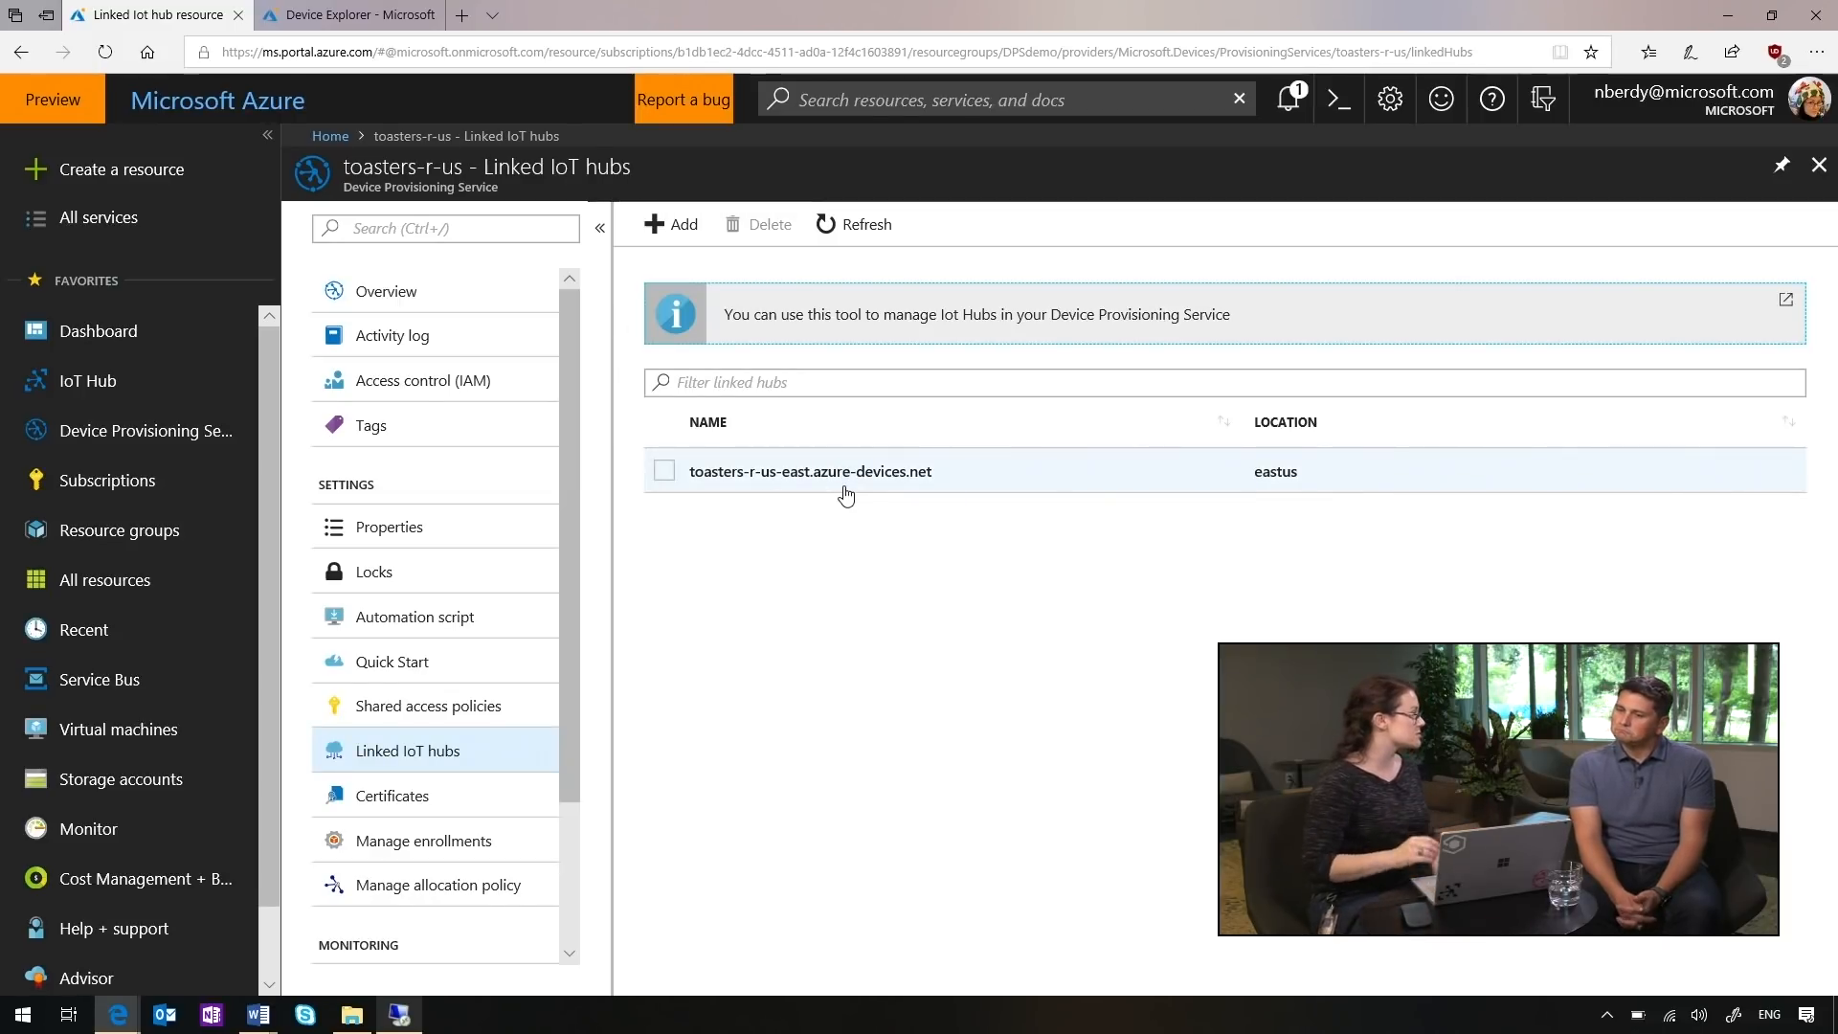
{"action": "mouse_move", "coordinate": [970, 831]}
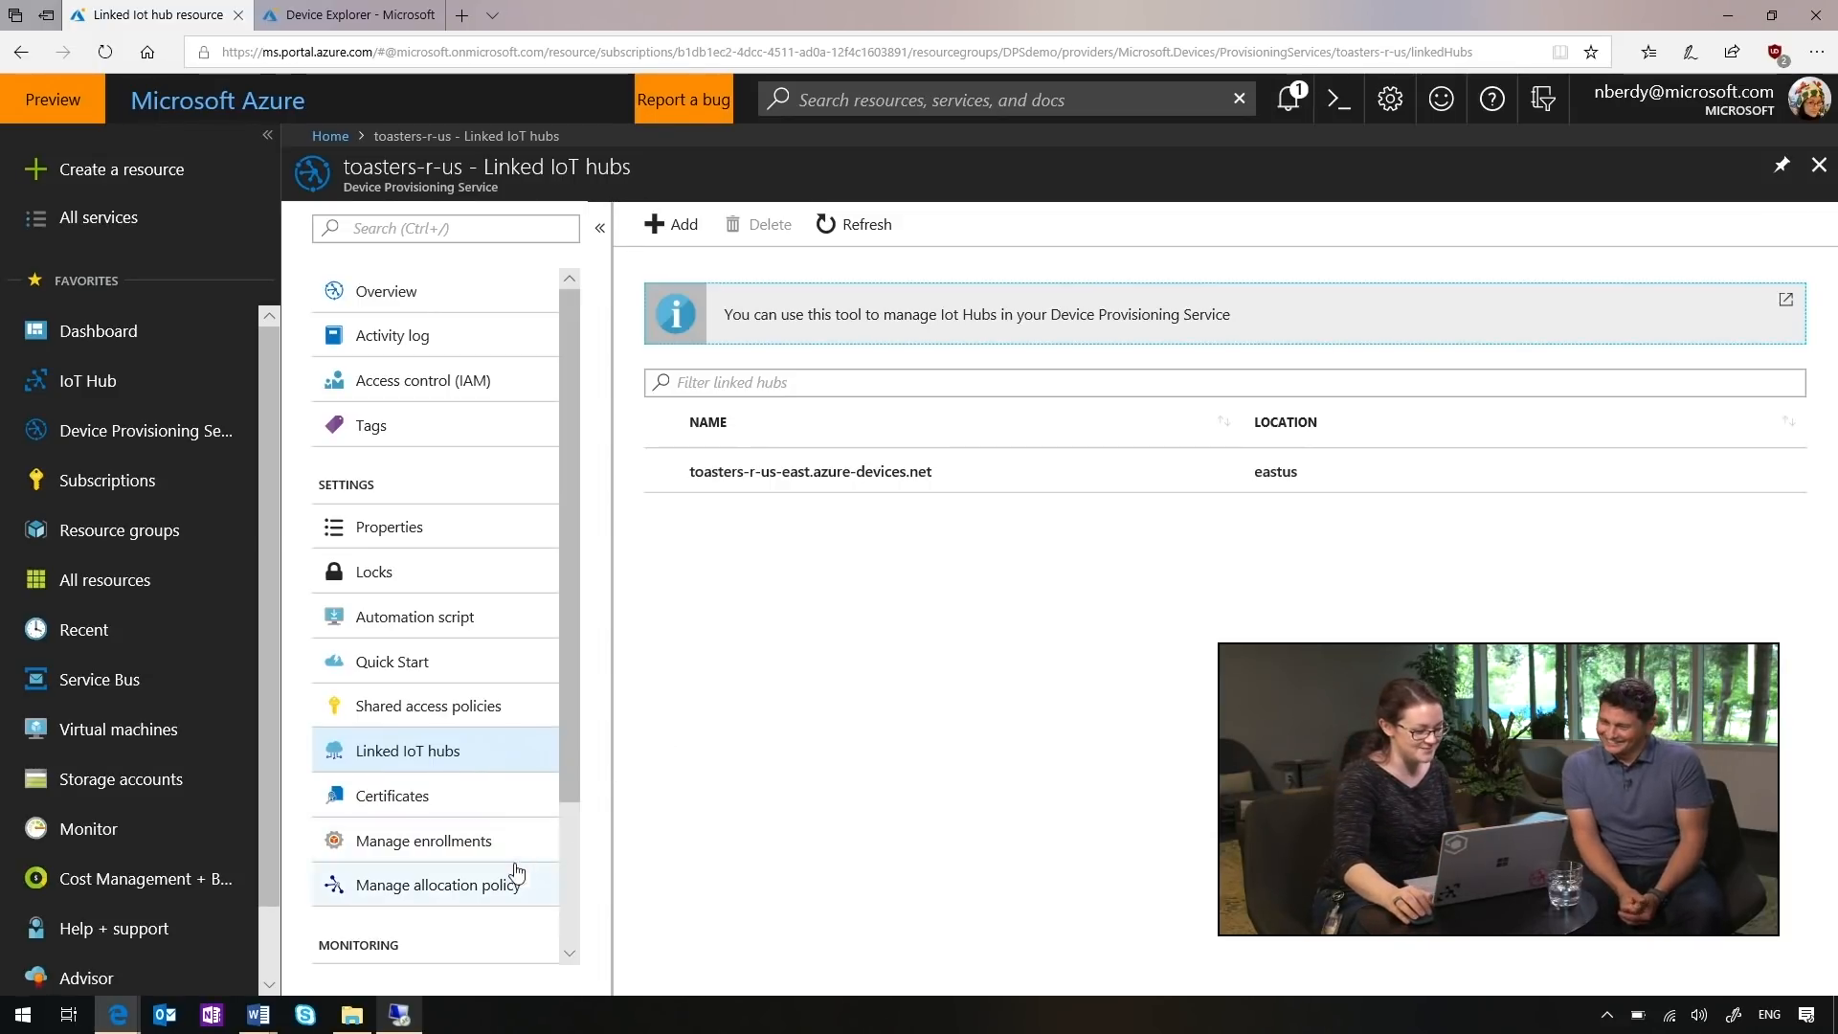
{"action": "left_click", "coordinate": [422, 841]}
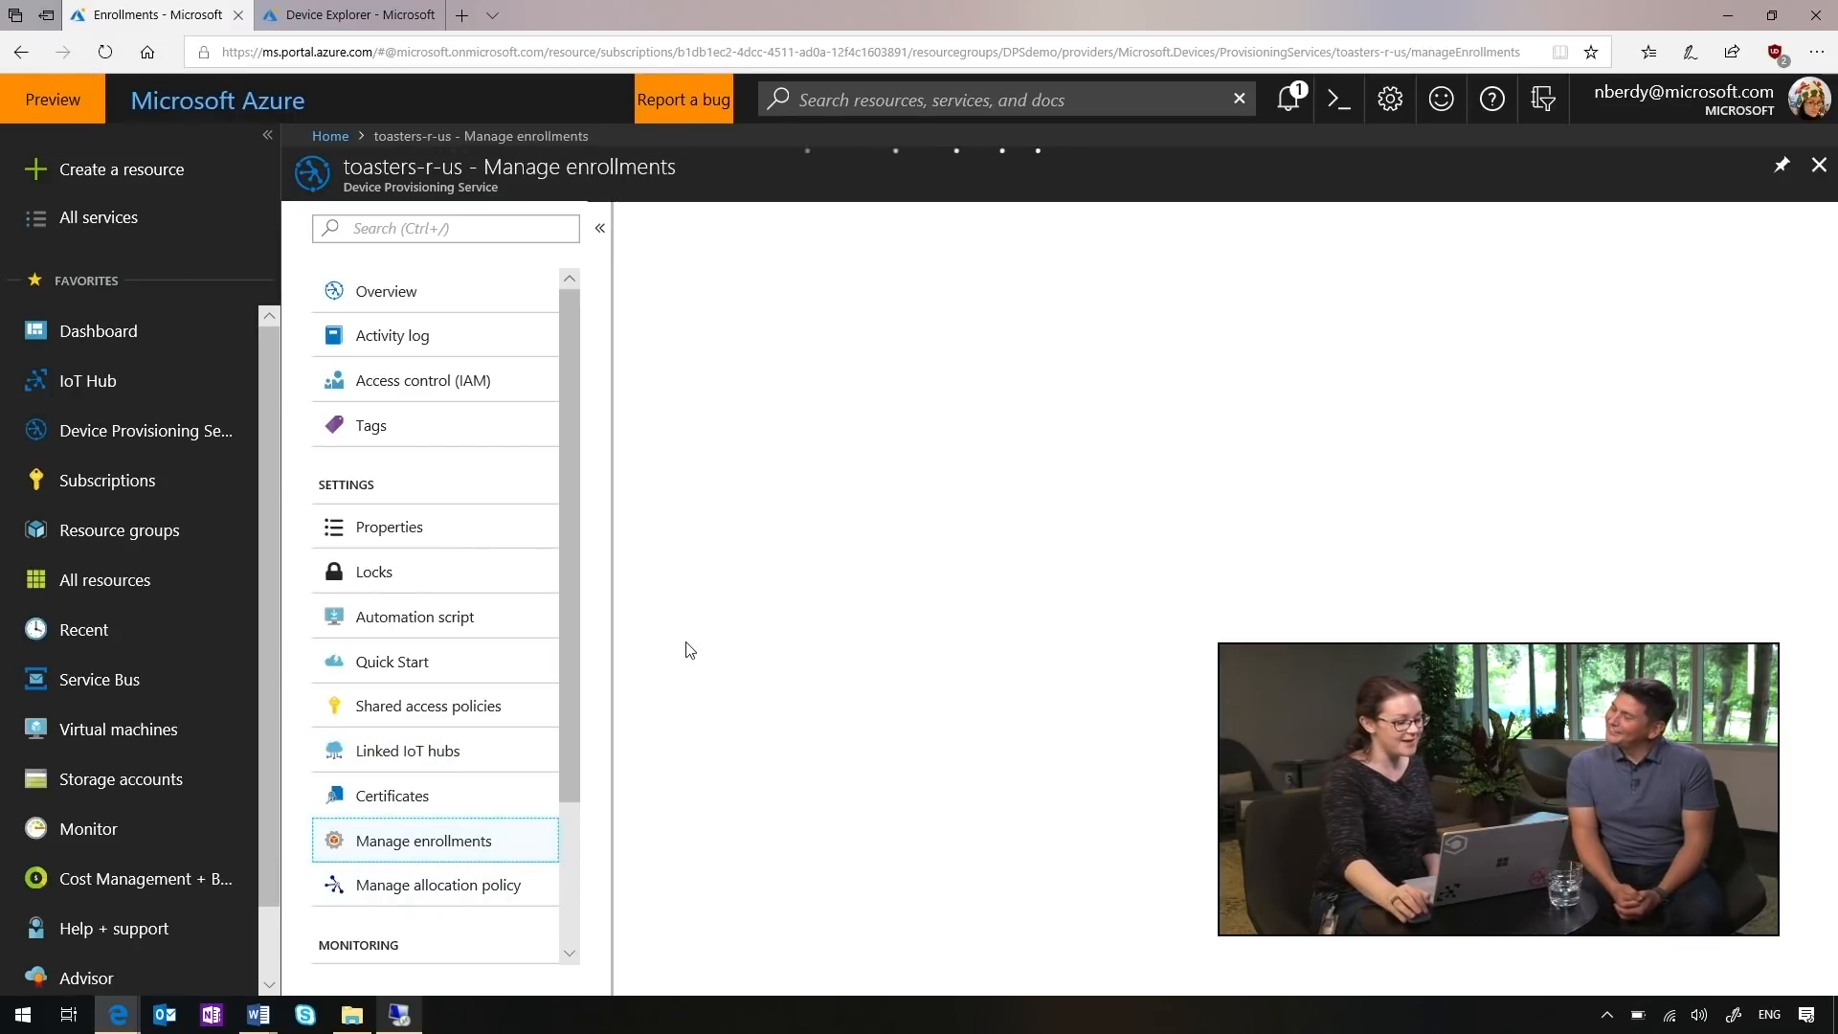
Open the premiumtoasters enrollment group and review its mastertoaster attestation and initial twin state
{"action": "left_click", "coordinate": [422, 840]}
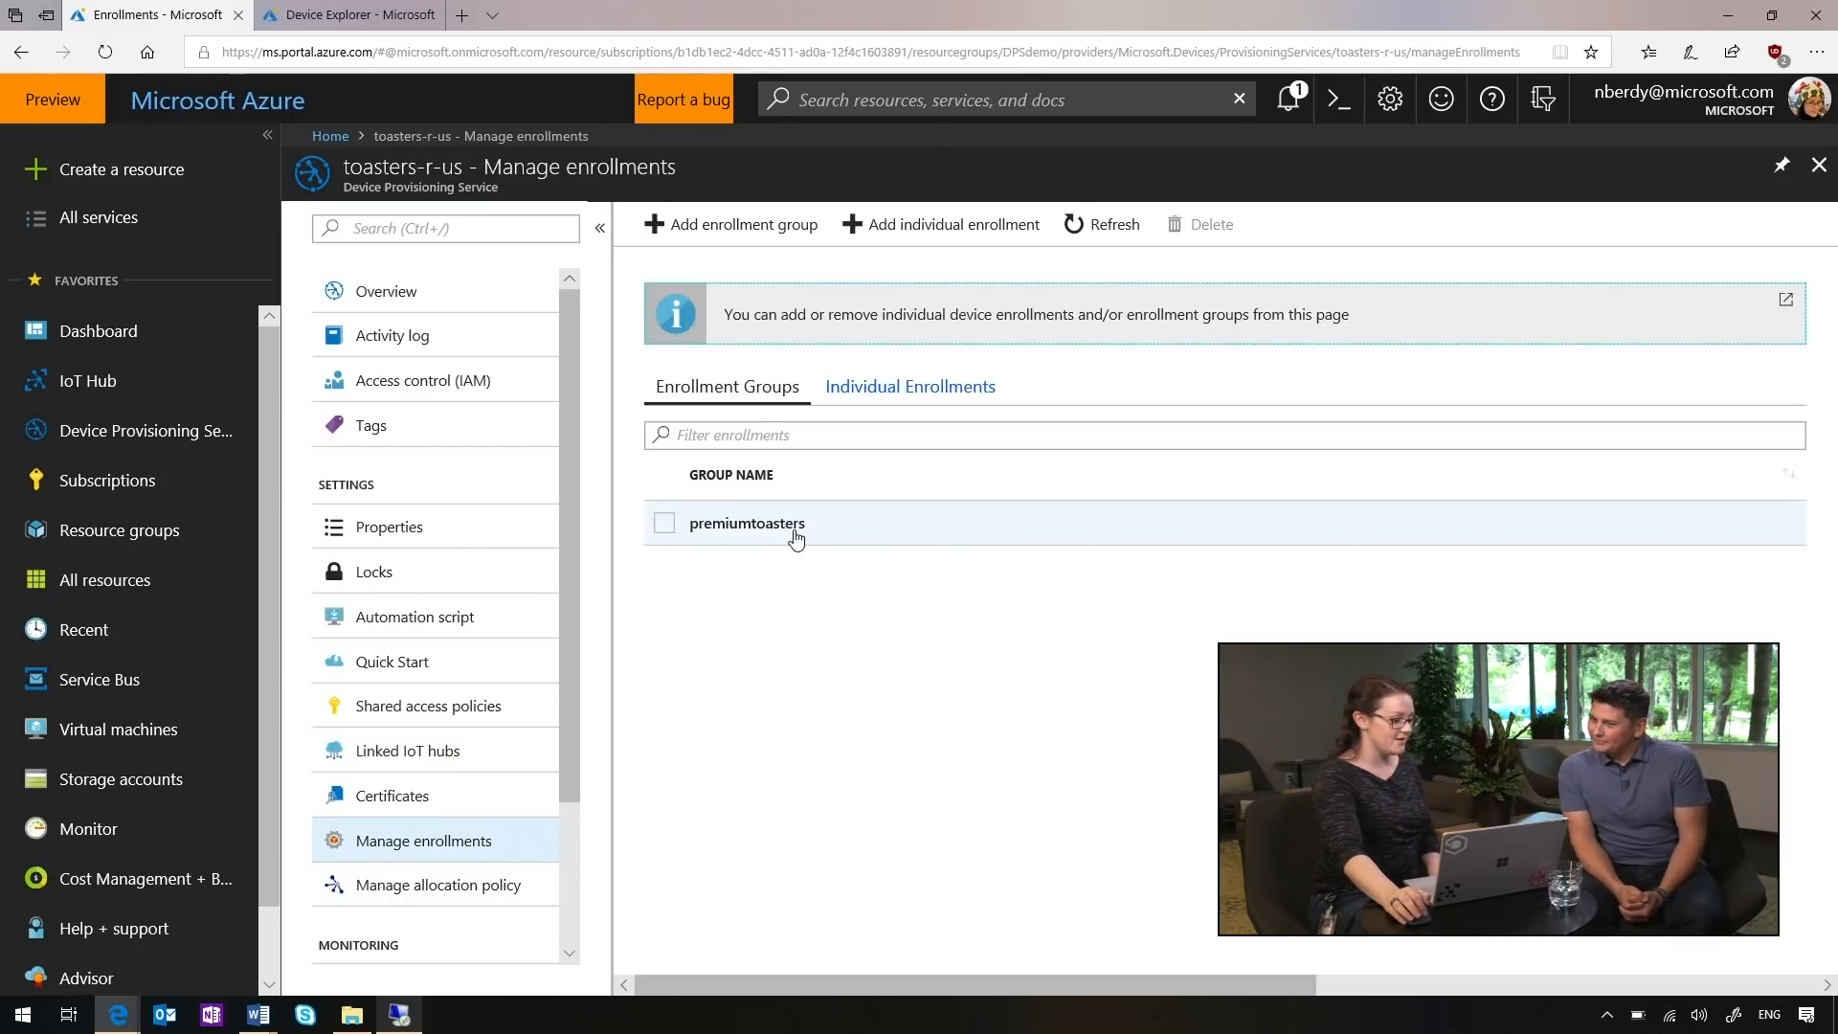
{"action": "left_click", "coordinate": [746, 522]}
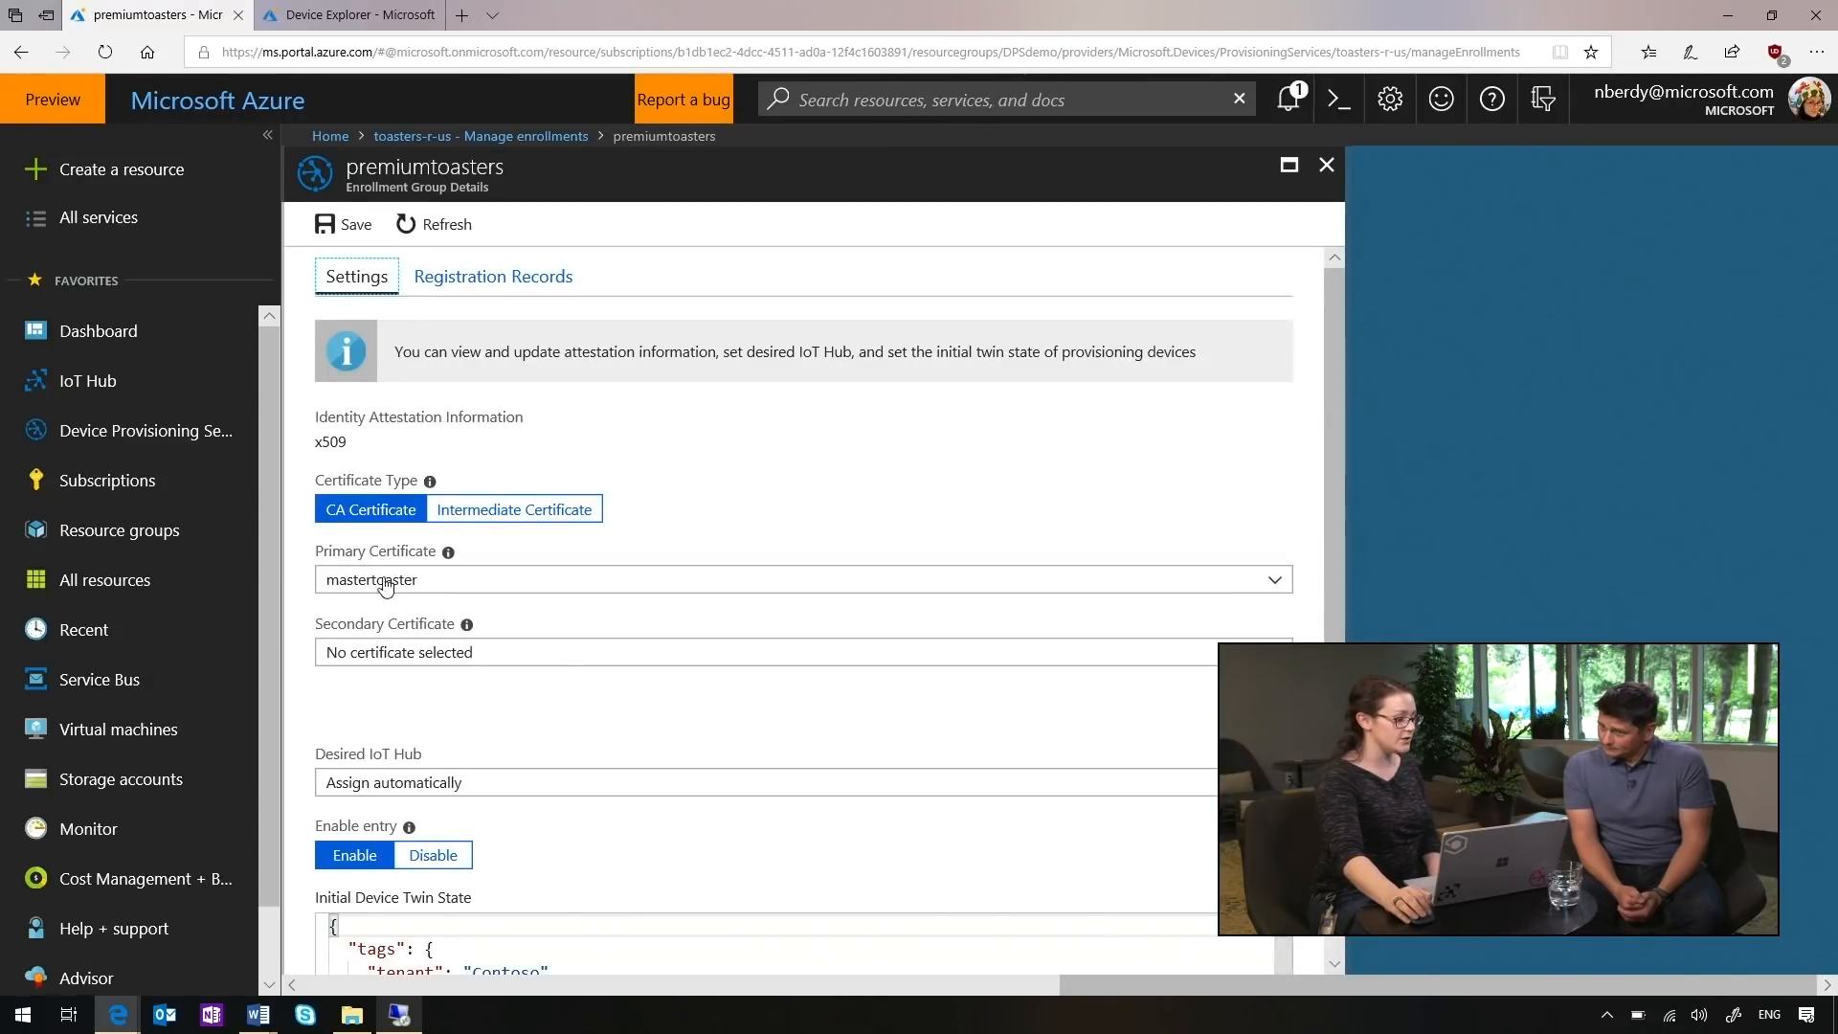
{"action": "mouse_move", "coordinate": [443, 604]}
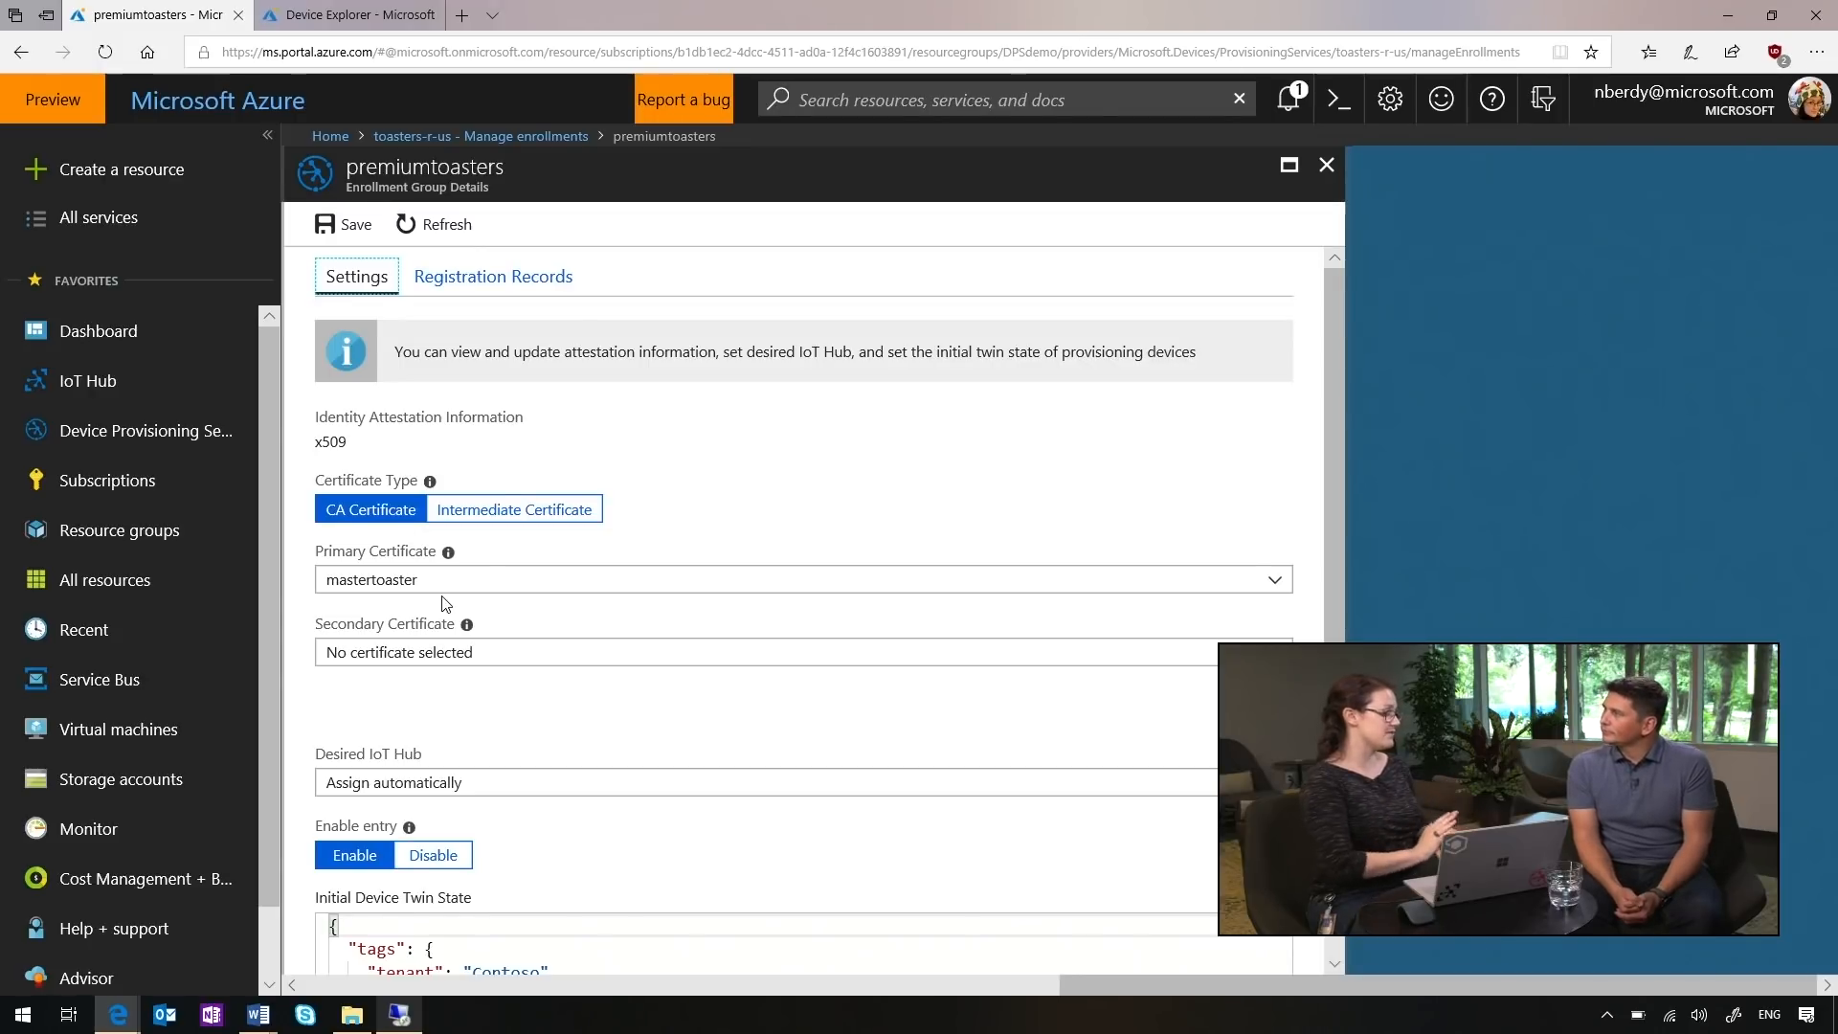
{"action": "scroll", "scroll_direction": "down", "scroll_amount": 3}
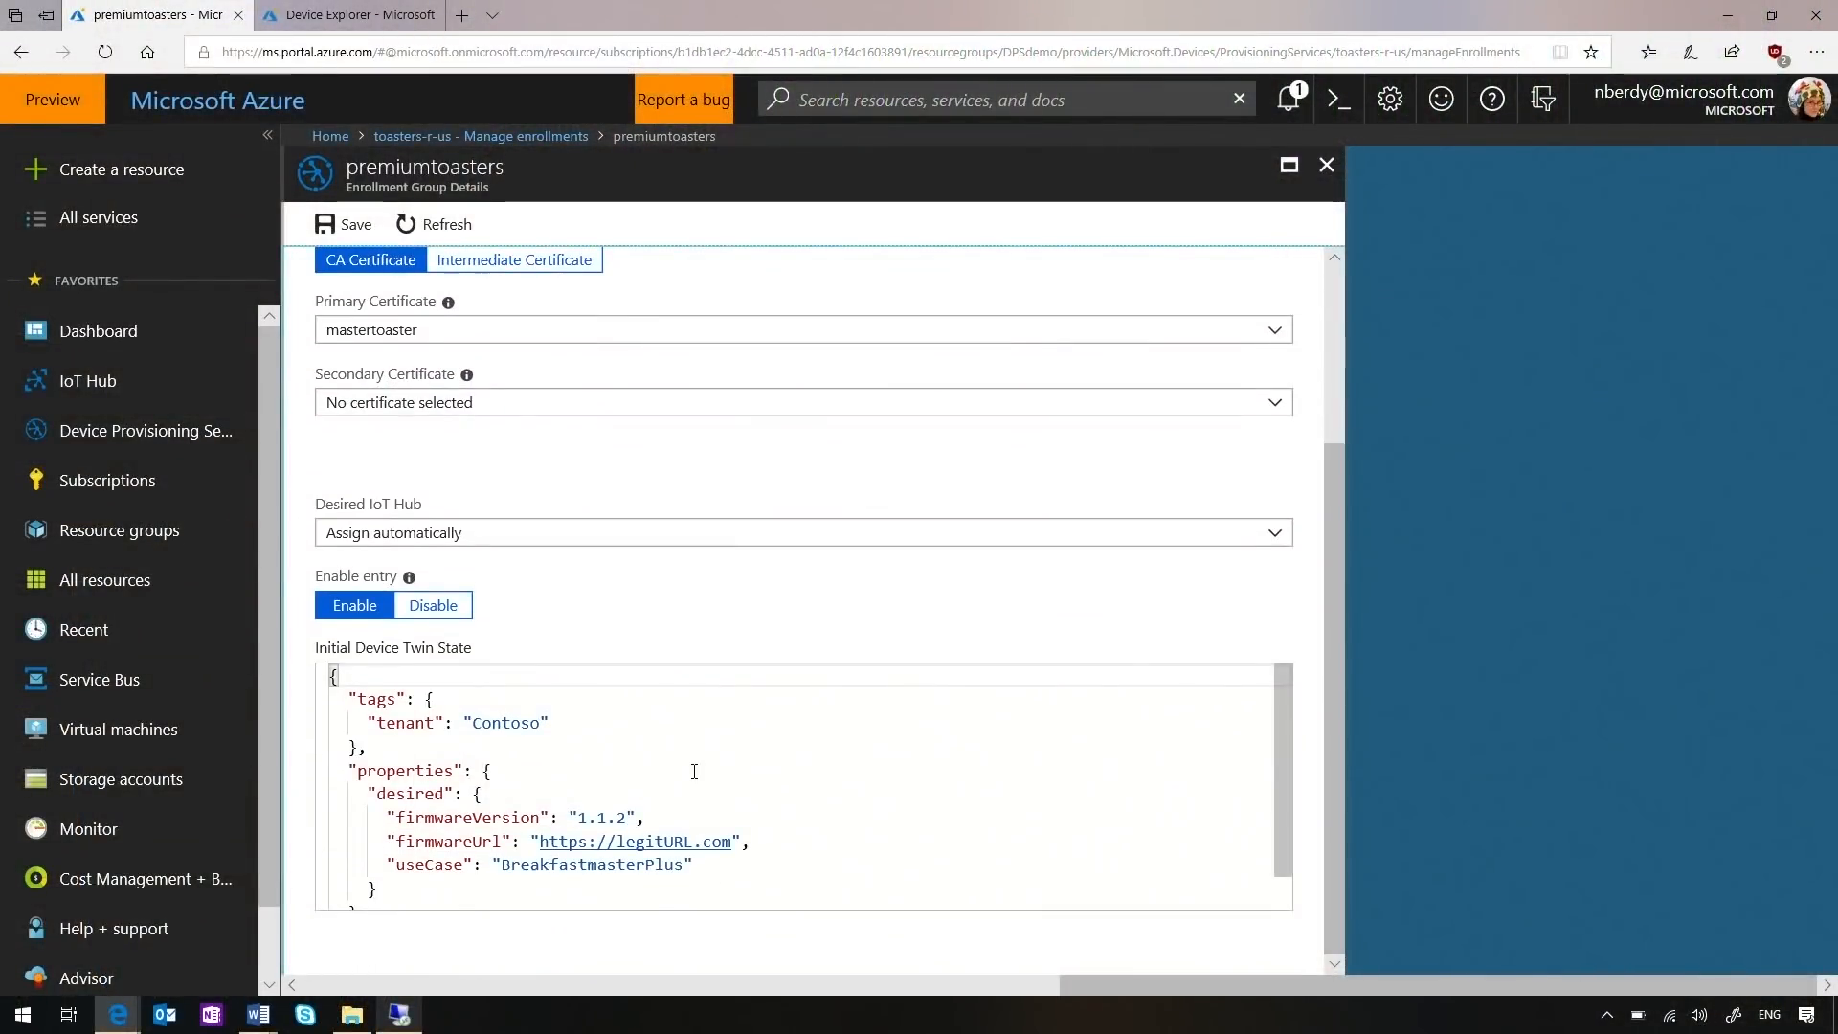
{"action": "mouse_move", "coordinate": [547, 722]}
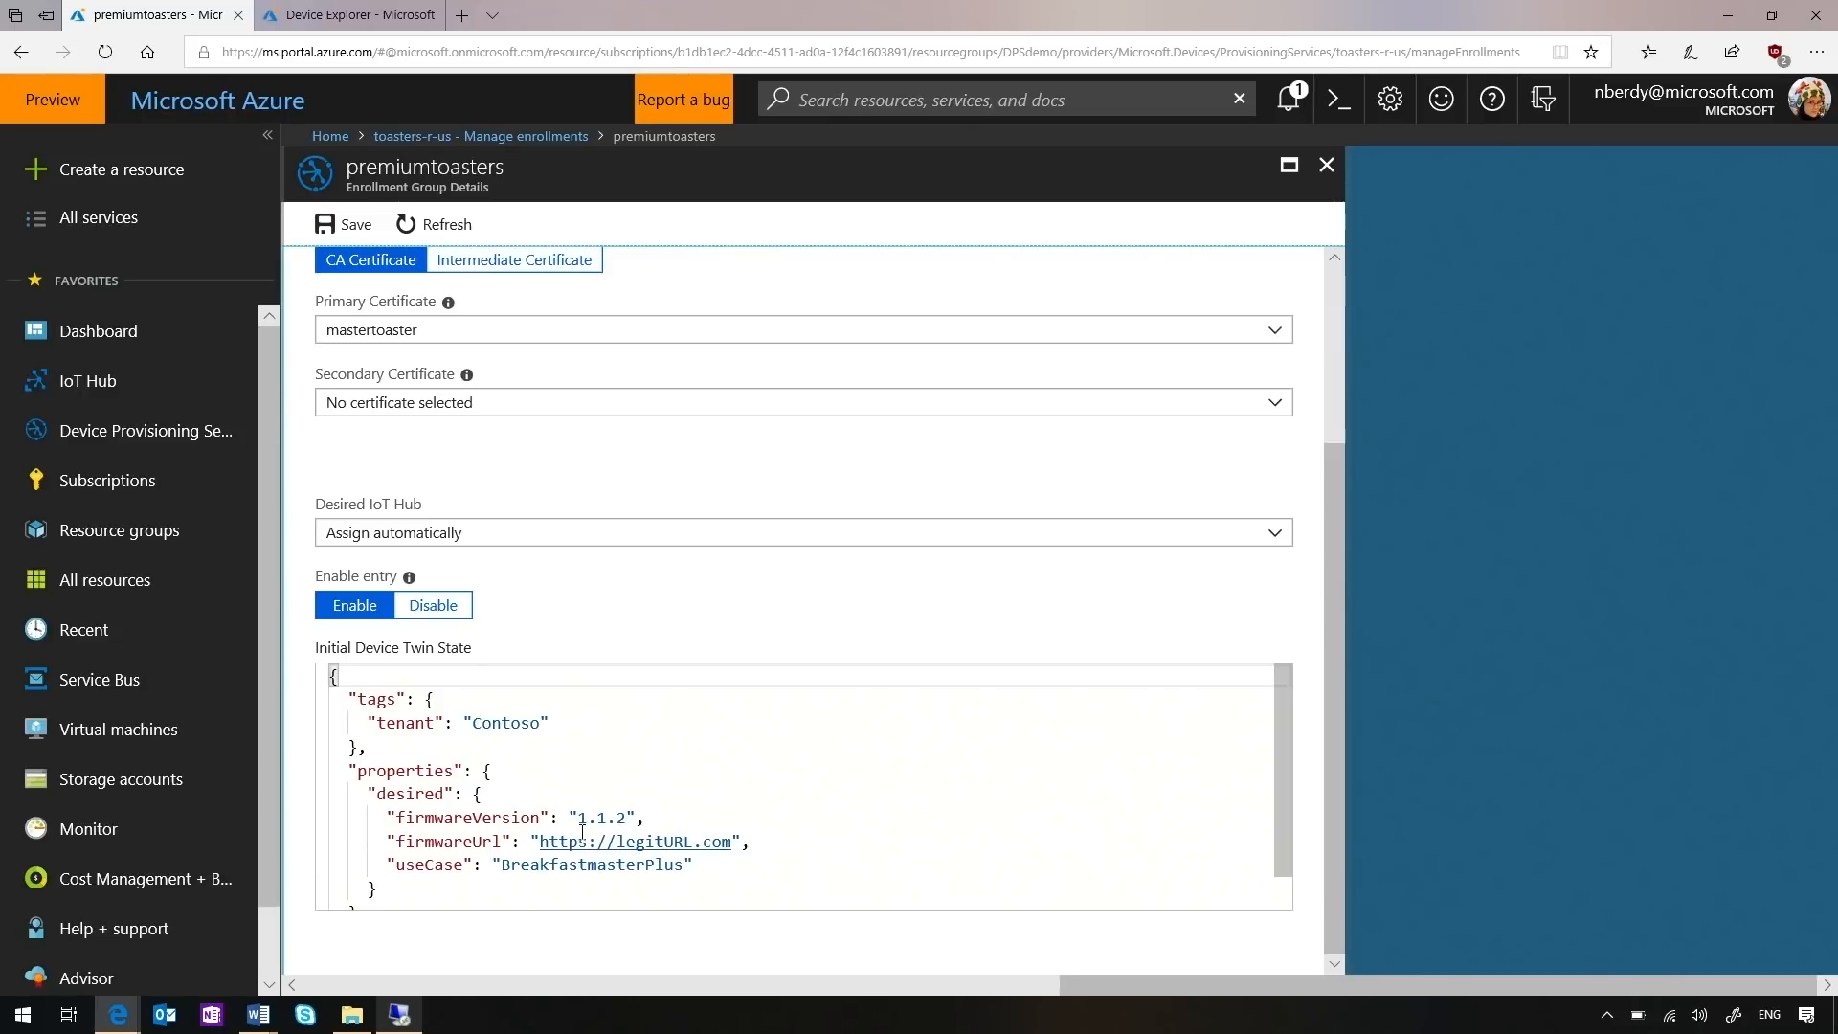
{"action": "mouse_move", "coordinate": [634, 840]}
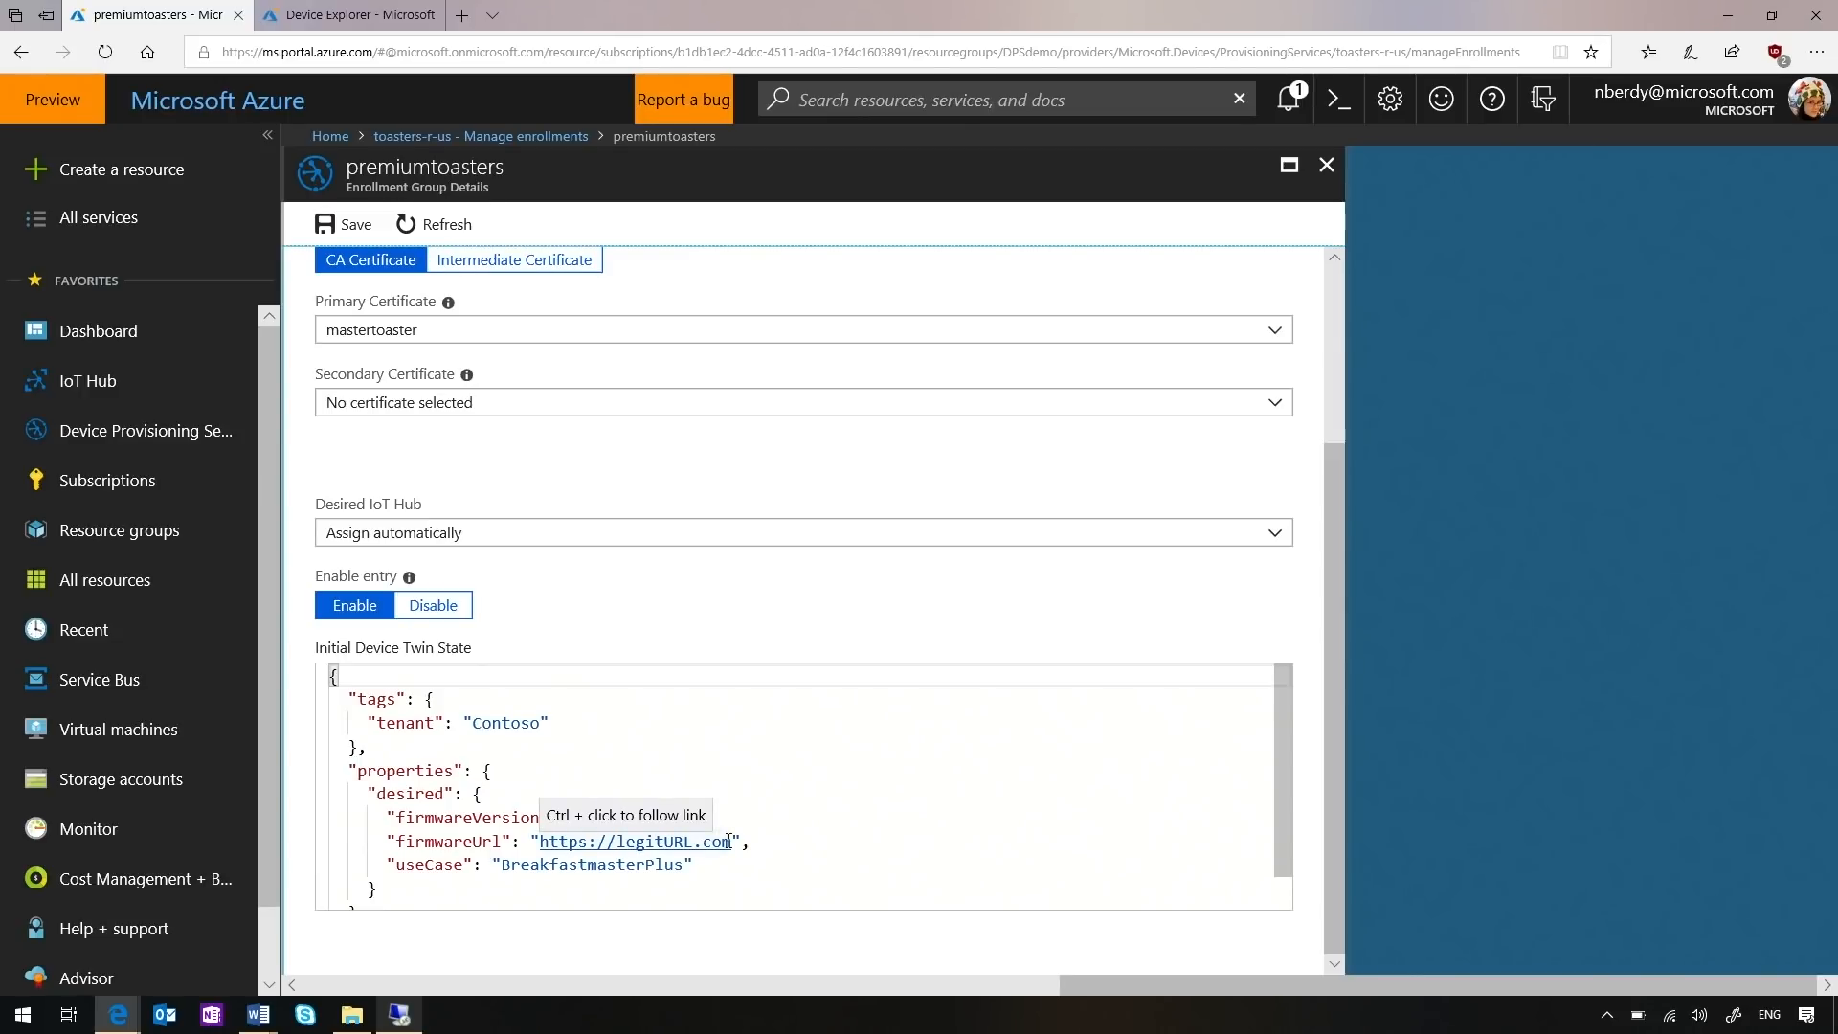
{"action": "mouse_move", "coordinate": [706, 871]}
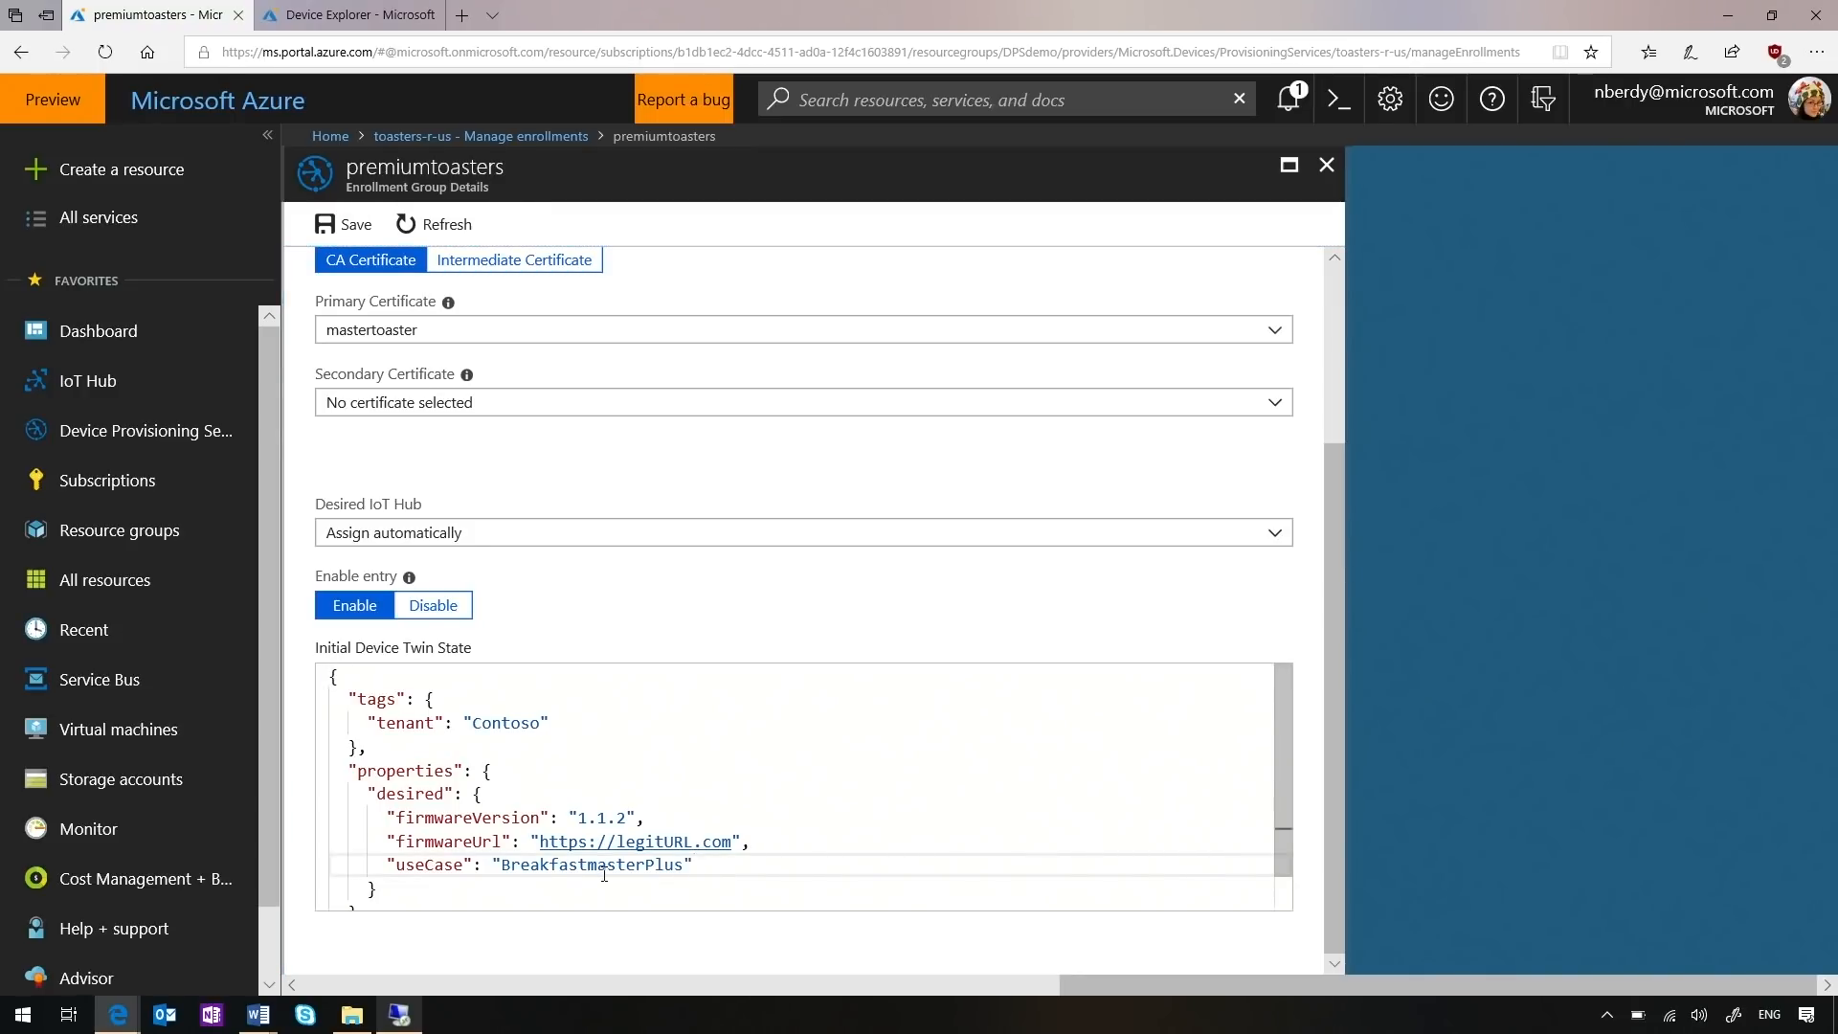
{"action": "scroll", "scroll_direction": "up", "scroll_amount": 3}
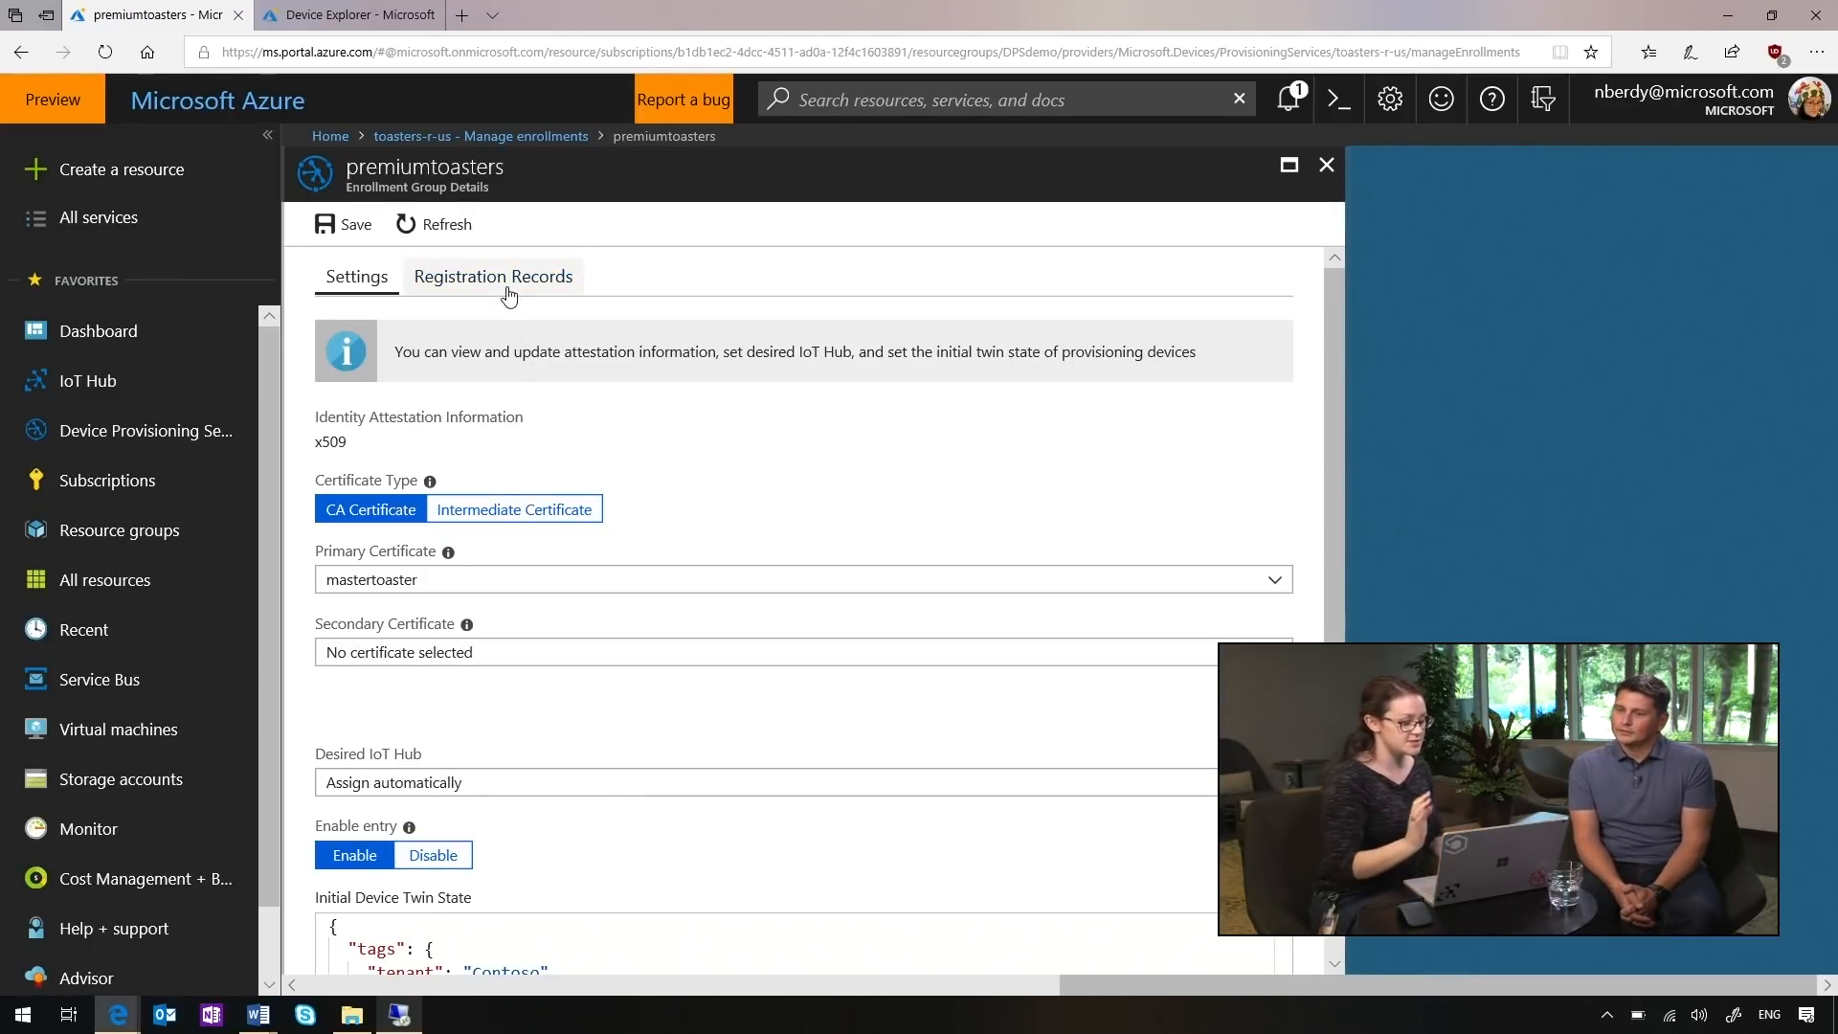
Check registration records and refresh the toasters-r-us-east device list, which shows no devices
{"action": "left_click", "coordinate": [492, 275]}
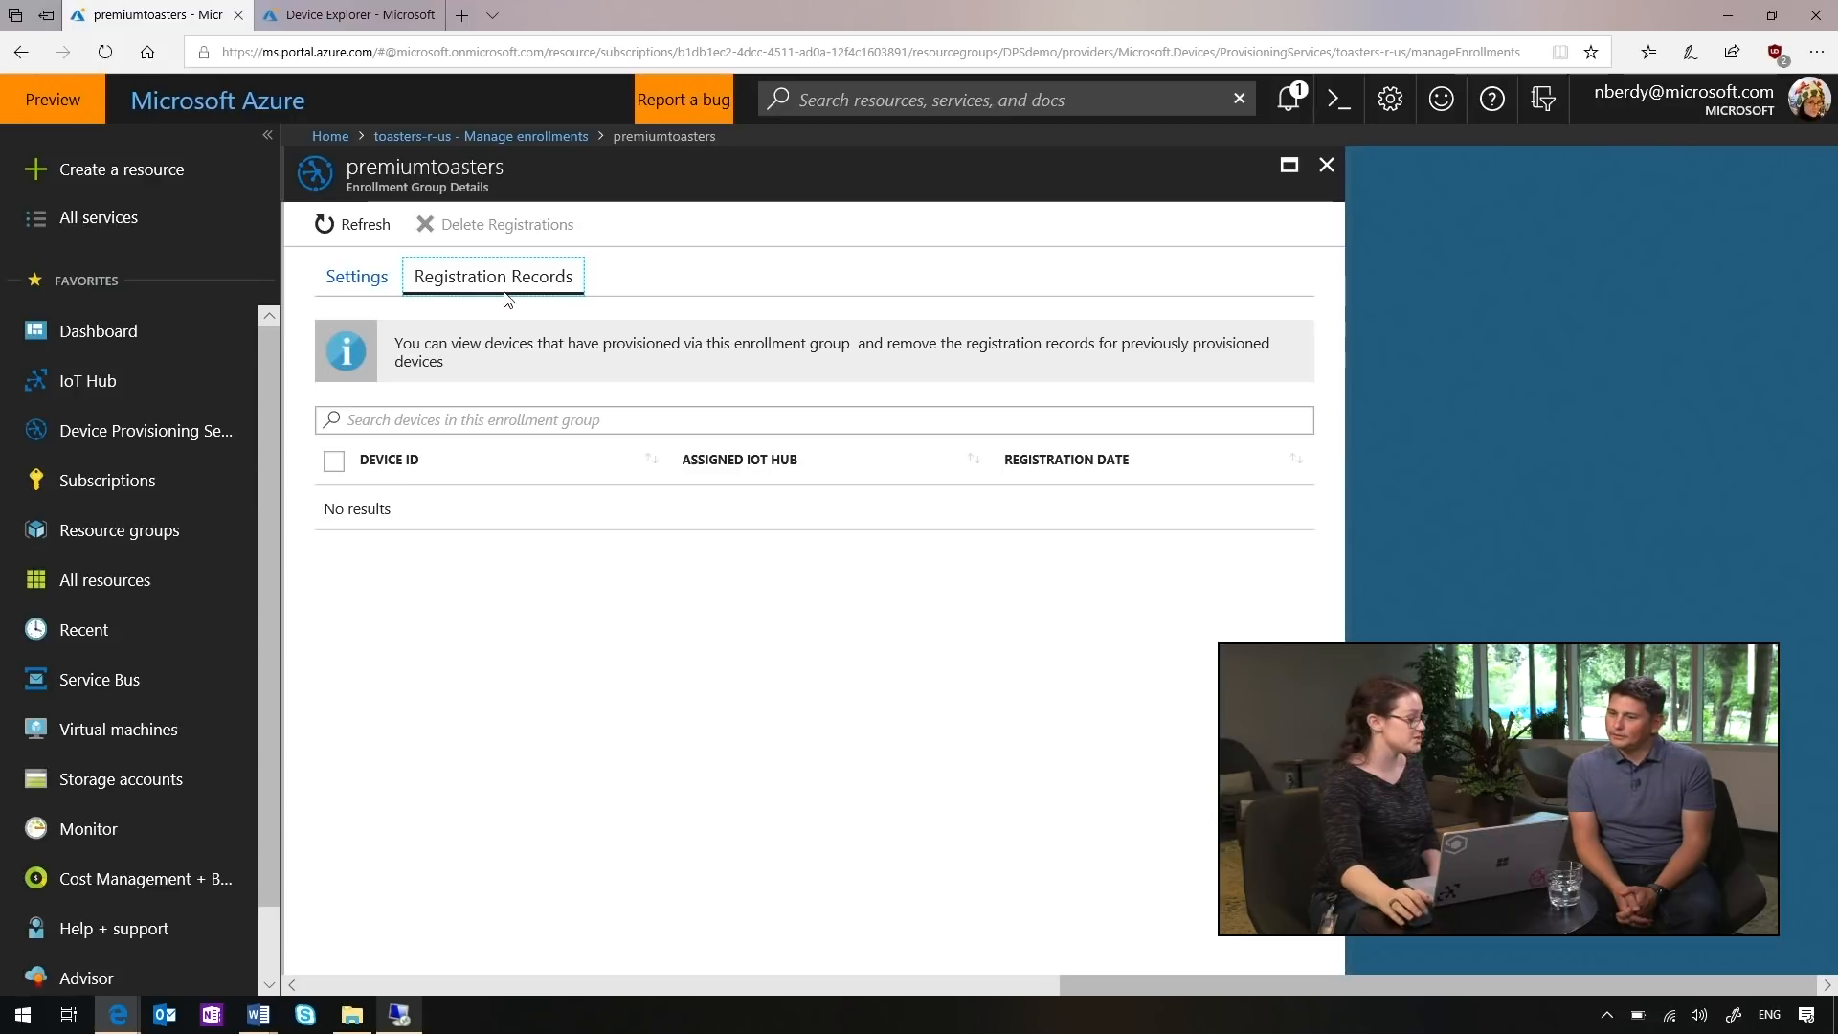
{"action": "mouse_move", "coordinate": [509, 505]}
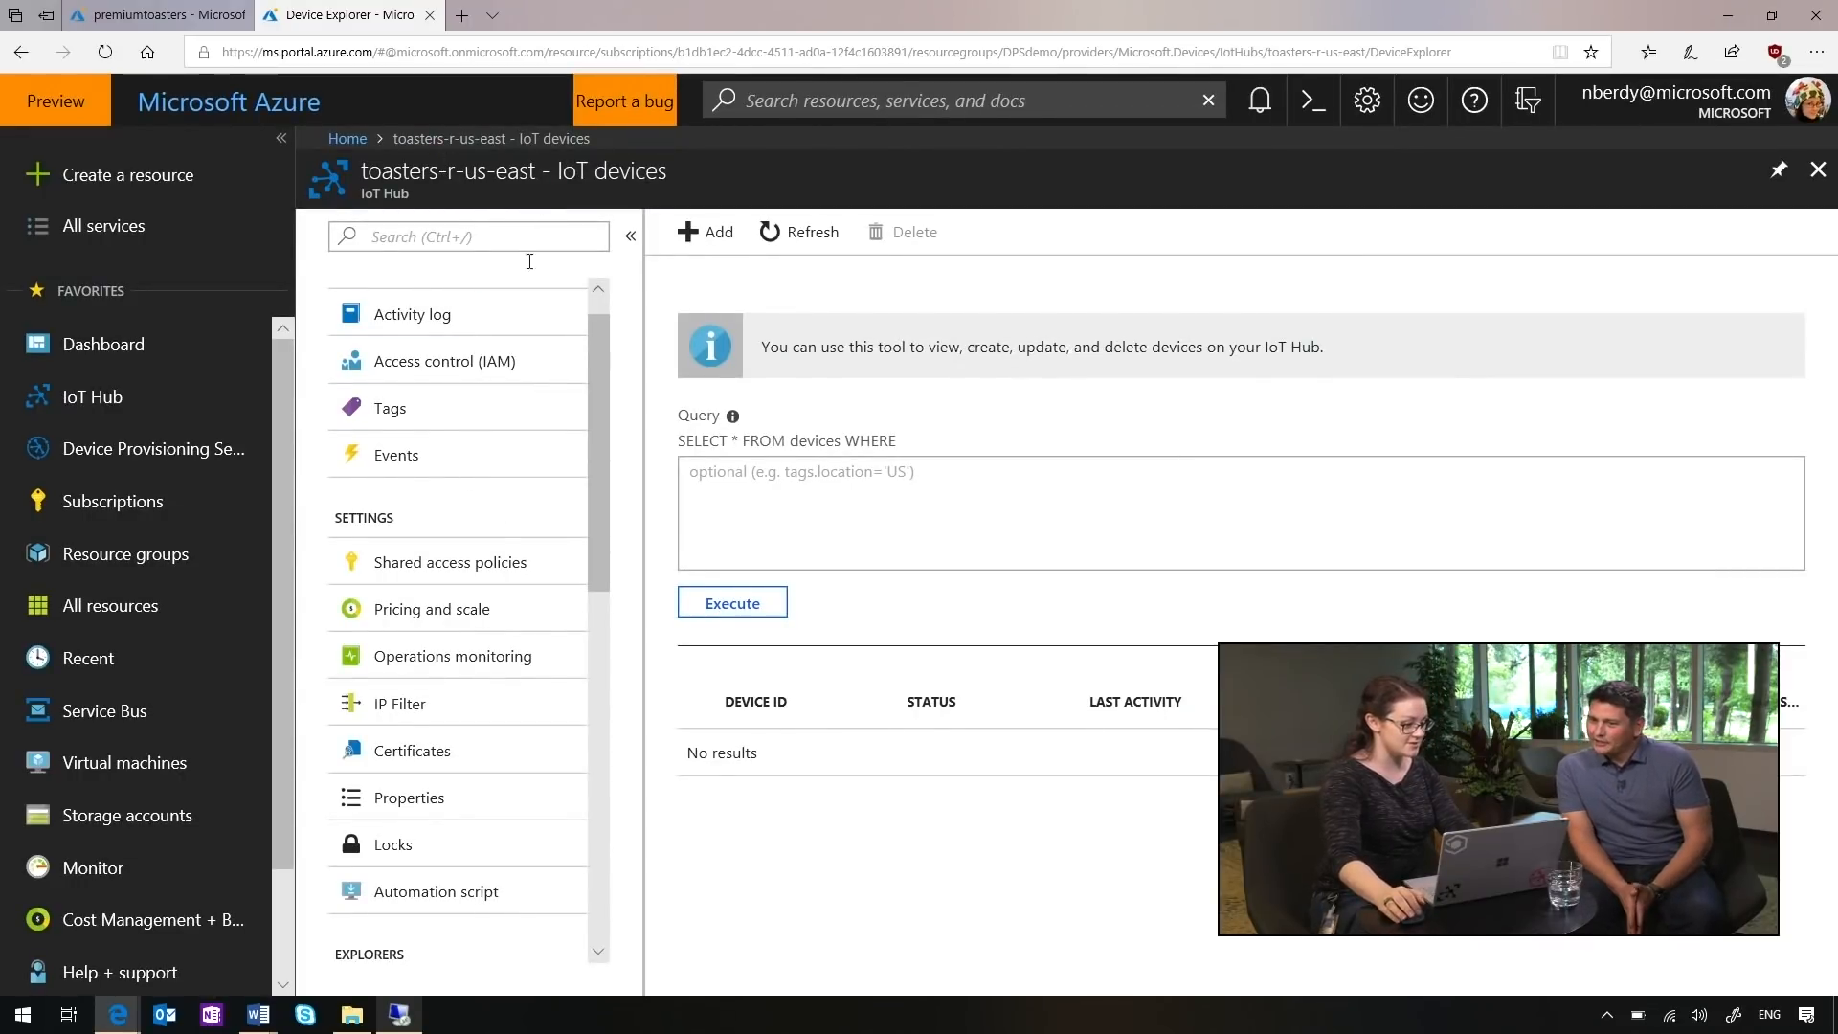
{"action": "mouse_move", "coordinate": [720, 242]}
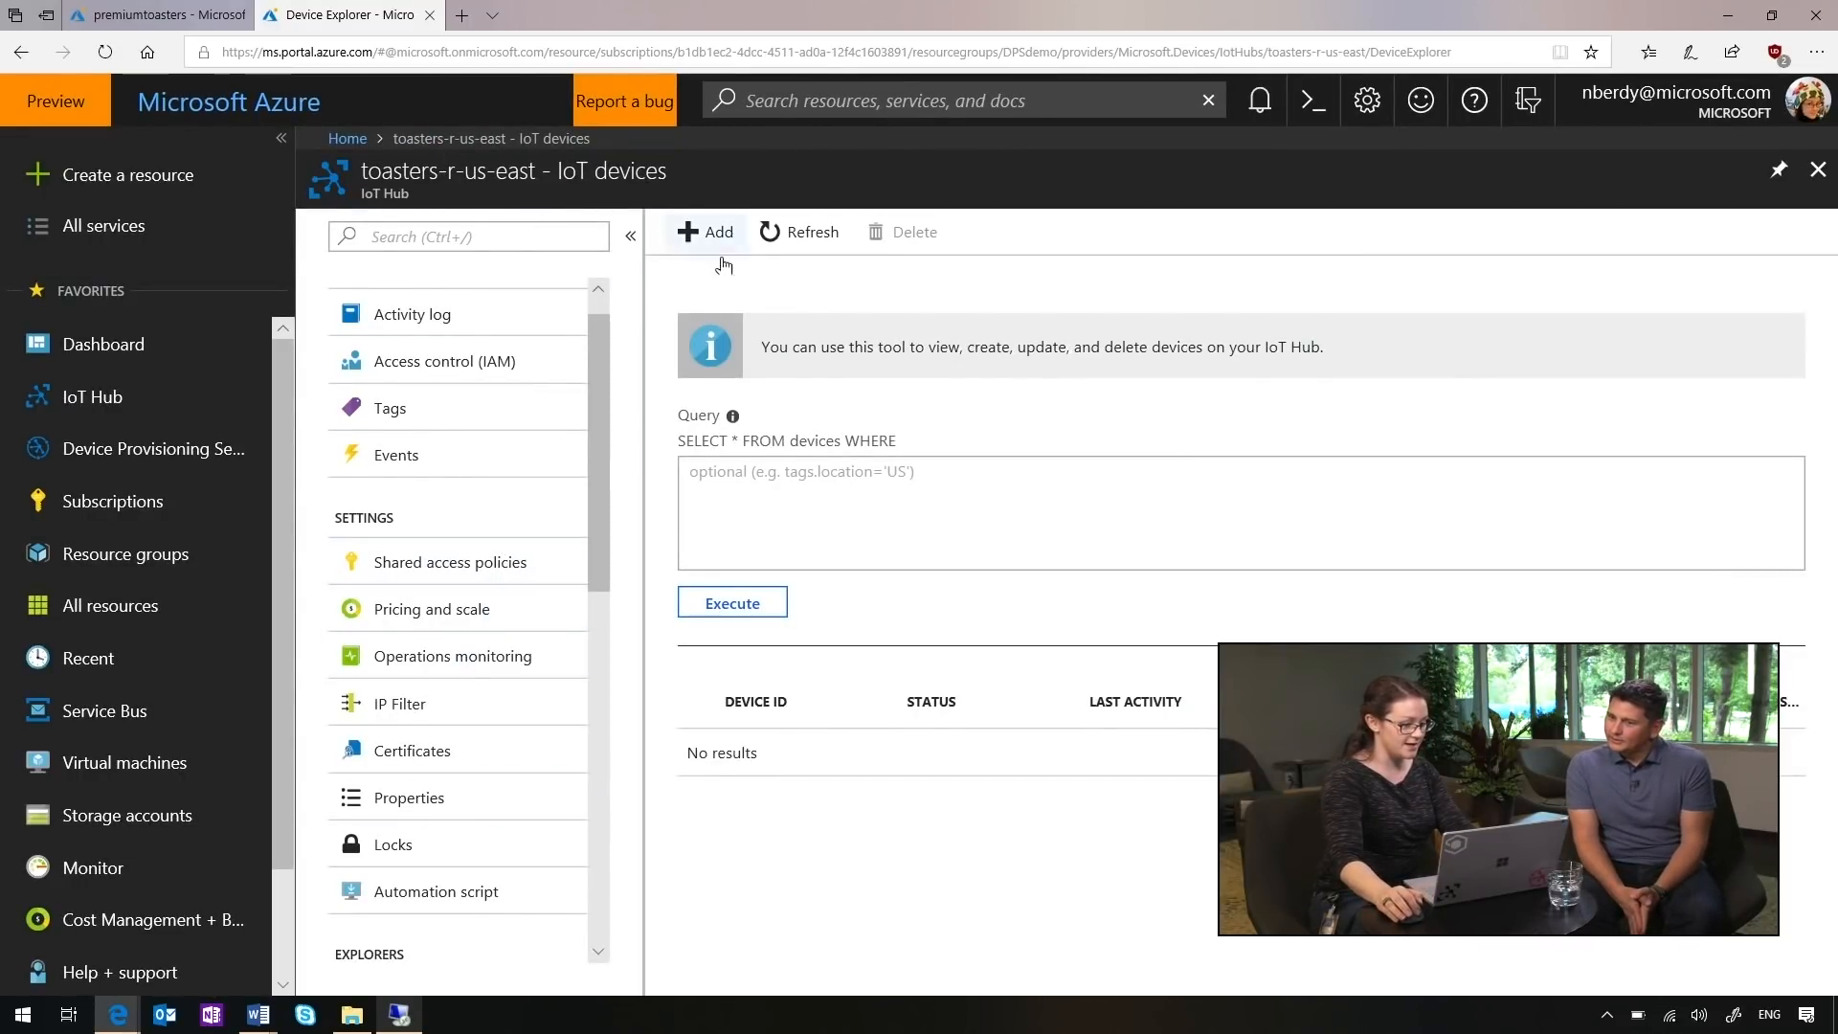
{"action": "left_click", "coordinate": [800, 231]}
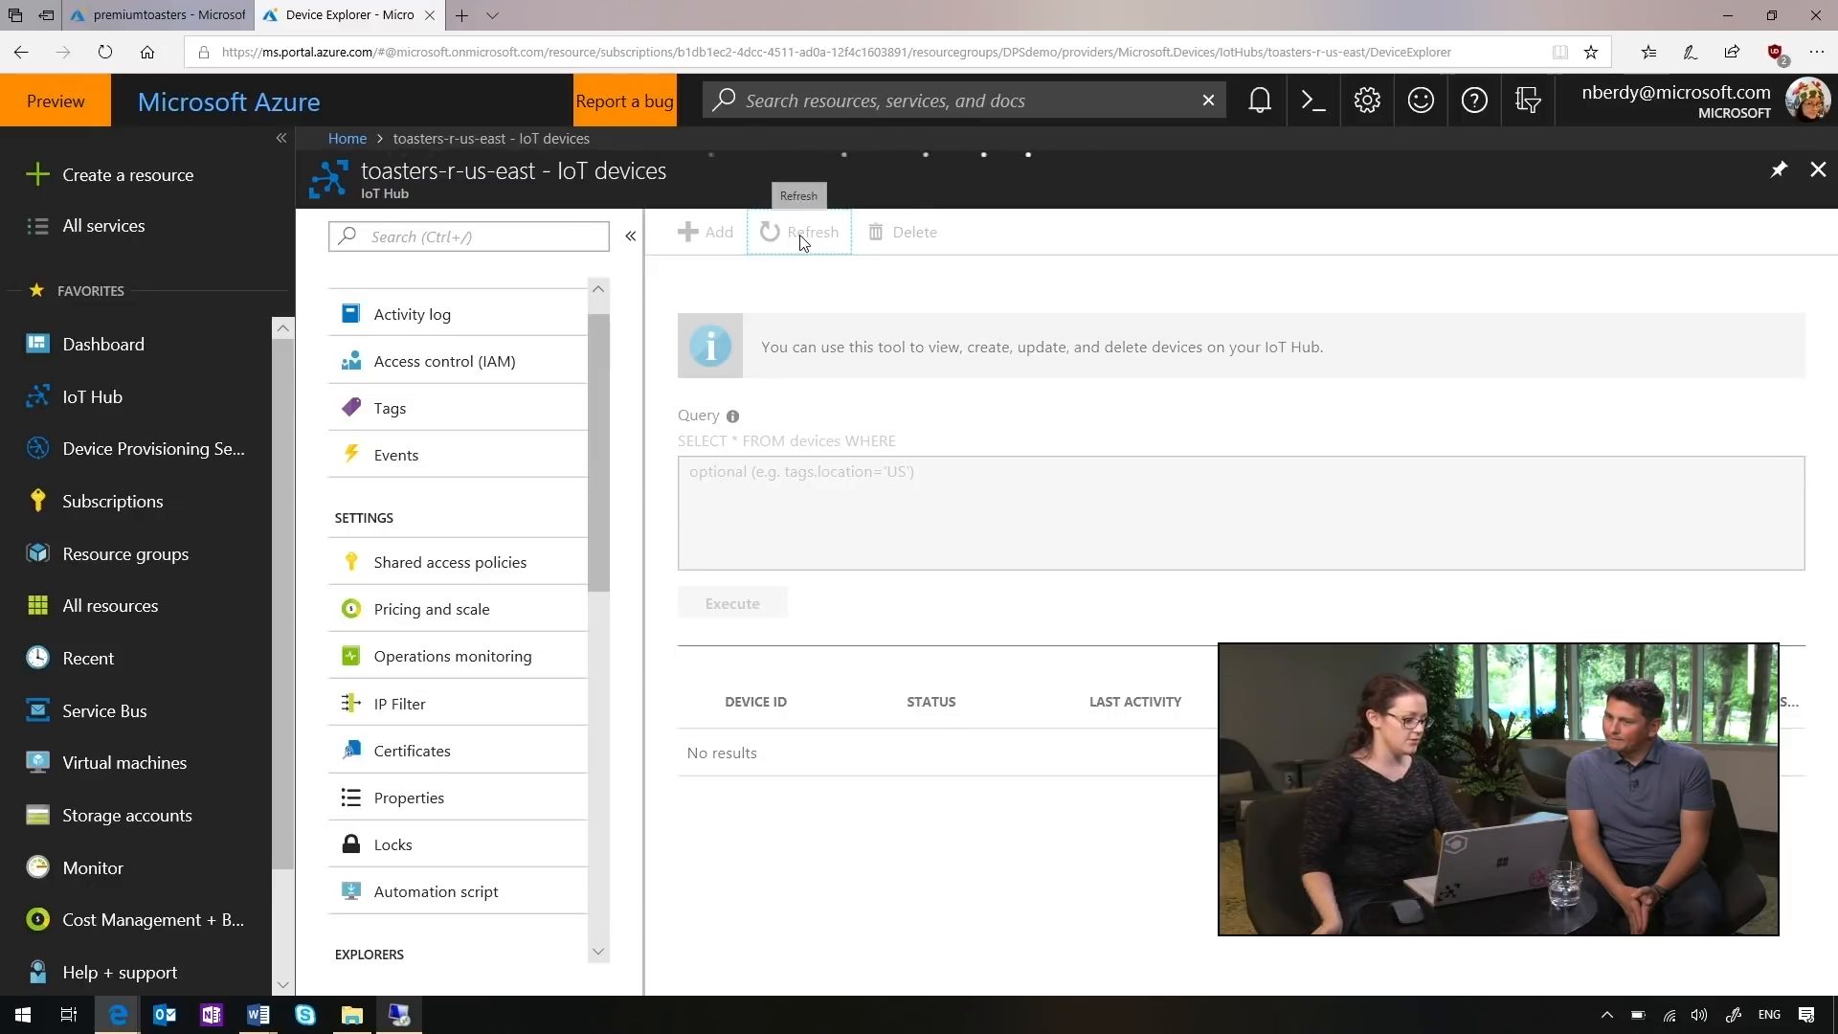
{"action": "mouse_move", "coordinate": [783, 443]}
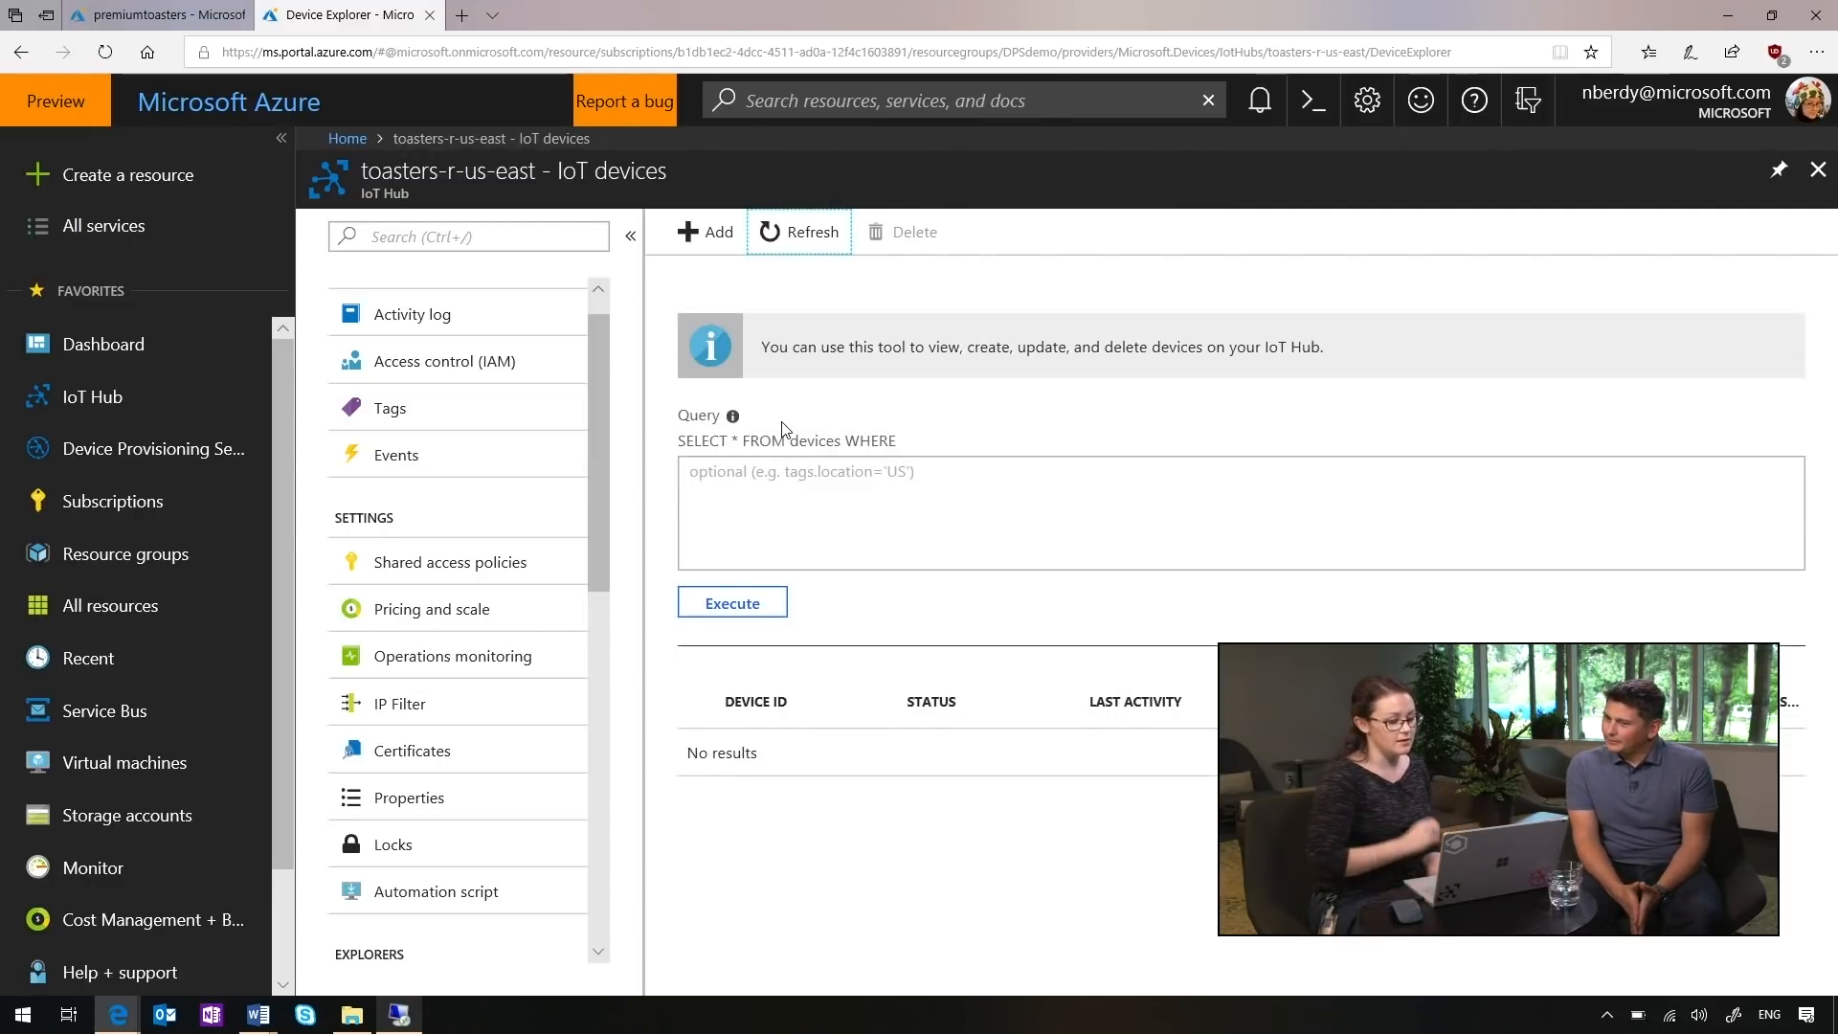
{"action": "left_click", "coordinate": [146, 14]}
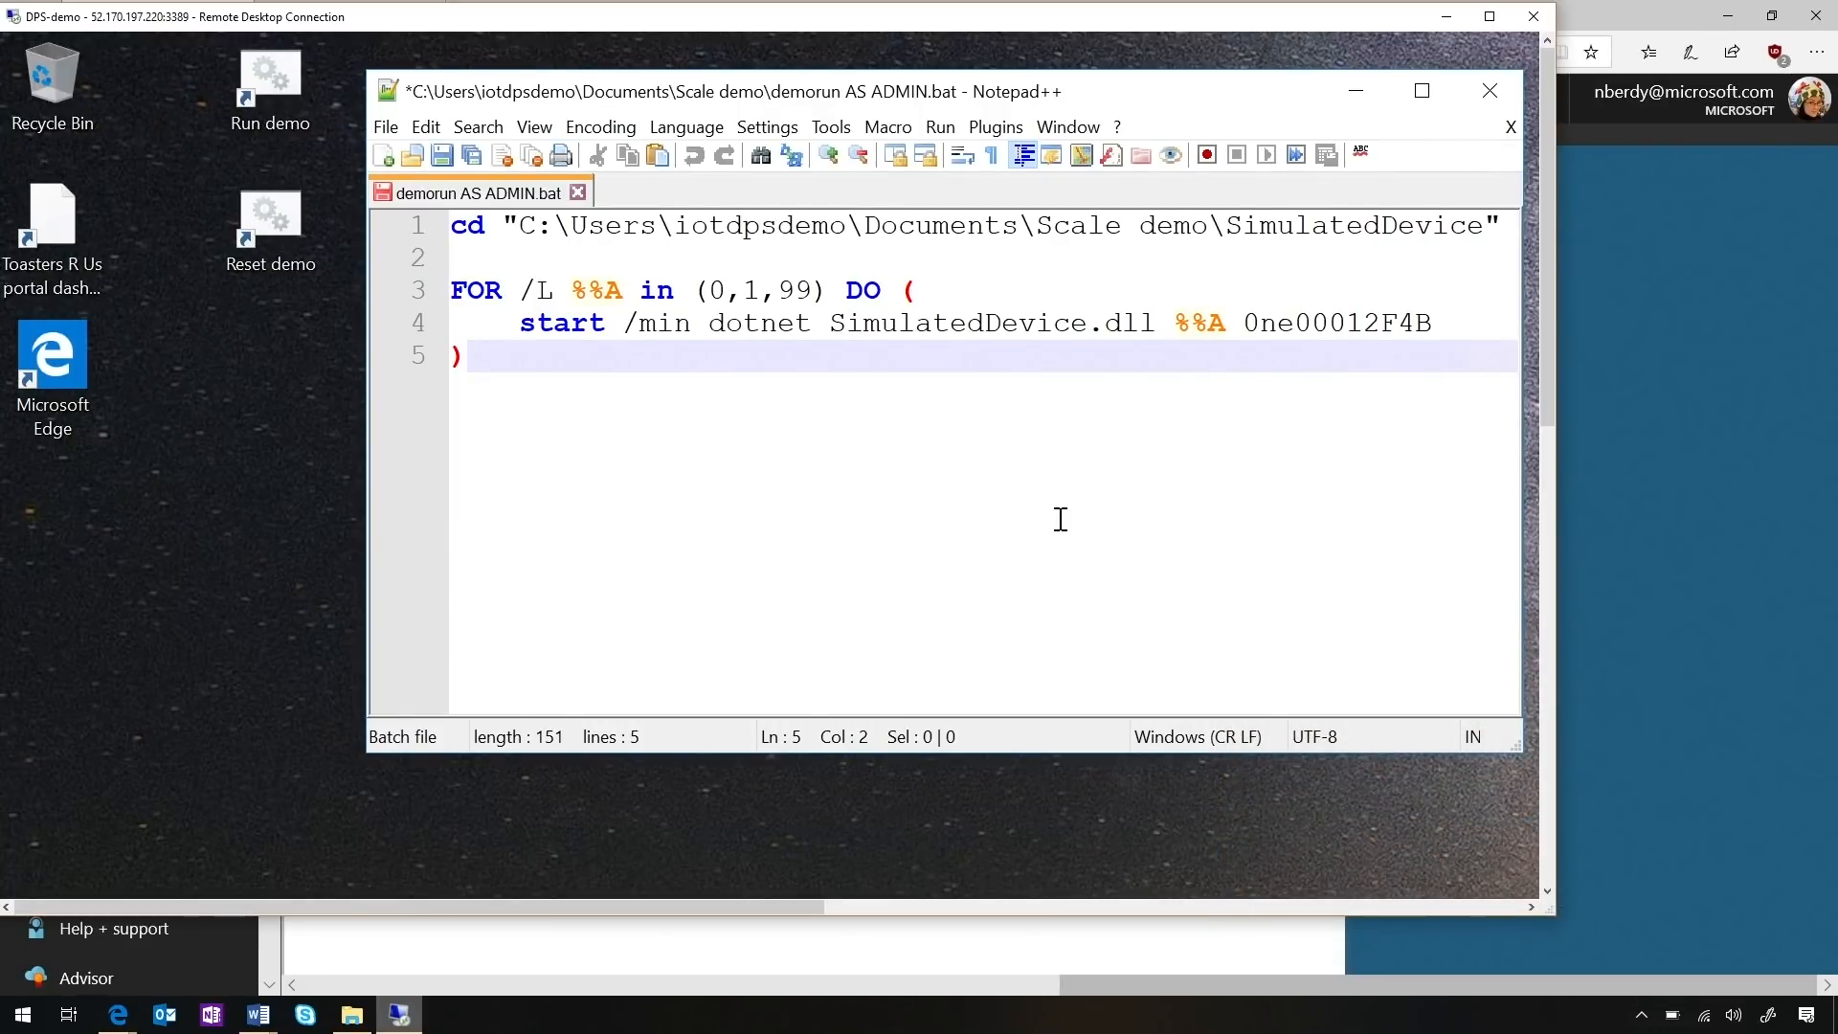
Review the demorun AS ADMIN.bat loop that starts 100 SimulatedDevice instances
{"action": "left_click", "coordinate": [466, 355]}
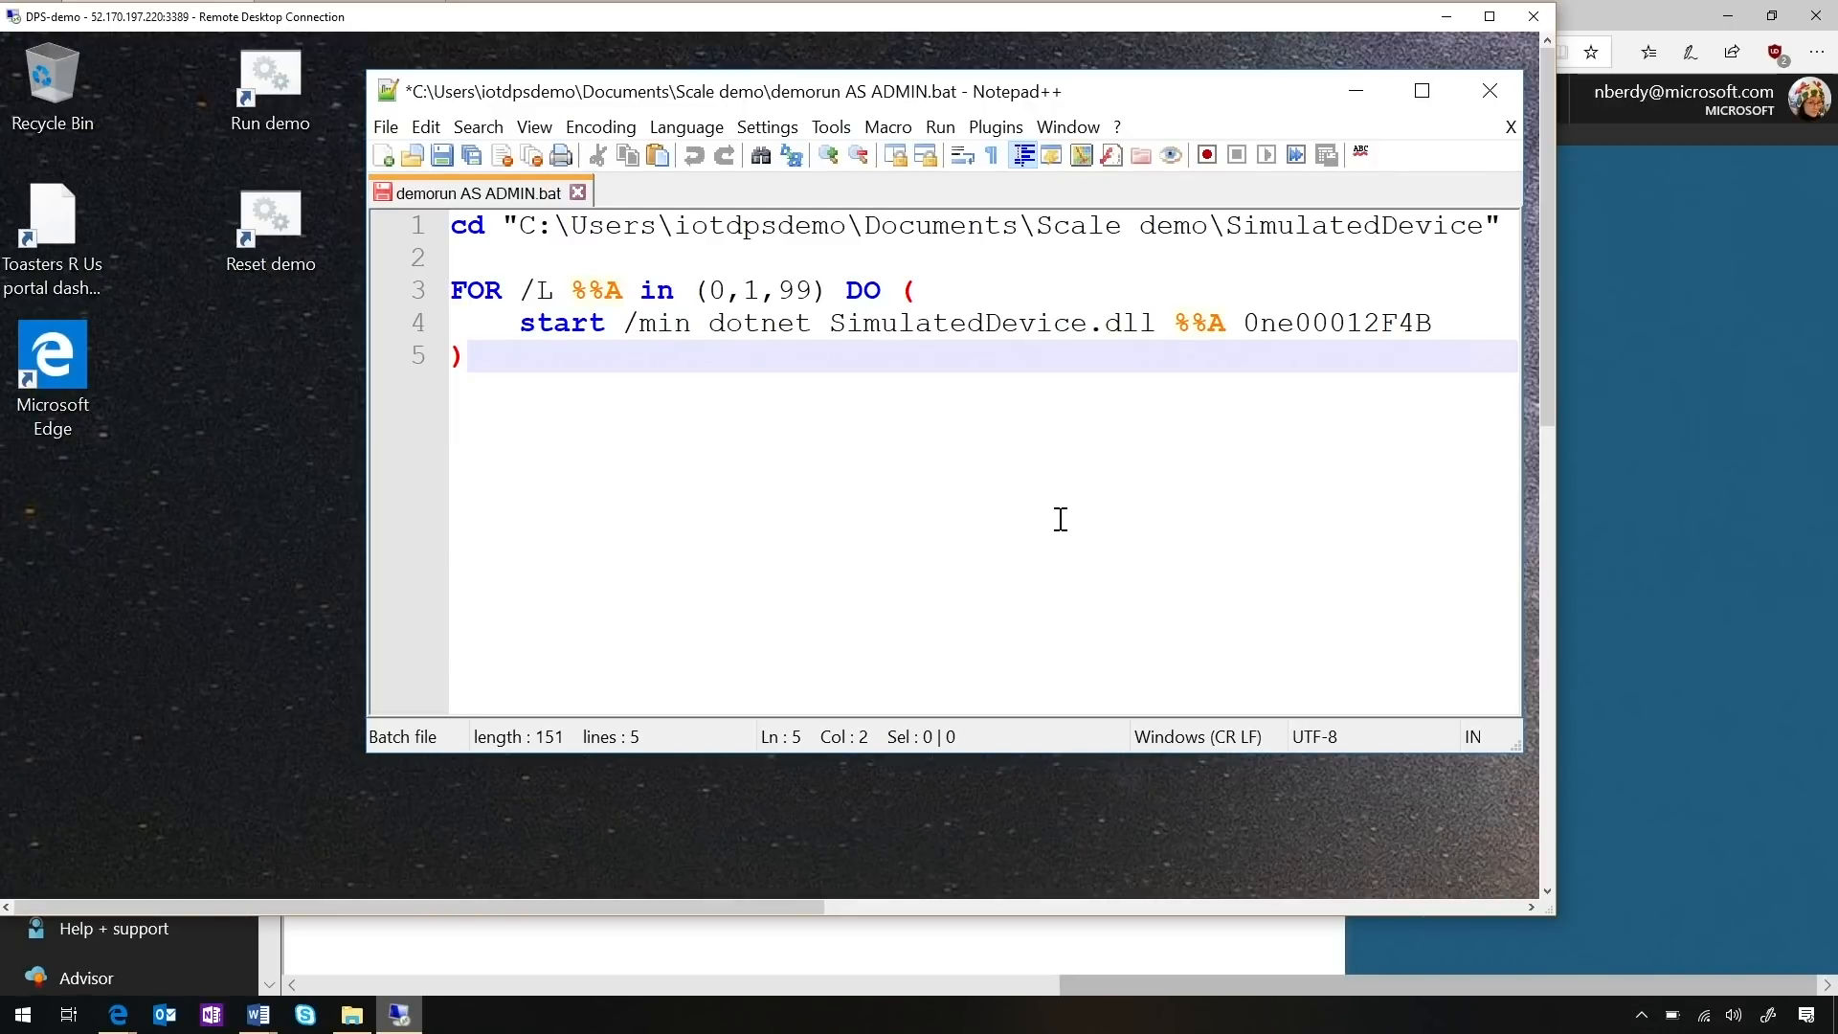
{"action": "left_click", "coordinate": [467, 355]}
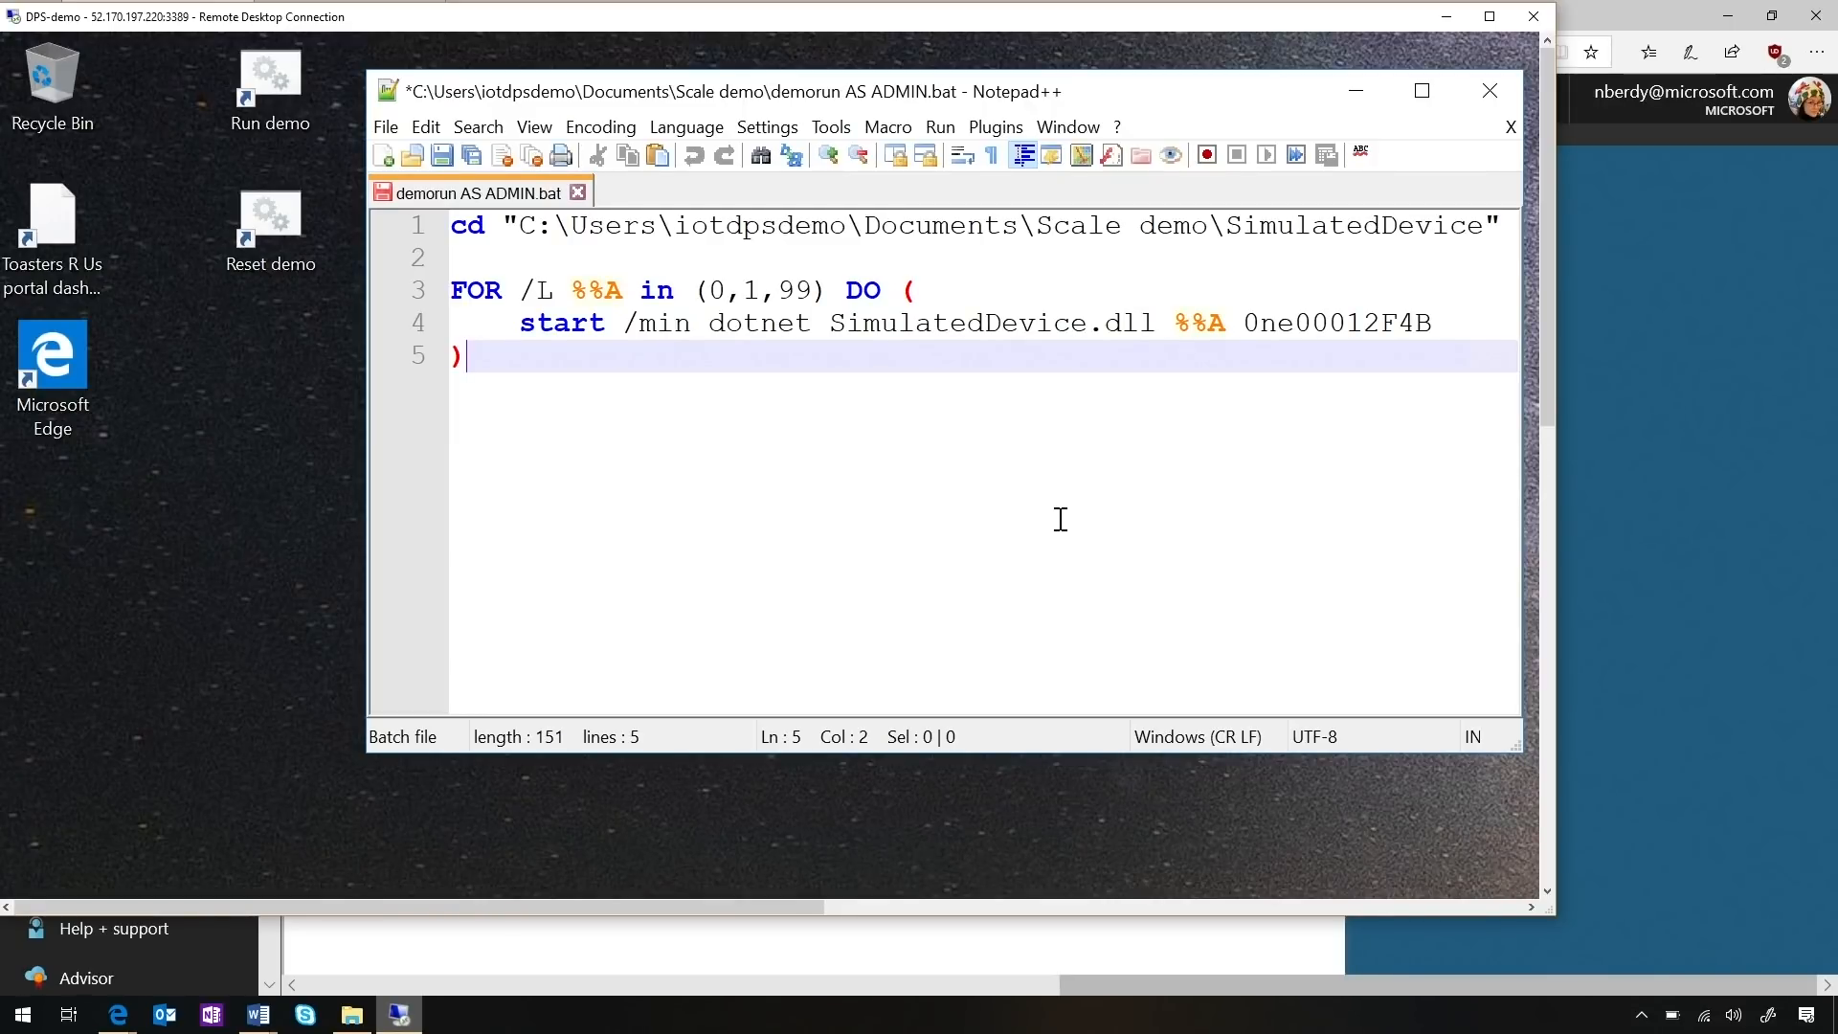
{"action": "mouse_move", "coordinate": [1030, 296]}
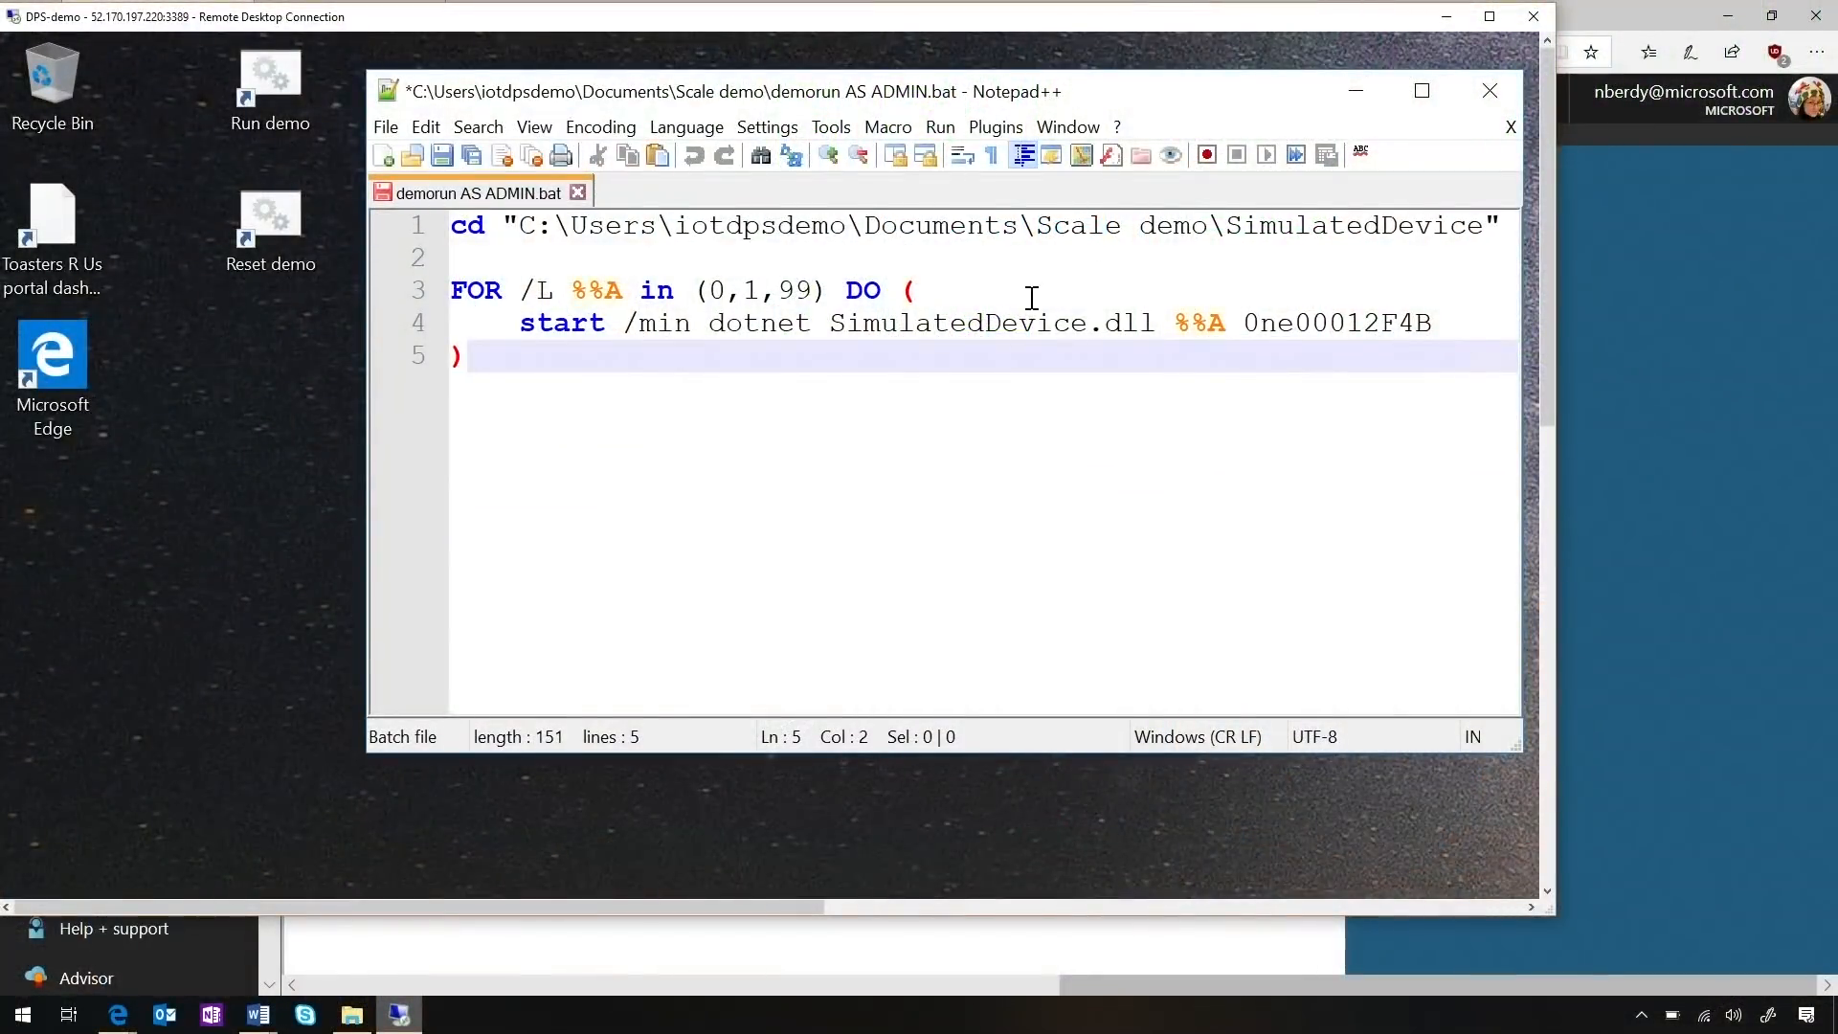
{"action": "mouse_move", "coordinate": [883, 379]}
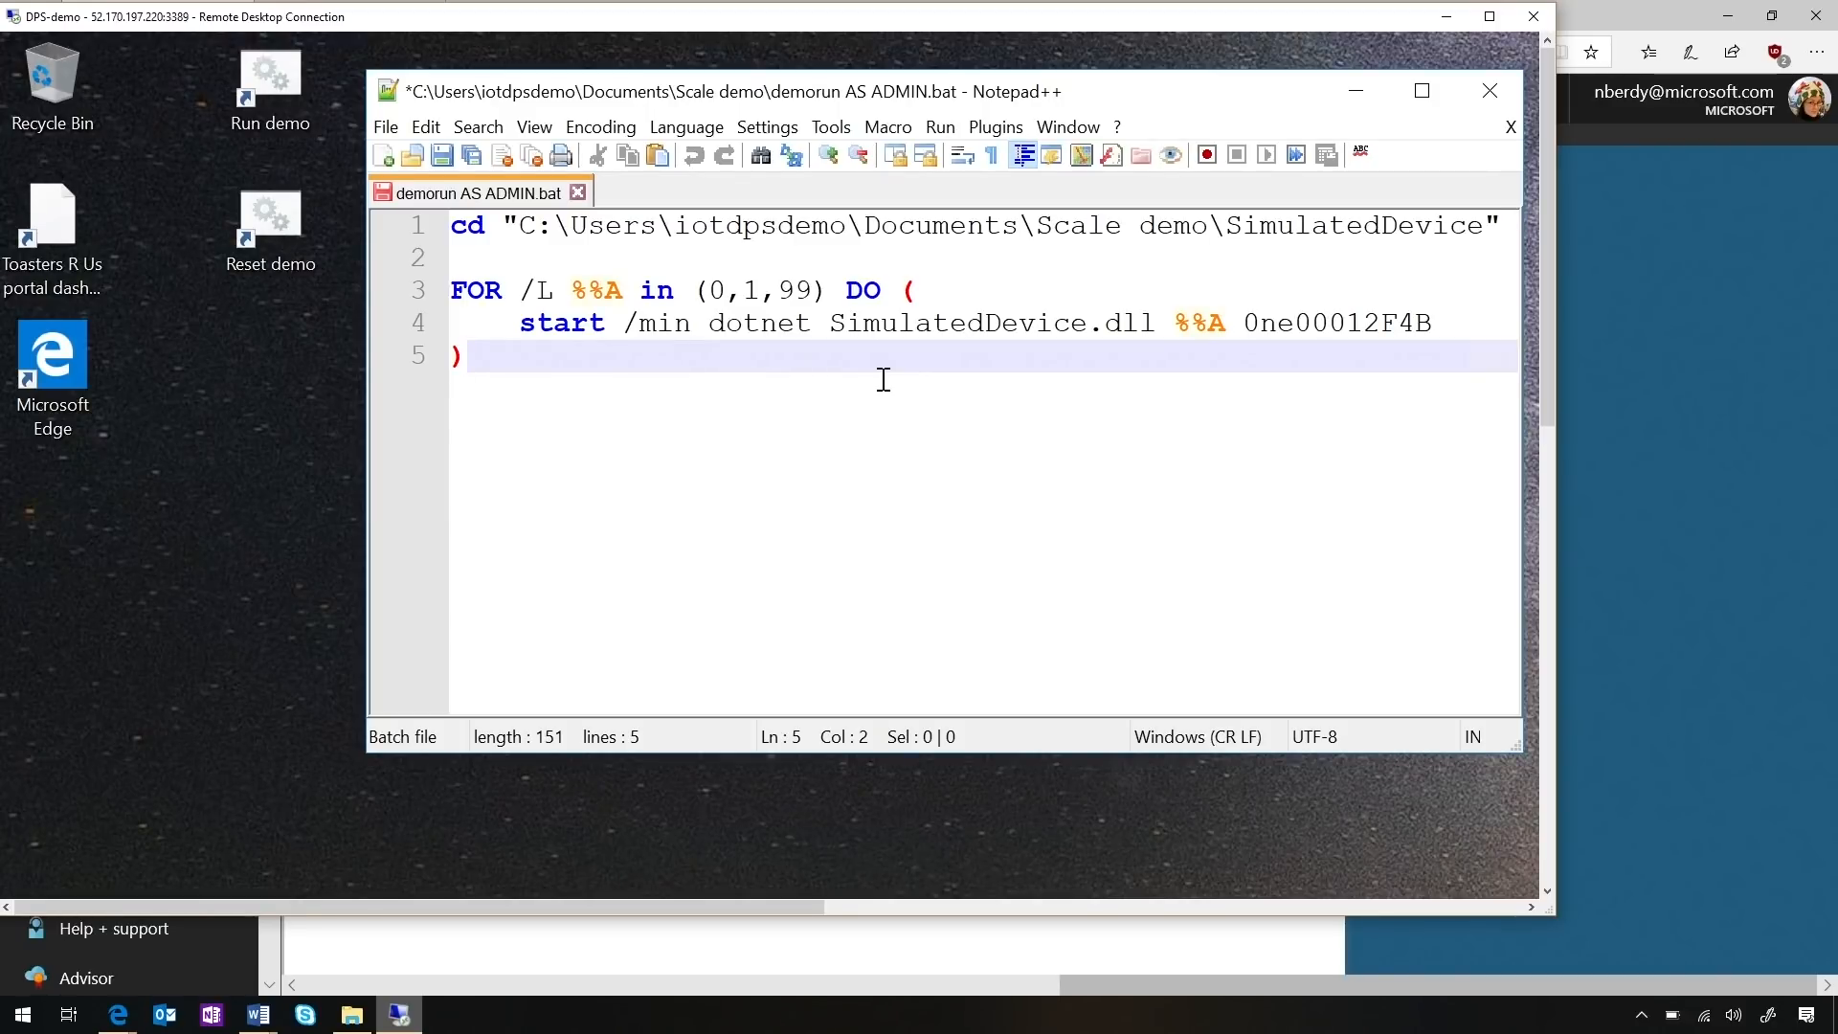
Run the demo shortcut to launch simulated toaster devices in Command Prompt
{"action": "left_click", "coordinate": [463, 355]}
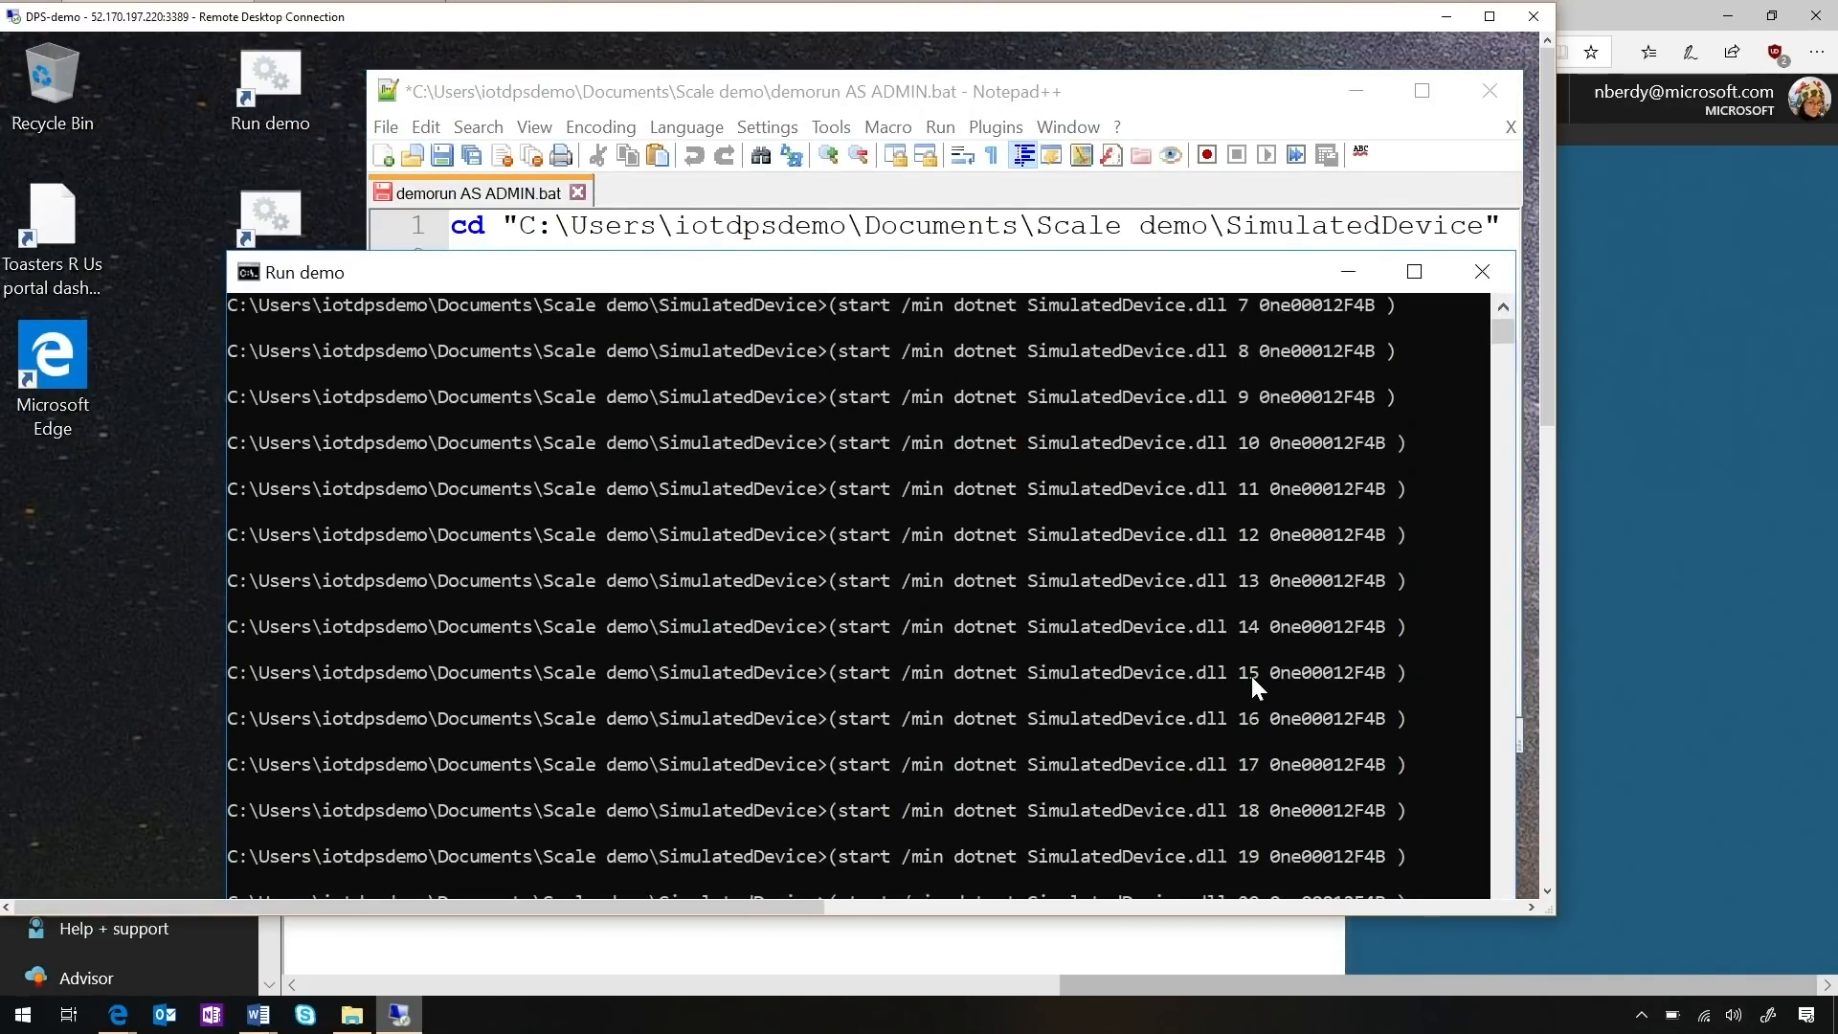
{"action": "scroll", "scroll_direction": "down", "scroll_amount": 3}
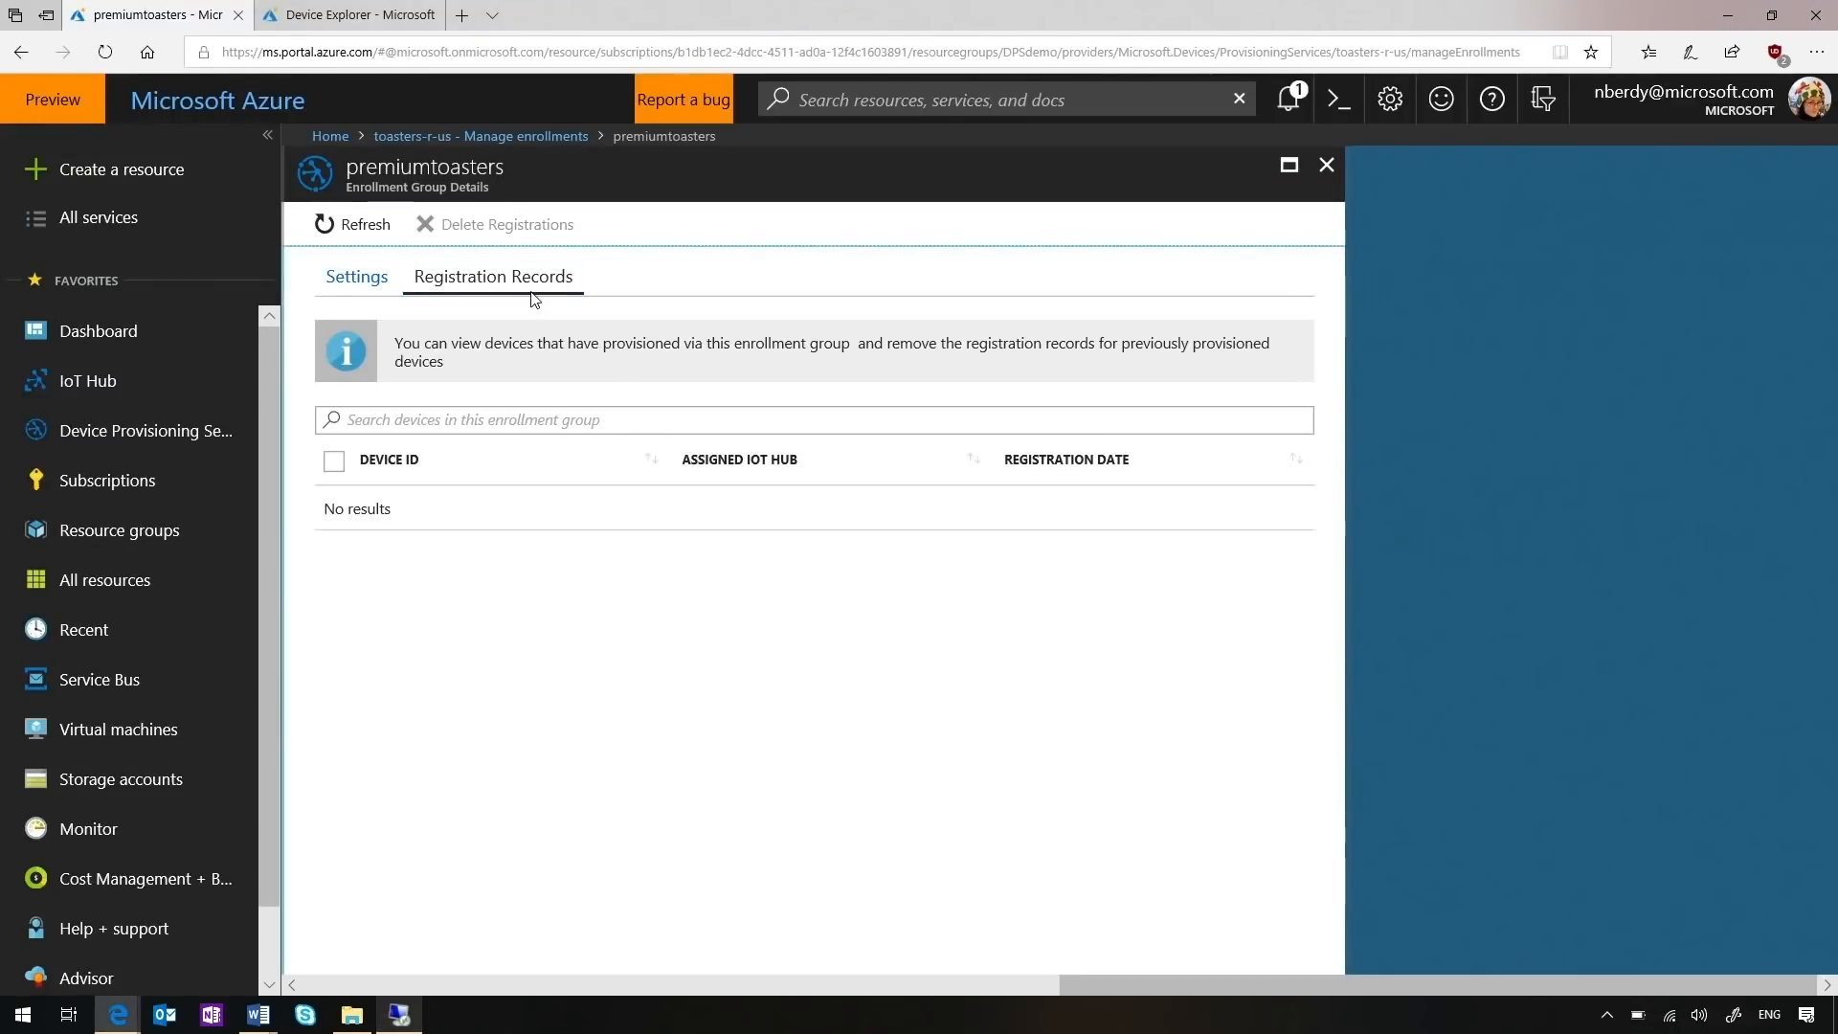
Refresh premiumtoasters registration records to show the newly registered toasters
{"action": "left_click", "coordinate": [352, 224]}
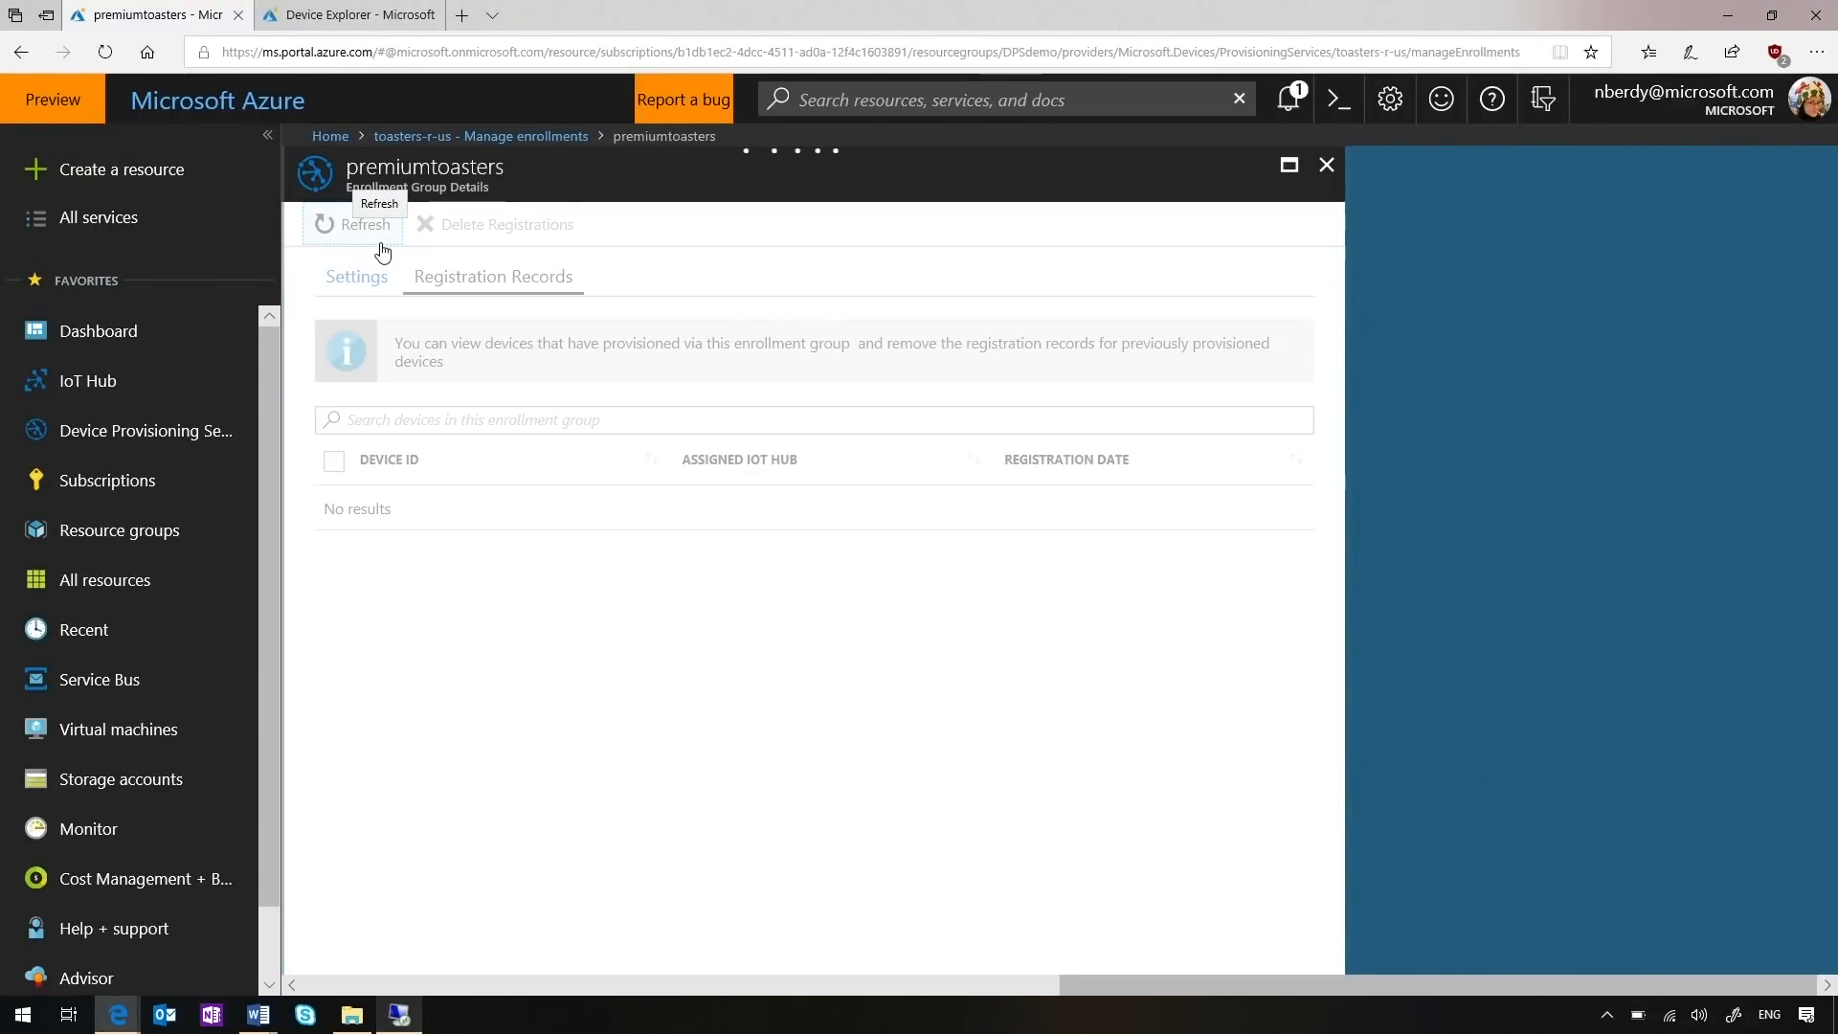
{"action": "left_click", "coordinate": [365, 224]}
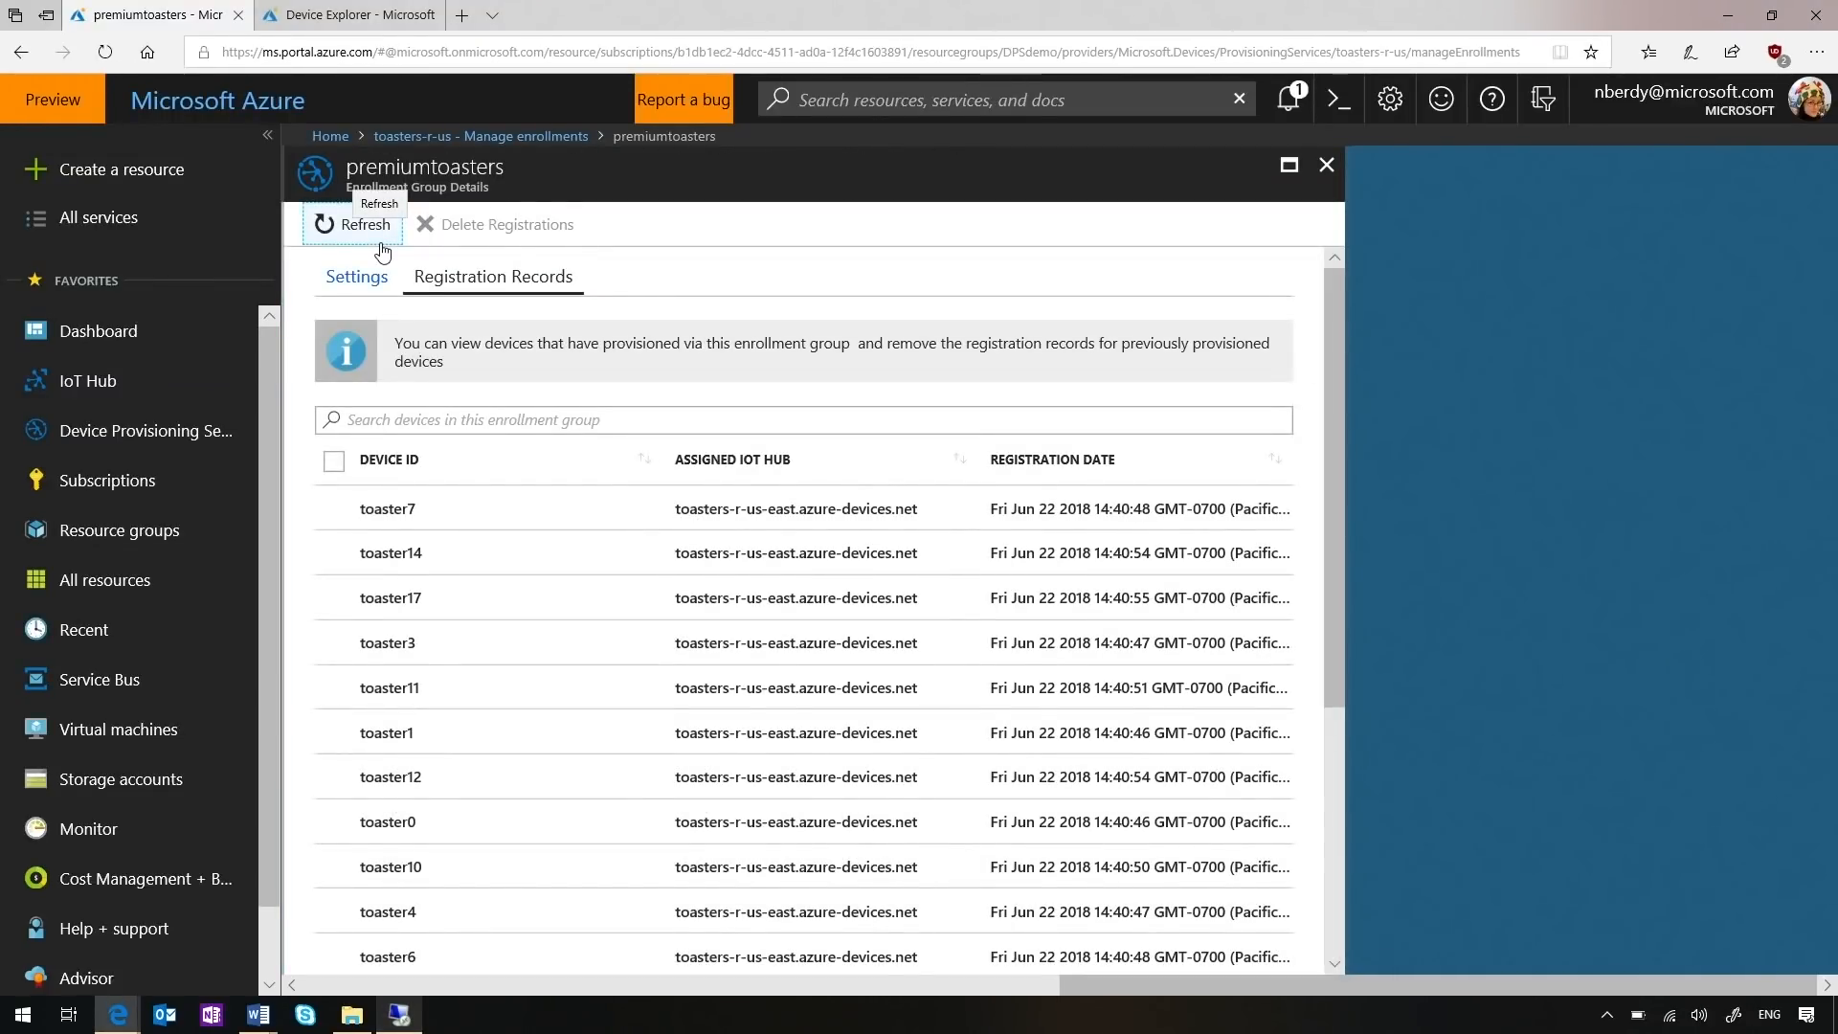
{"action": "scroll", "scroll_direction": "down", "scroll_amount": 3}
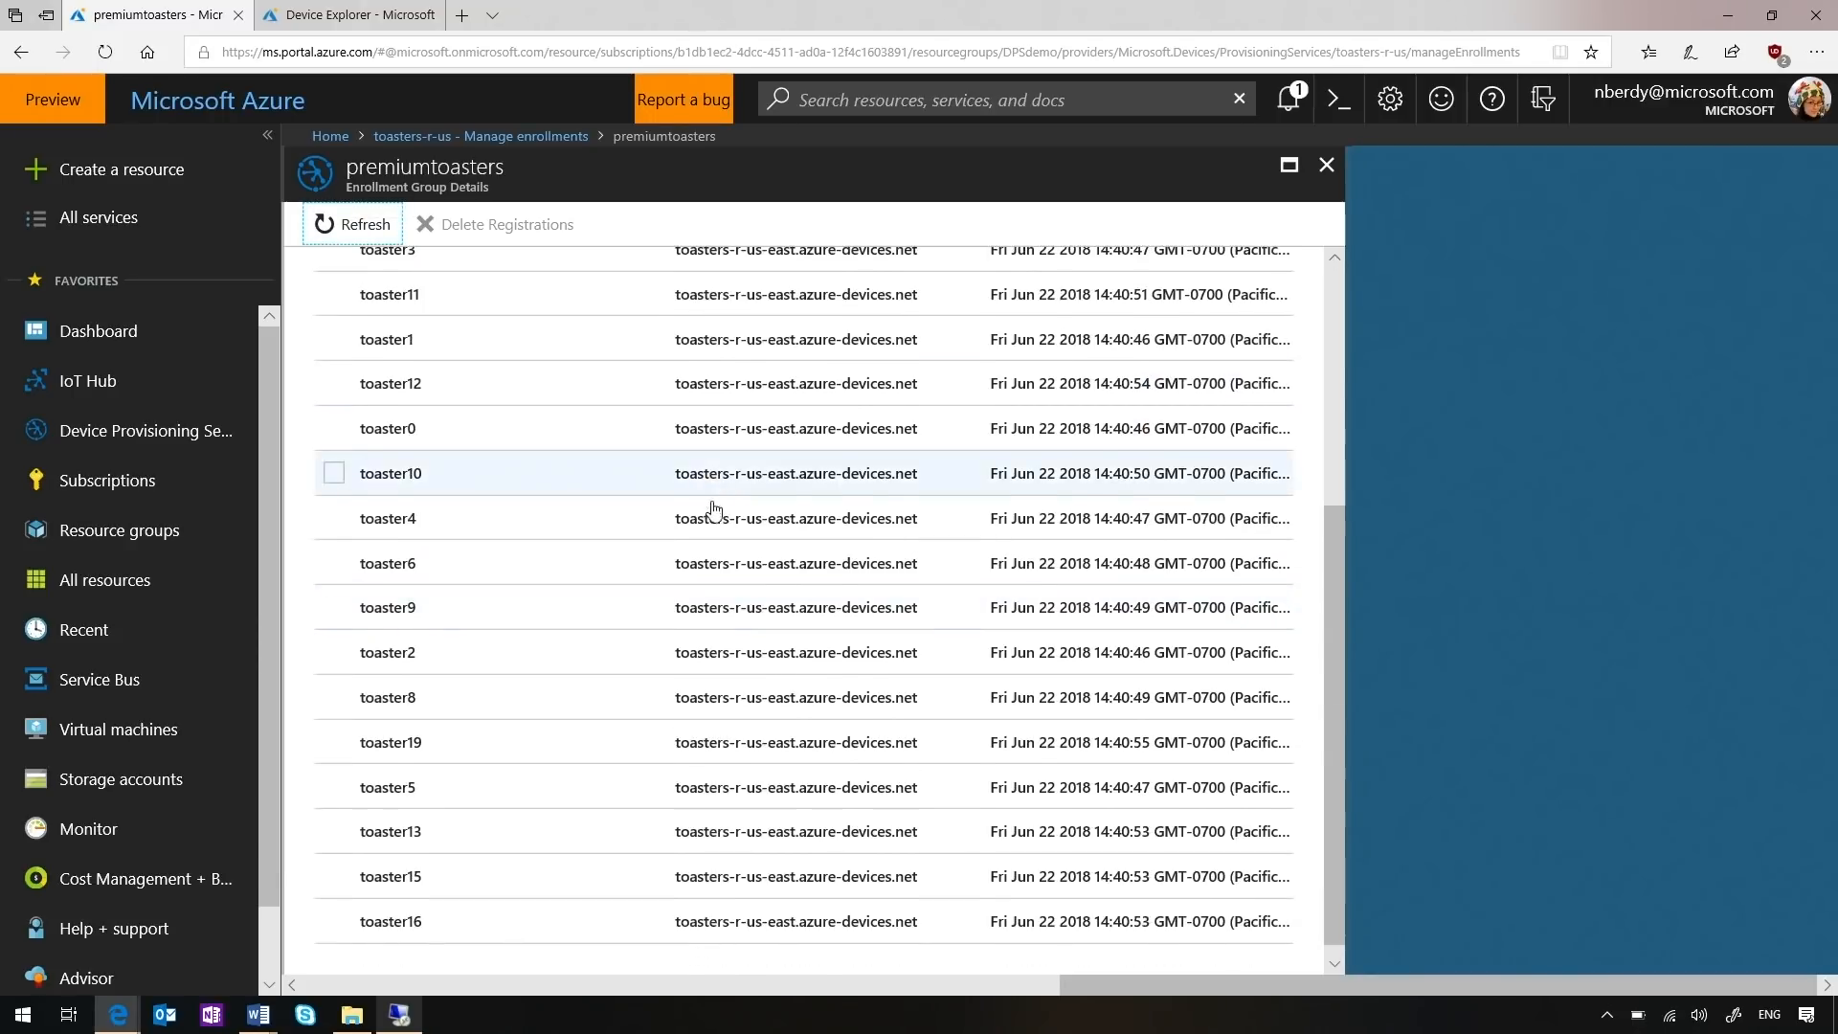
{"action": "scroll", "scroll_direction": "up", "scroll_amount": 3}
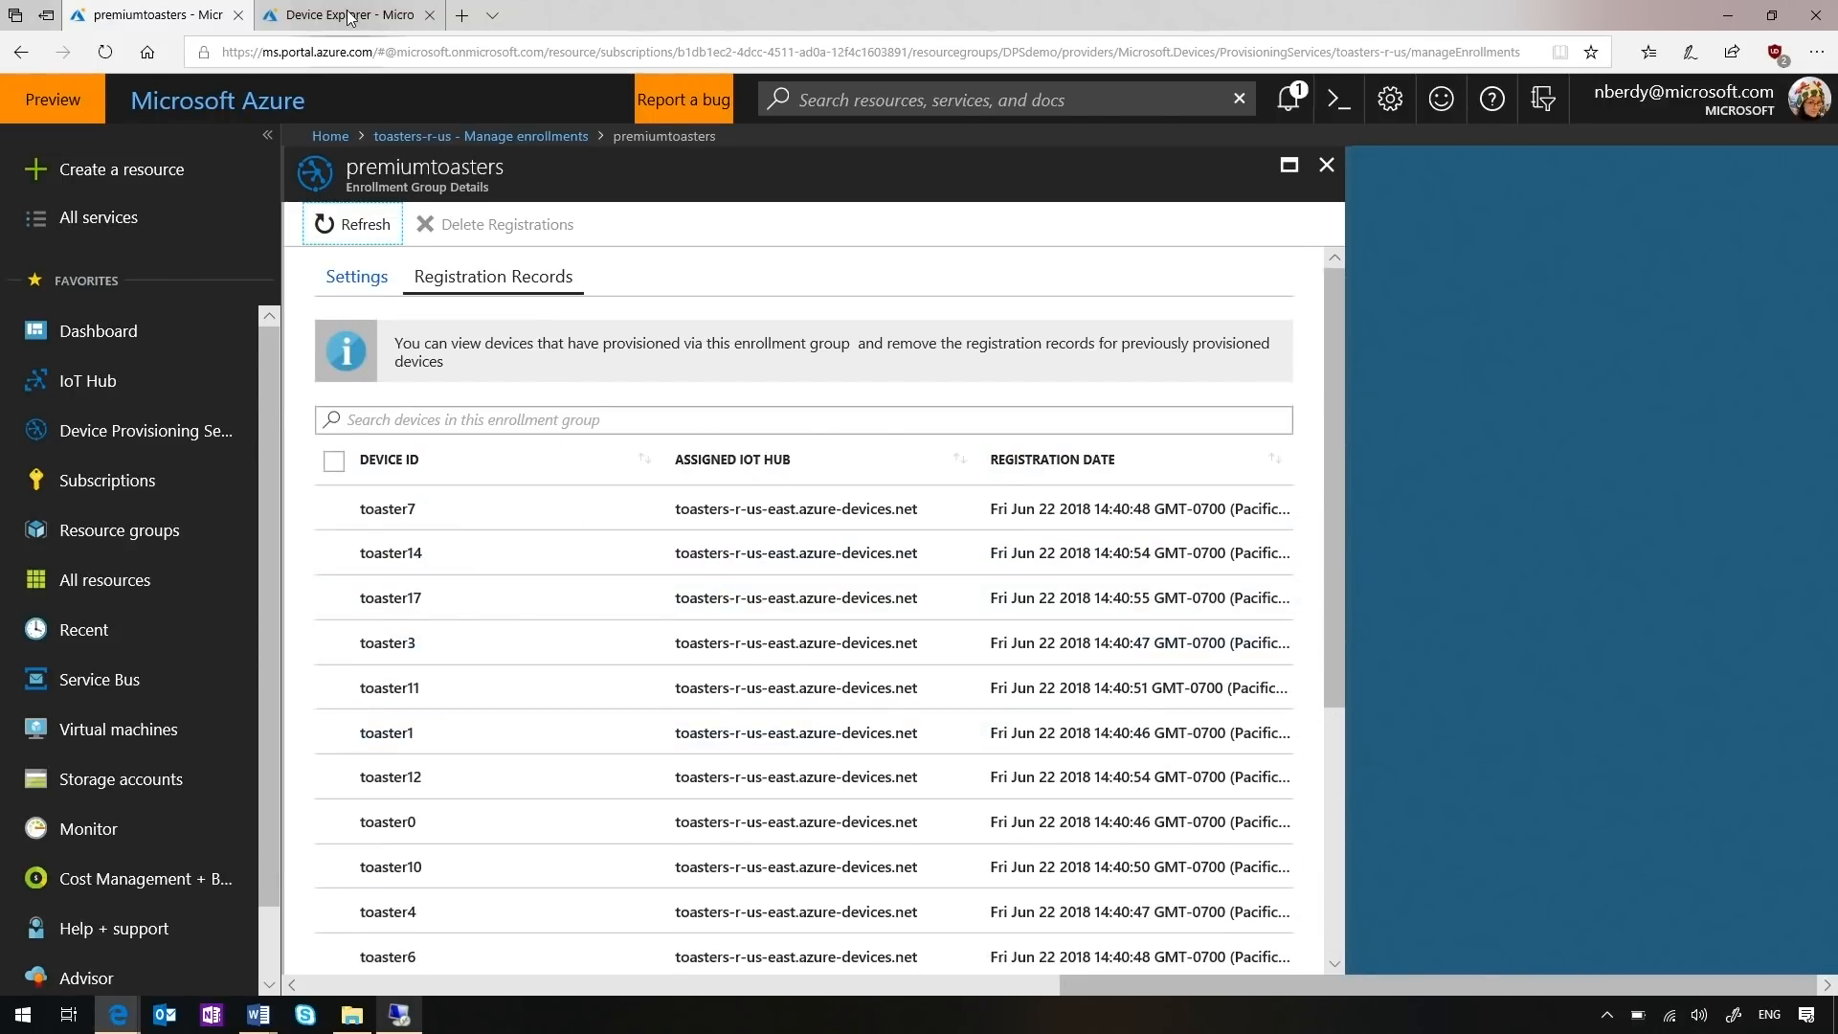
Refresh the IoT hub device list and open toaster19's device details
{"action": "left_click", "coordinate": [345, 14]}
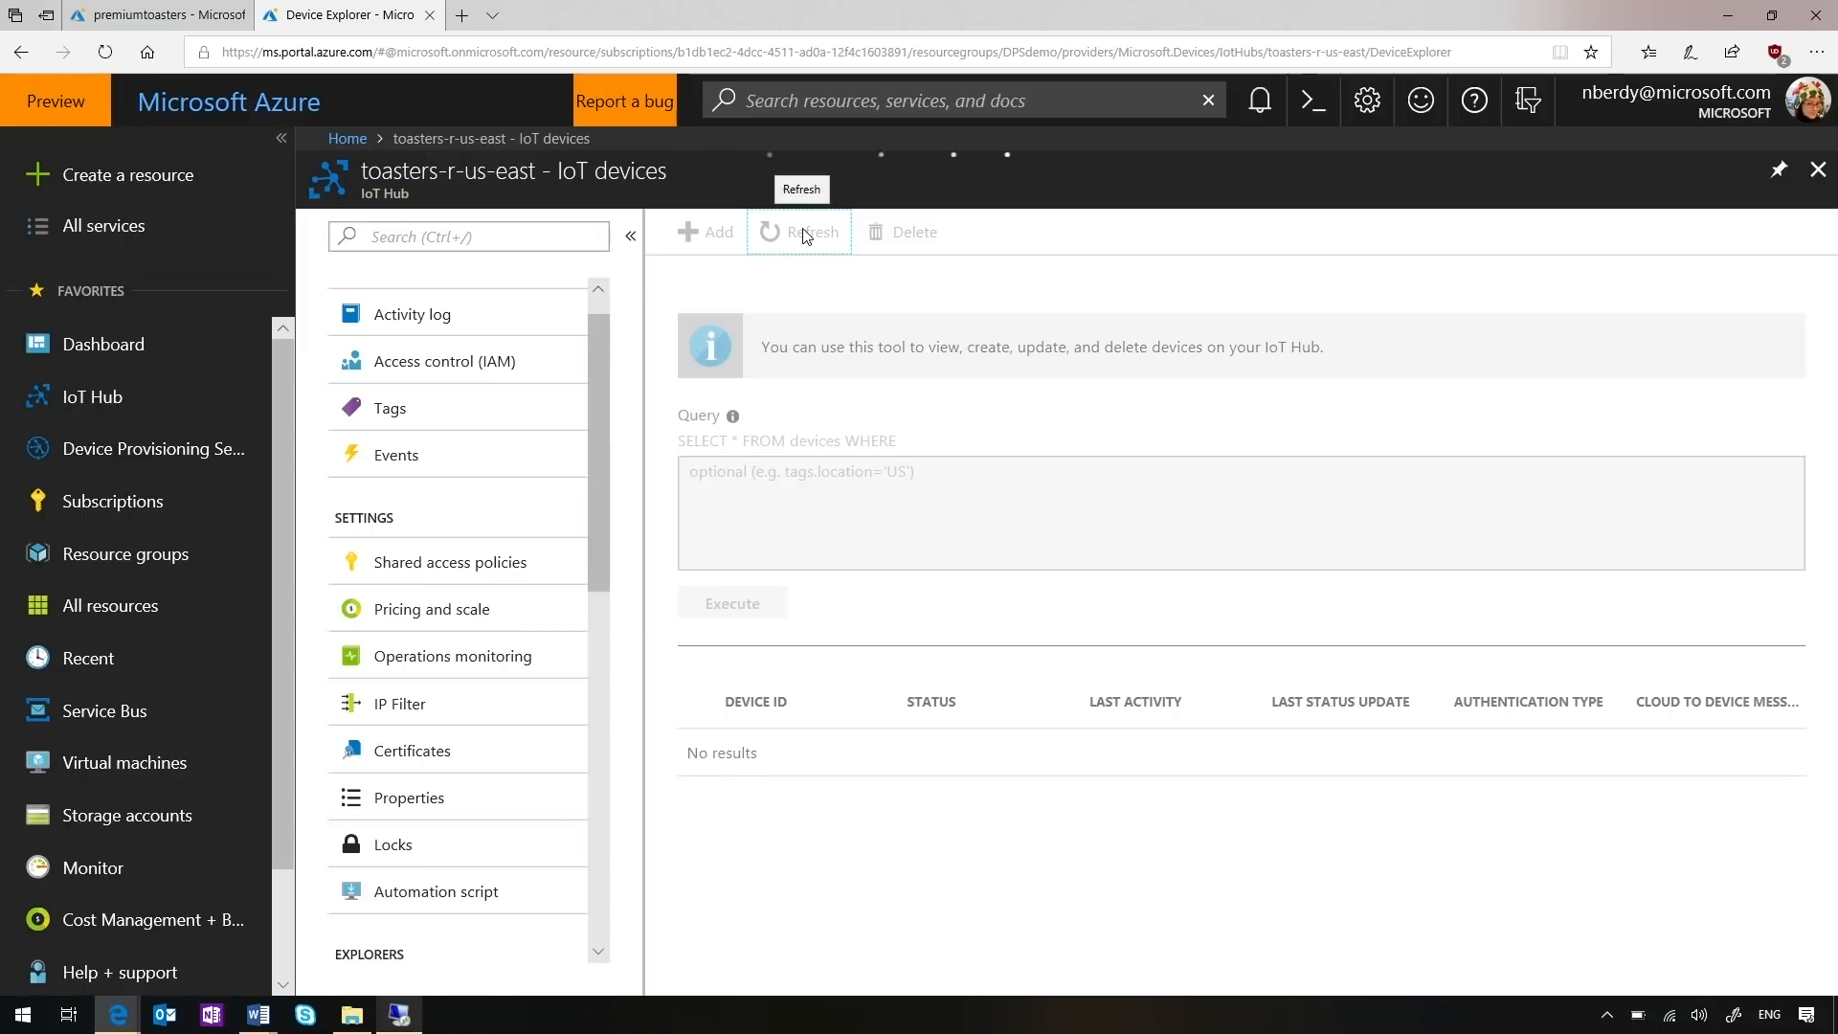
{"action": "left_click", "coordinate": [800, 231]}
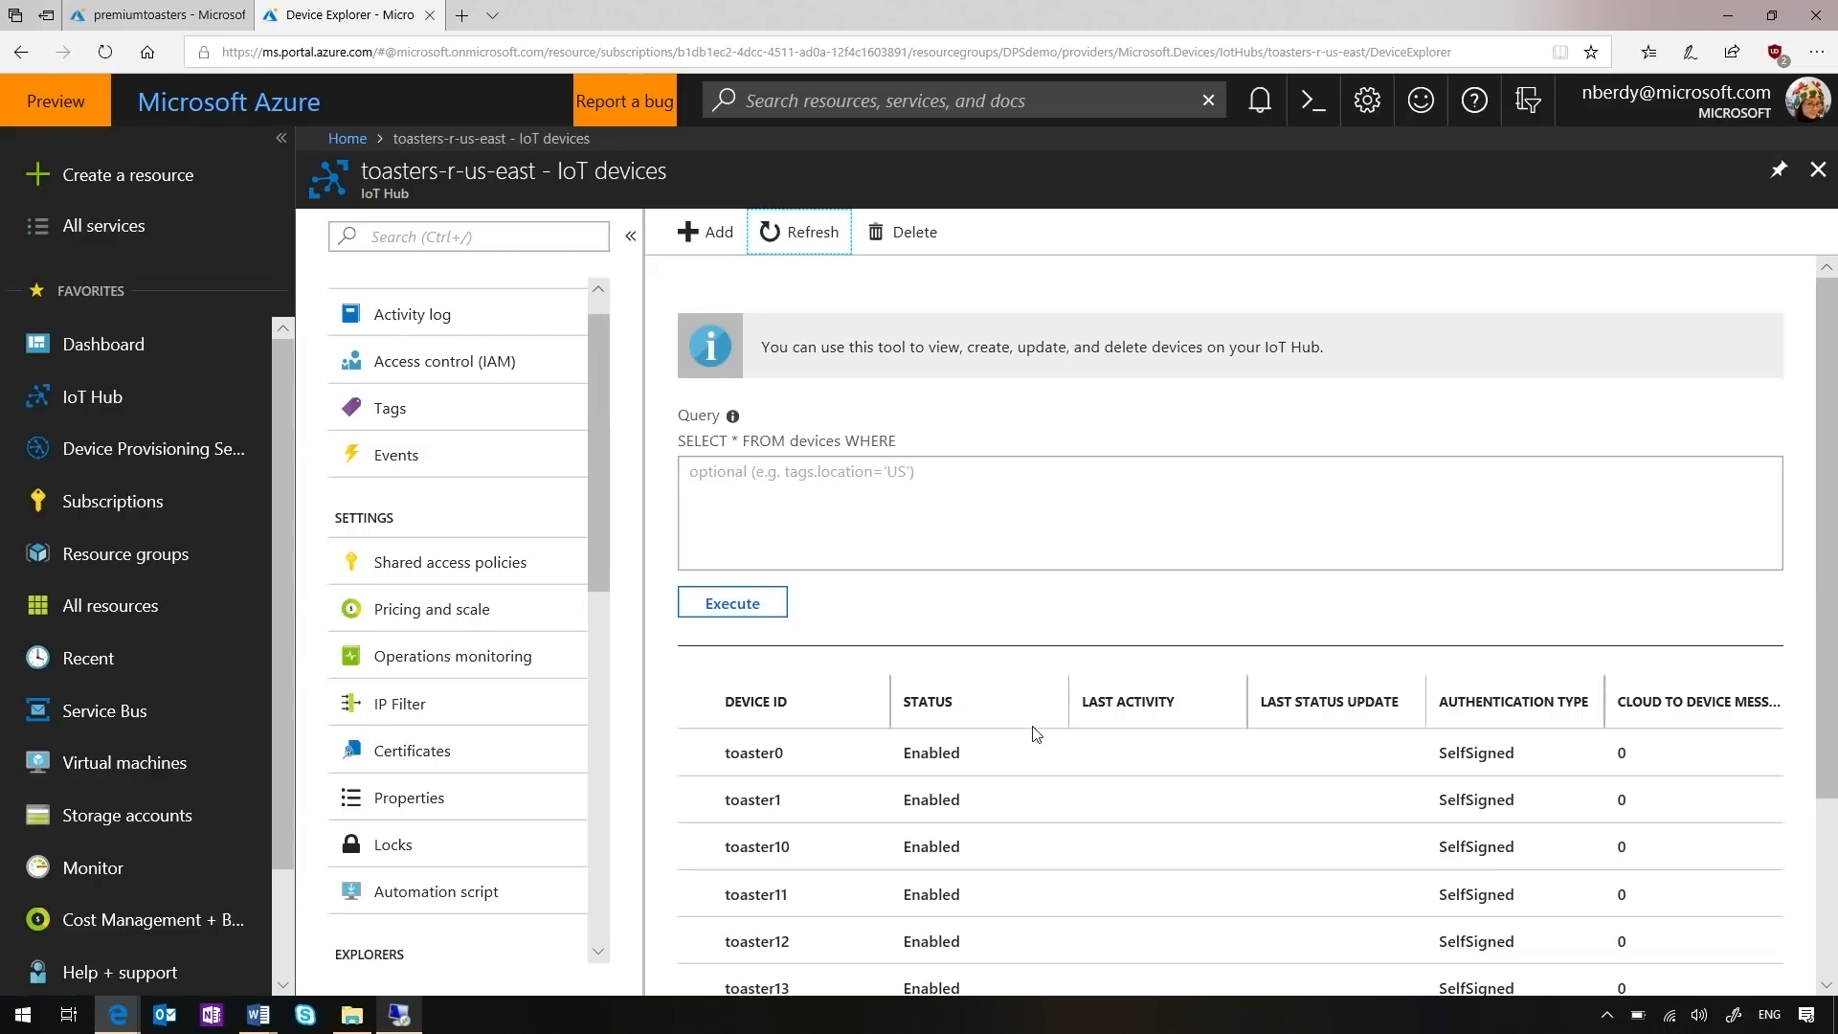
{"action": "scroll", "scroll_direction": "down", "scroll_amount": 3}
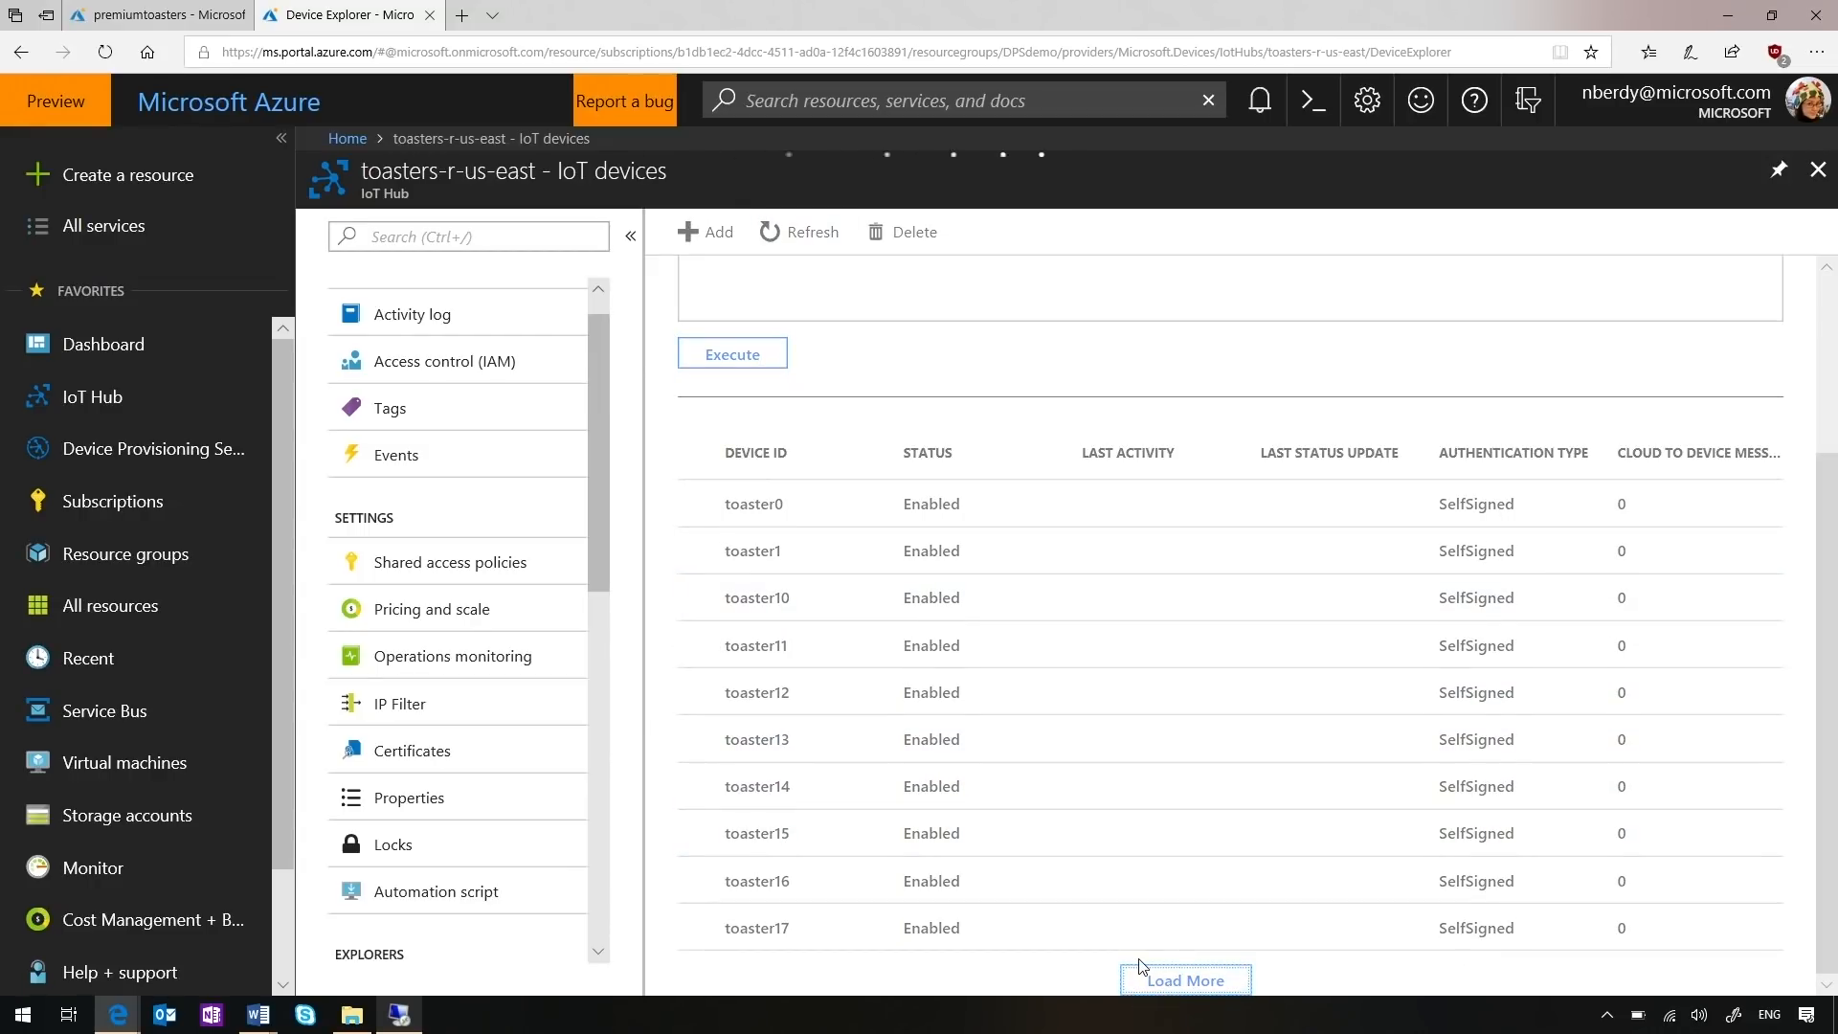
{"action": "scroll", "scroll_direction": "down", "scroll_amount": 3}
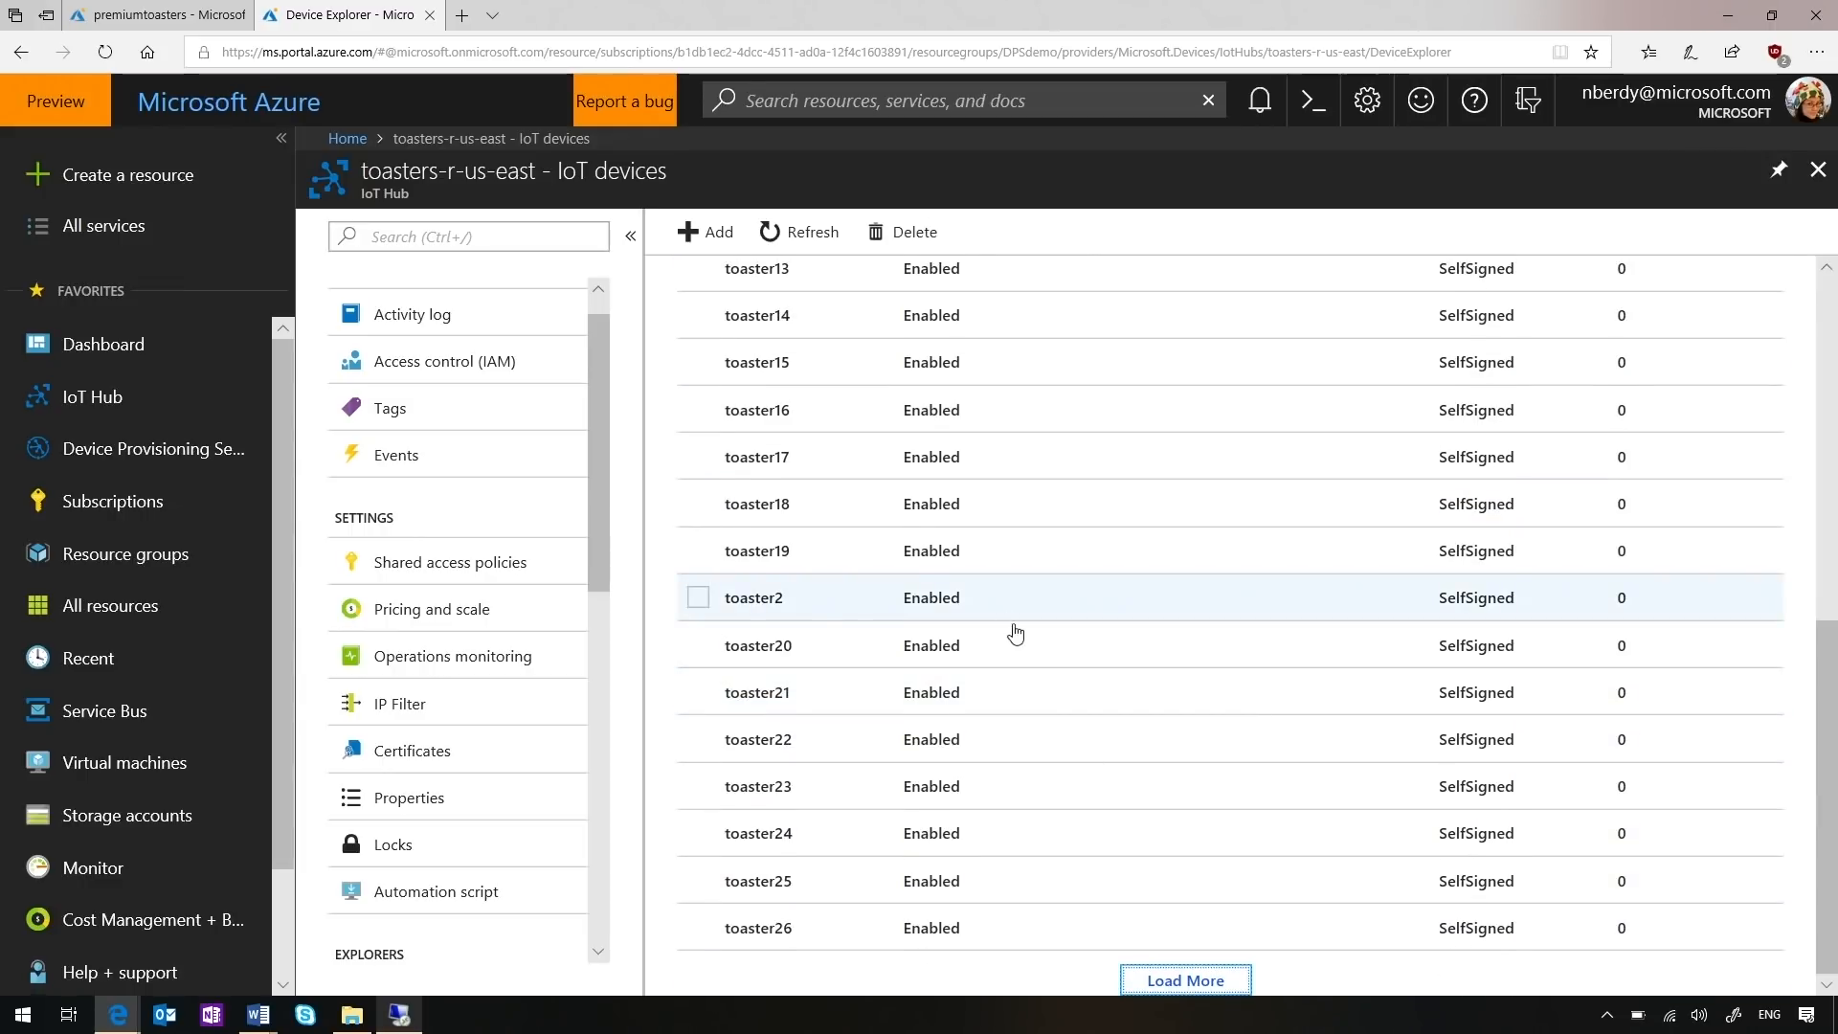
{"action": "left_click", "coordinate": [698, 550]}
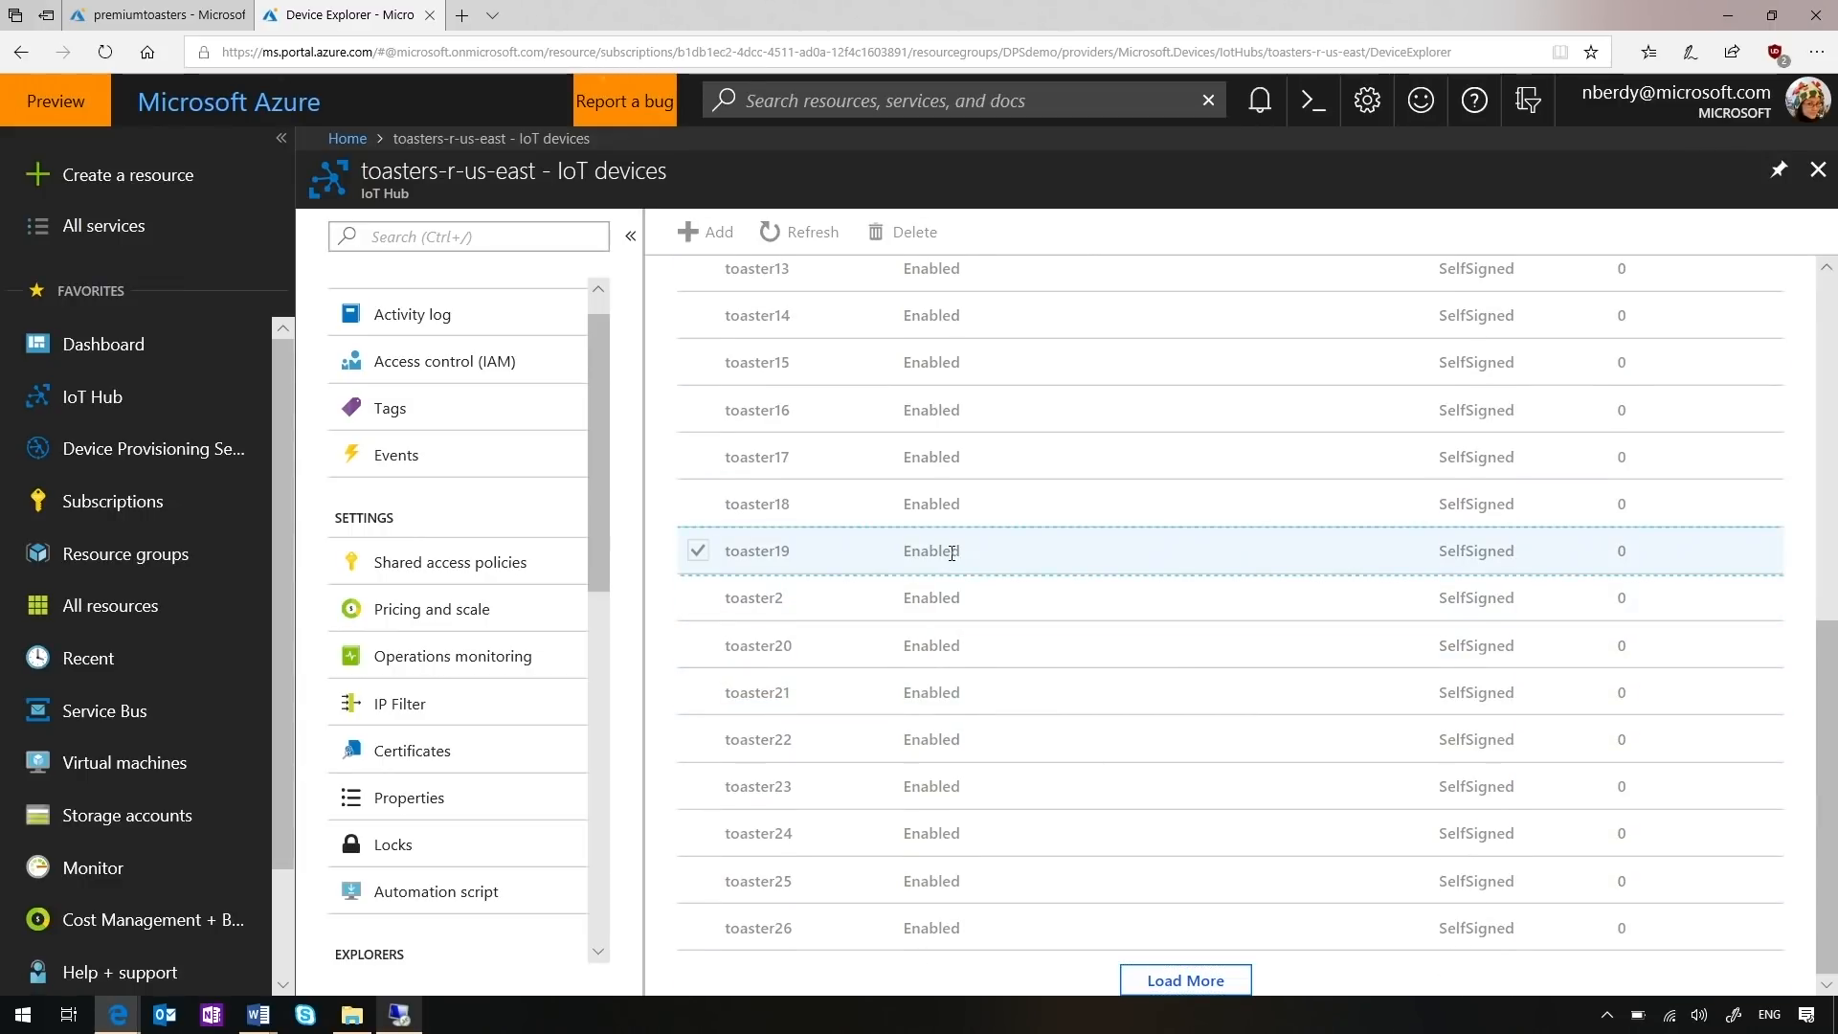
{"action": "left_click", "coordinate": [757, 551]}
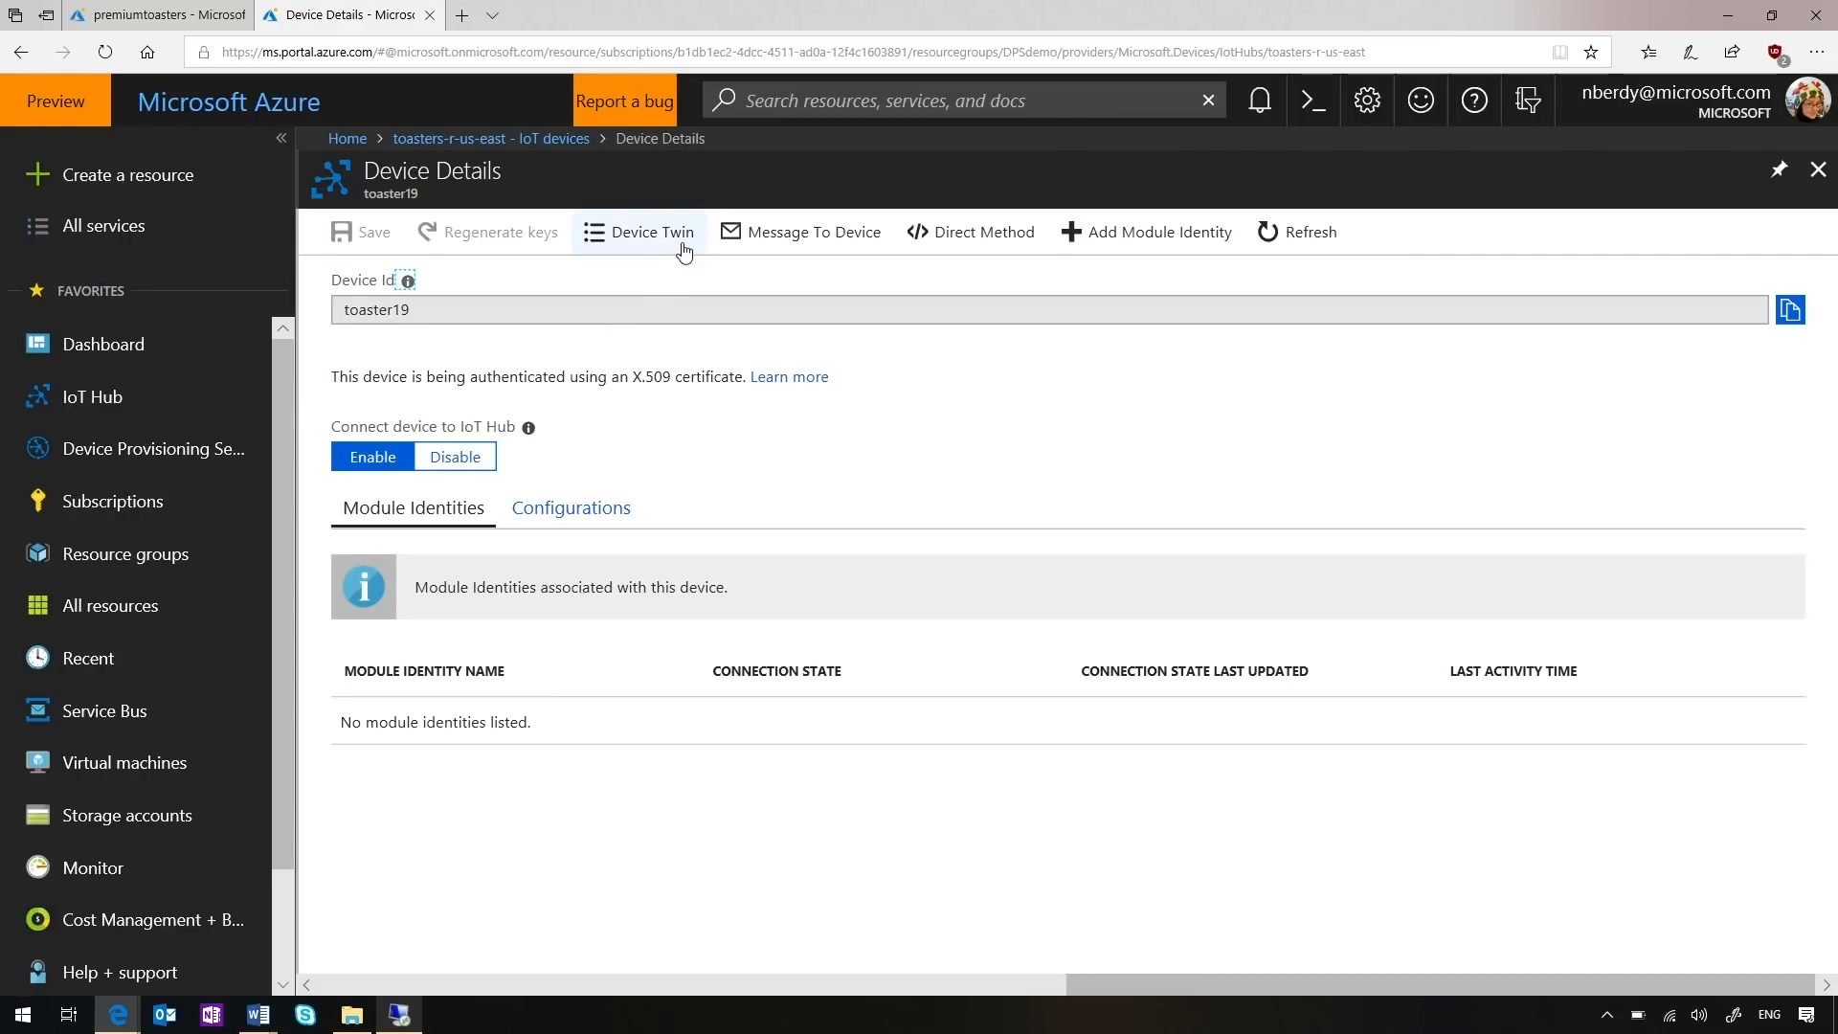
Inspect toaster19's twin: tenant Contoso, firmware 1.1.2, use case BreakfastmasterPlus
{"action": "left_click", "coordinate": [637, 231]}
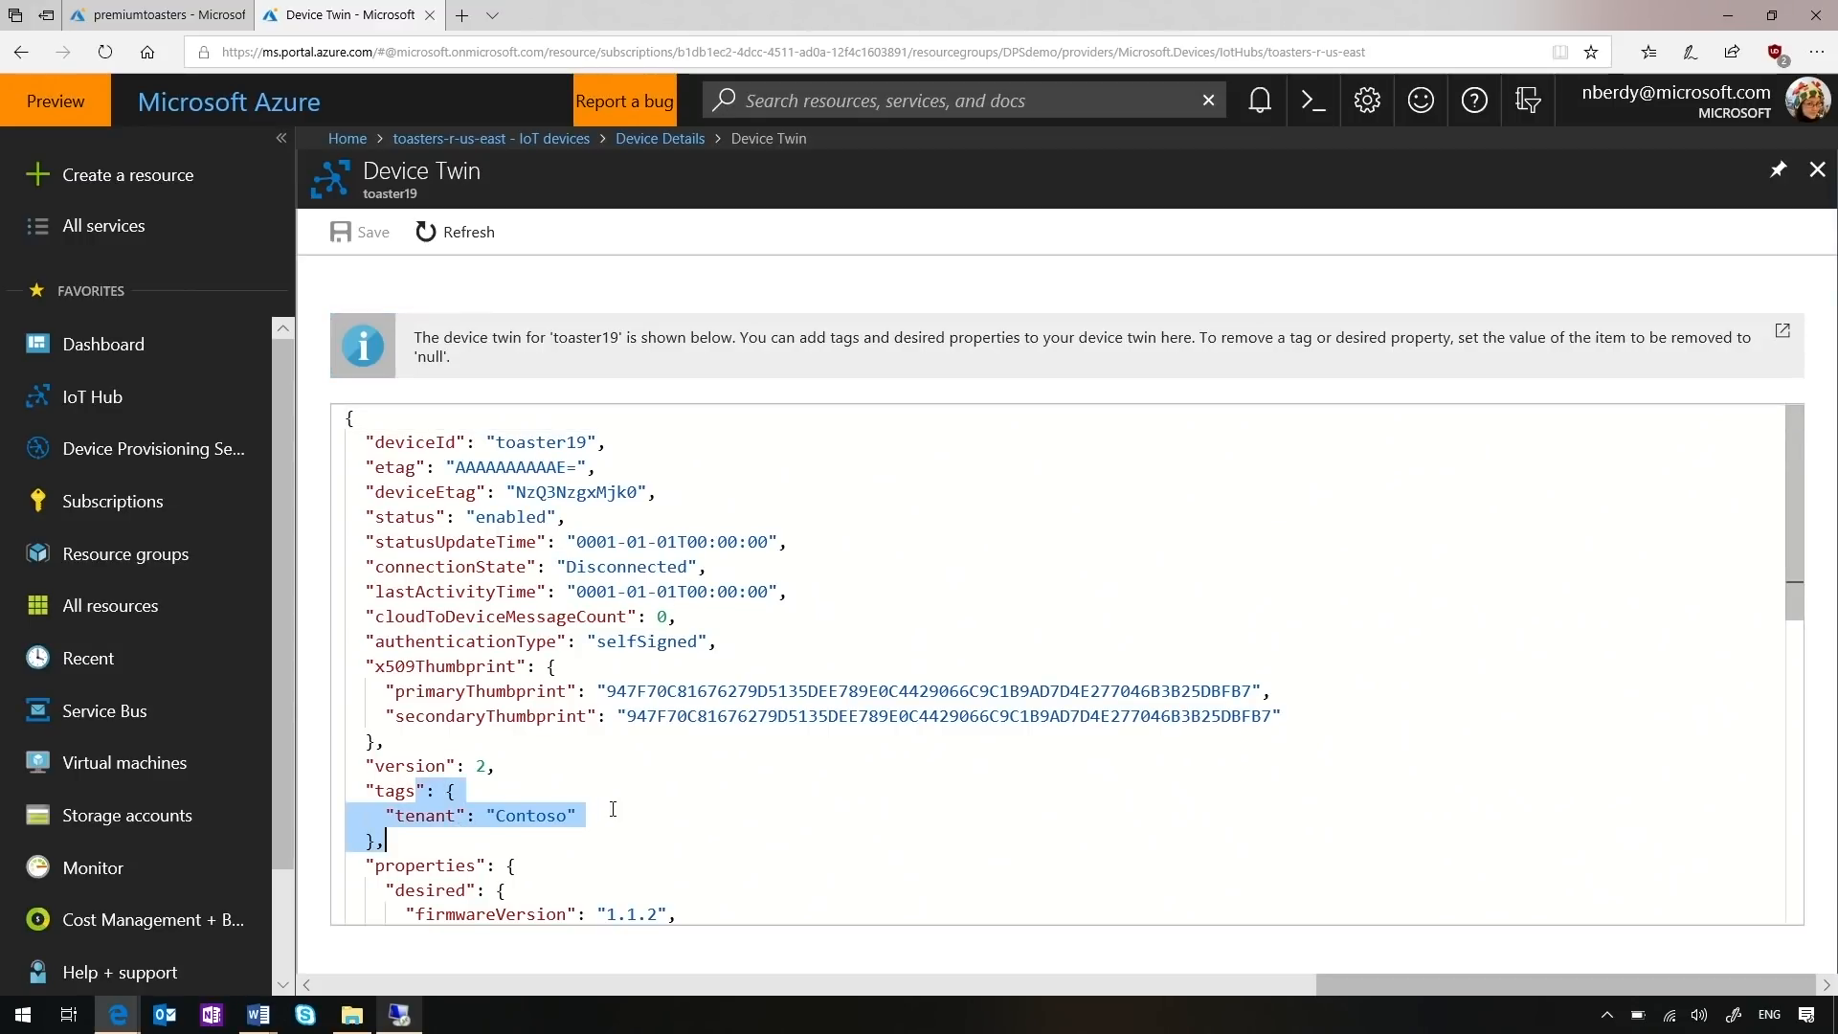
{"action": "scroll", "scroll_direction": "down", "scroll_amount": 3}
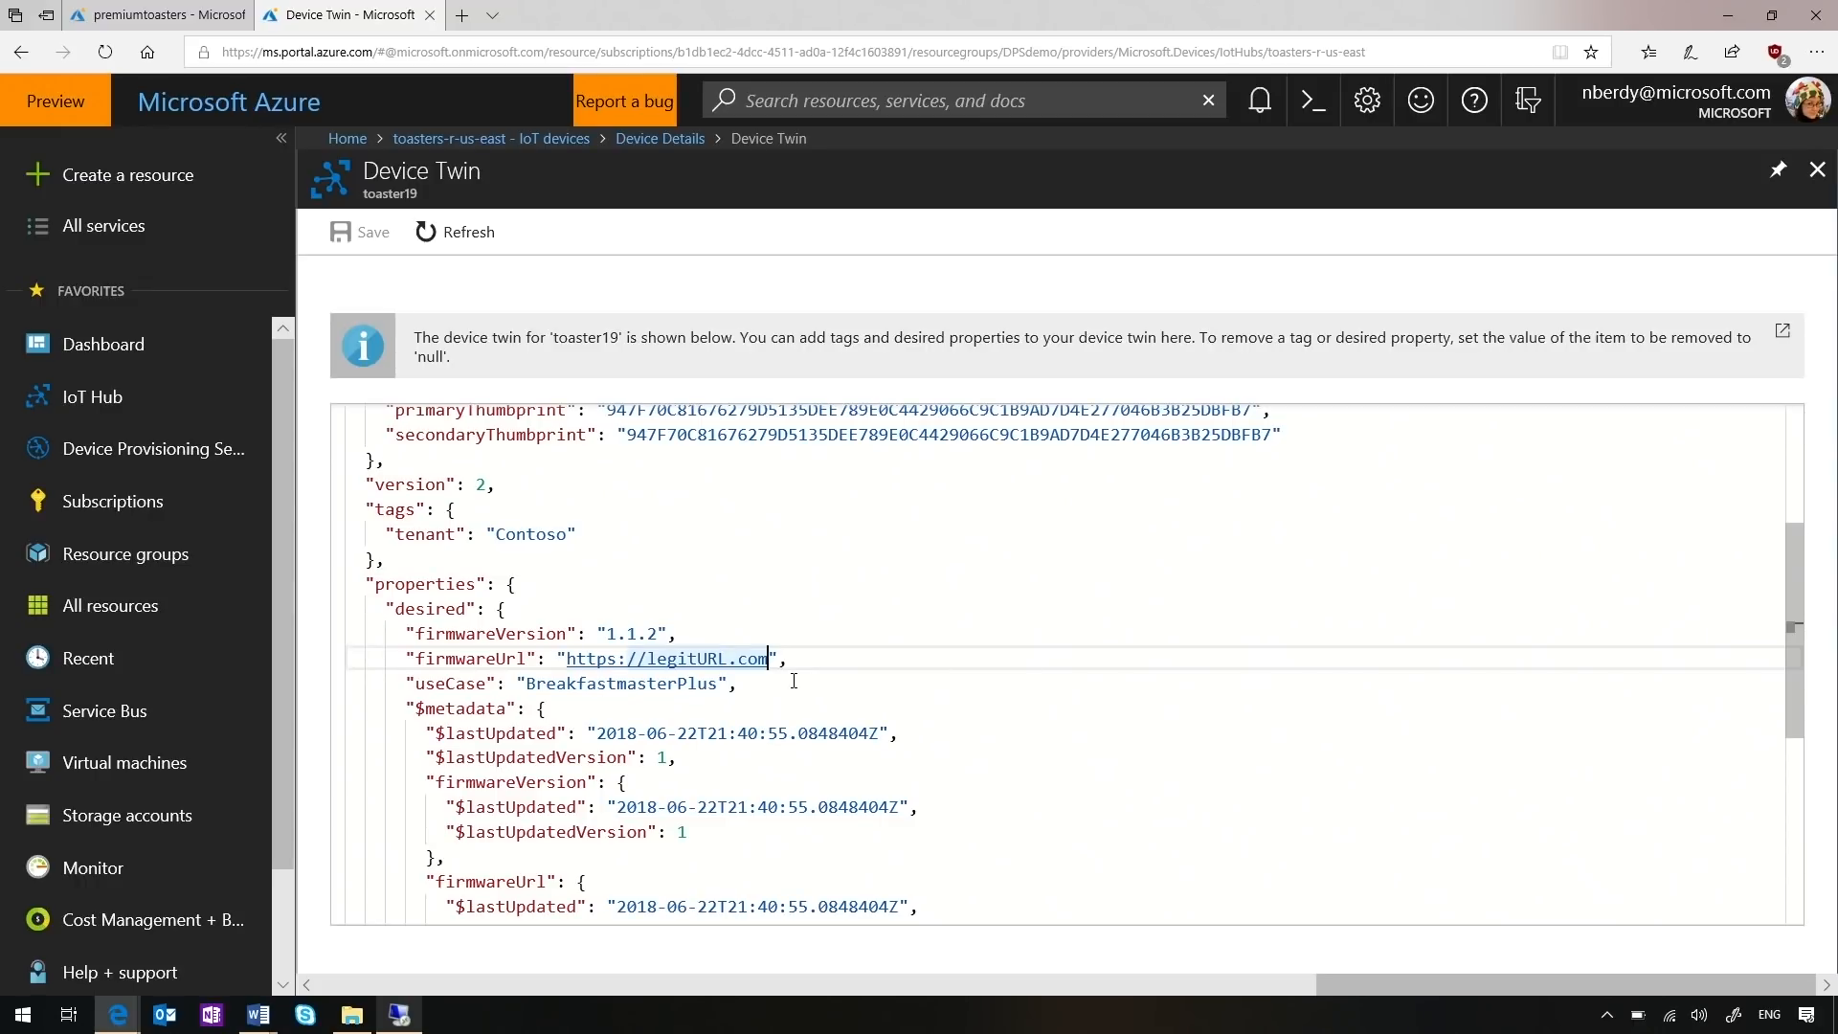
{"action": "mouse_move", "coordinate": [949, 685]}
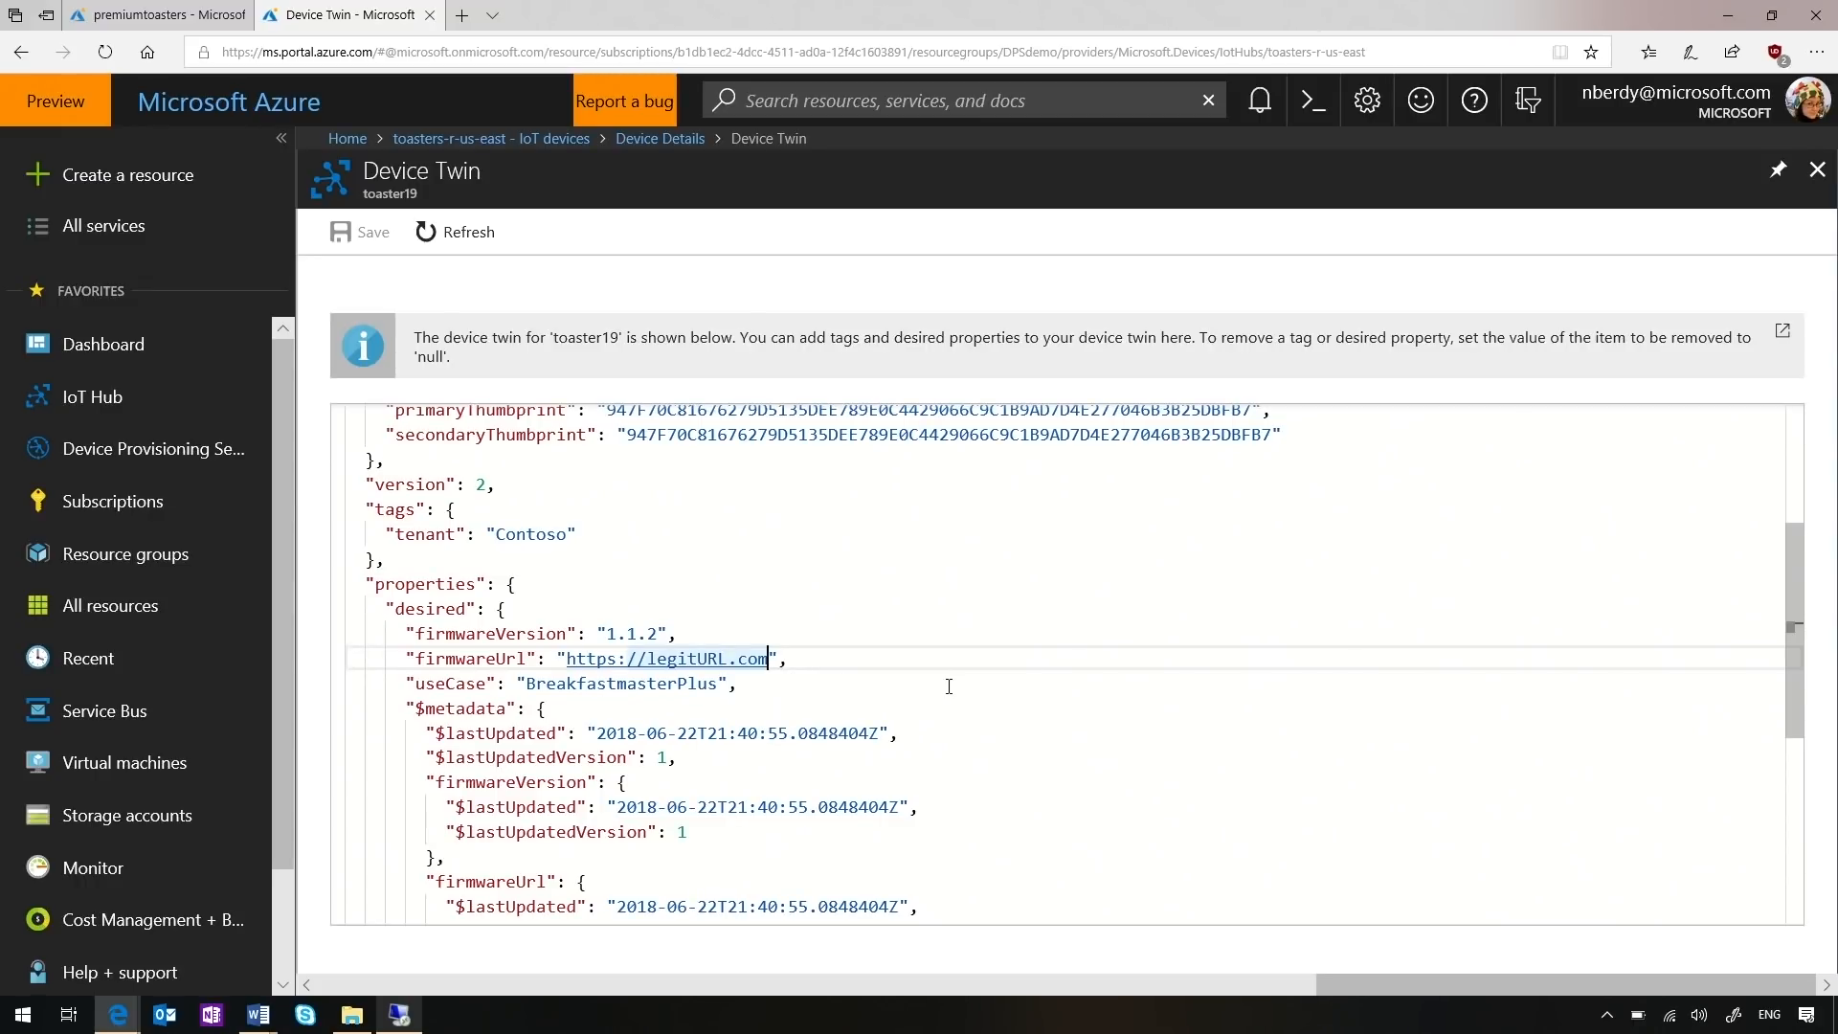